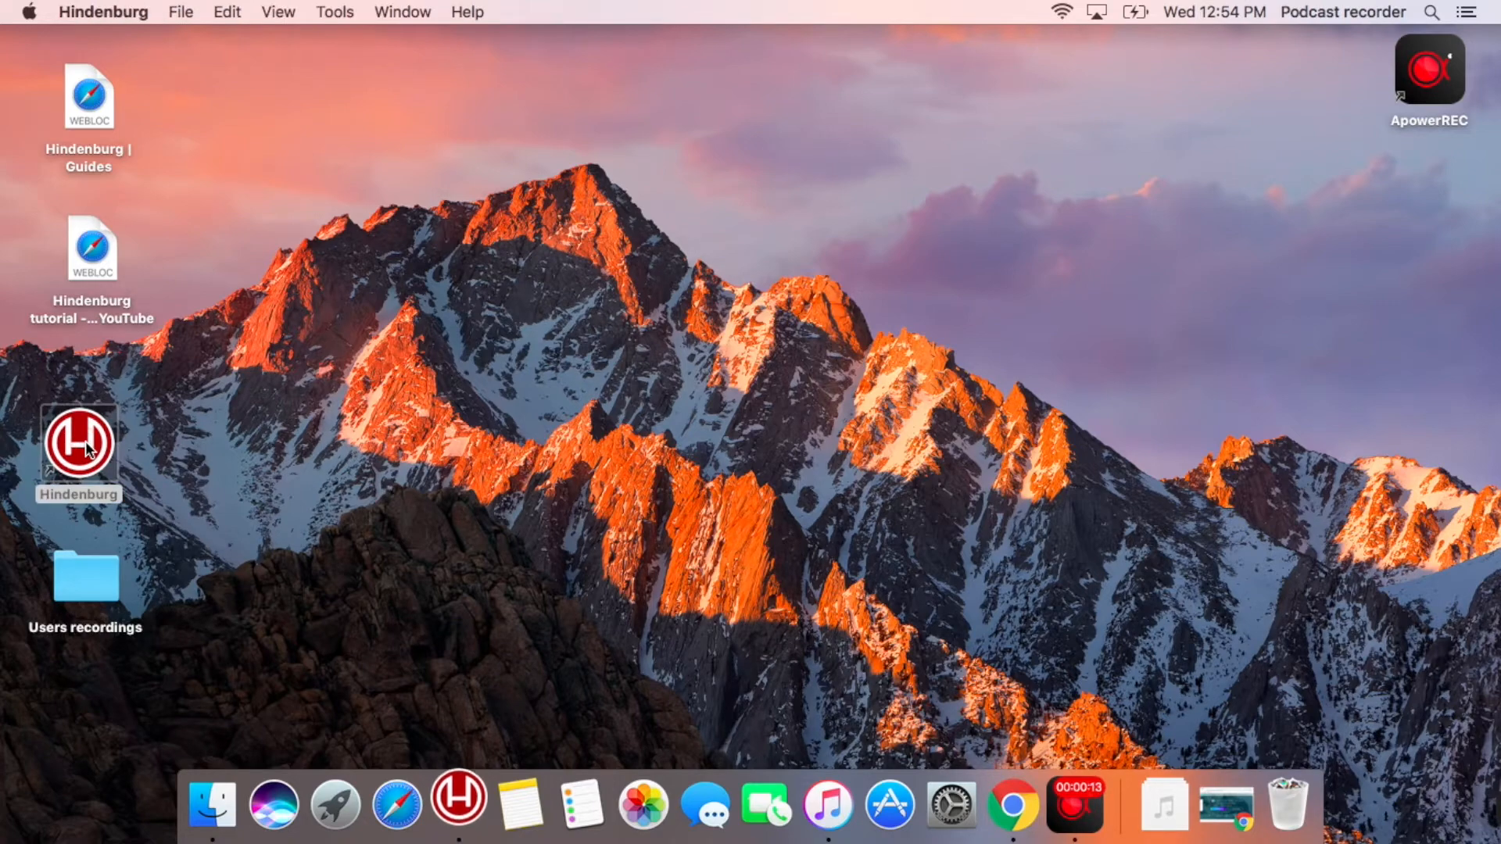
Launch Hindenburg and accept the Yeti Stereo Microphone as the input device.
double_click(78, 443)
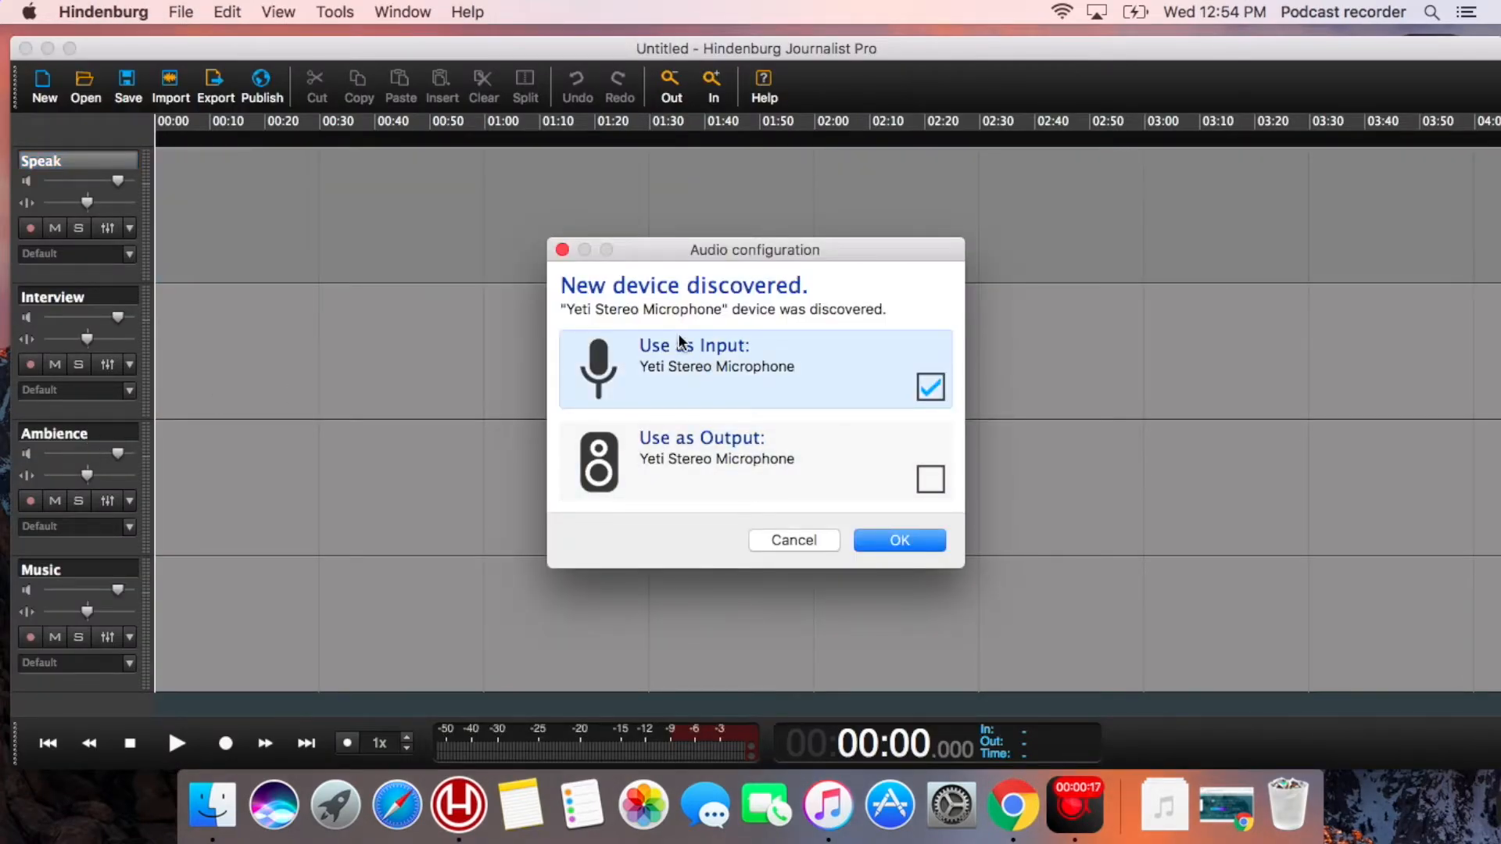
mouse_move(670, 387)
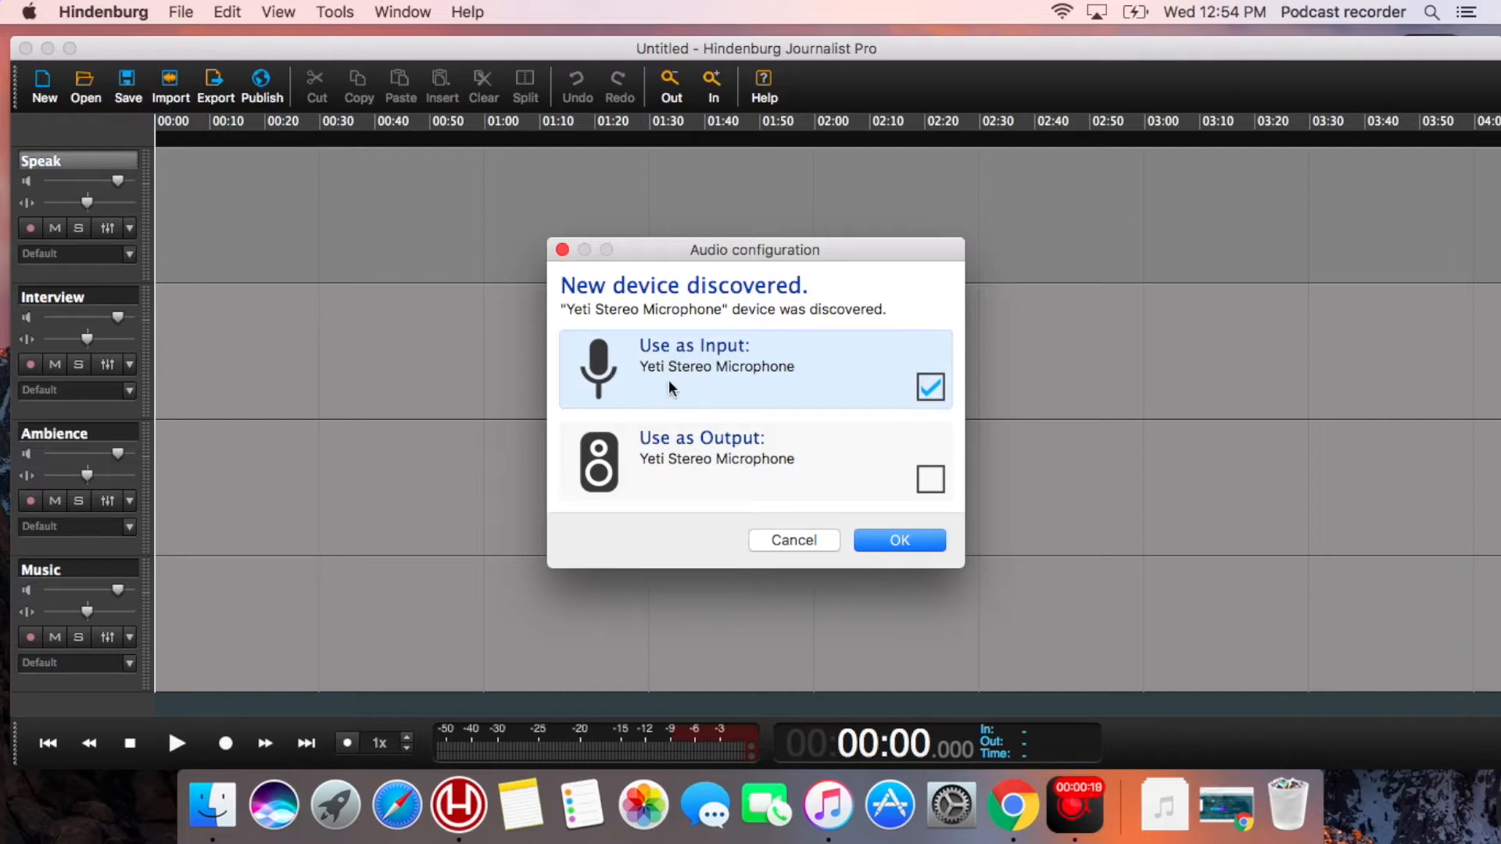
mouse_move(899, 540)
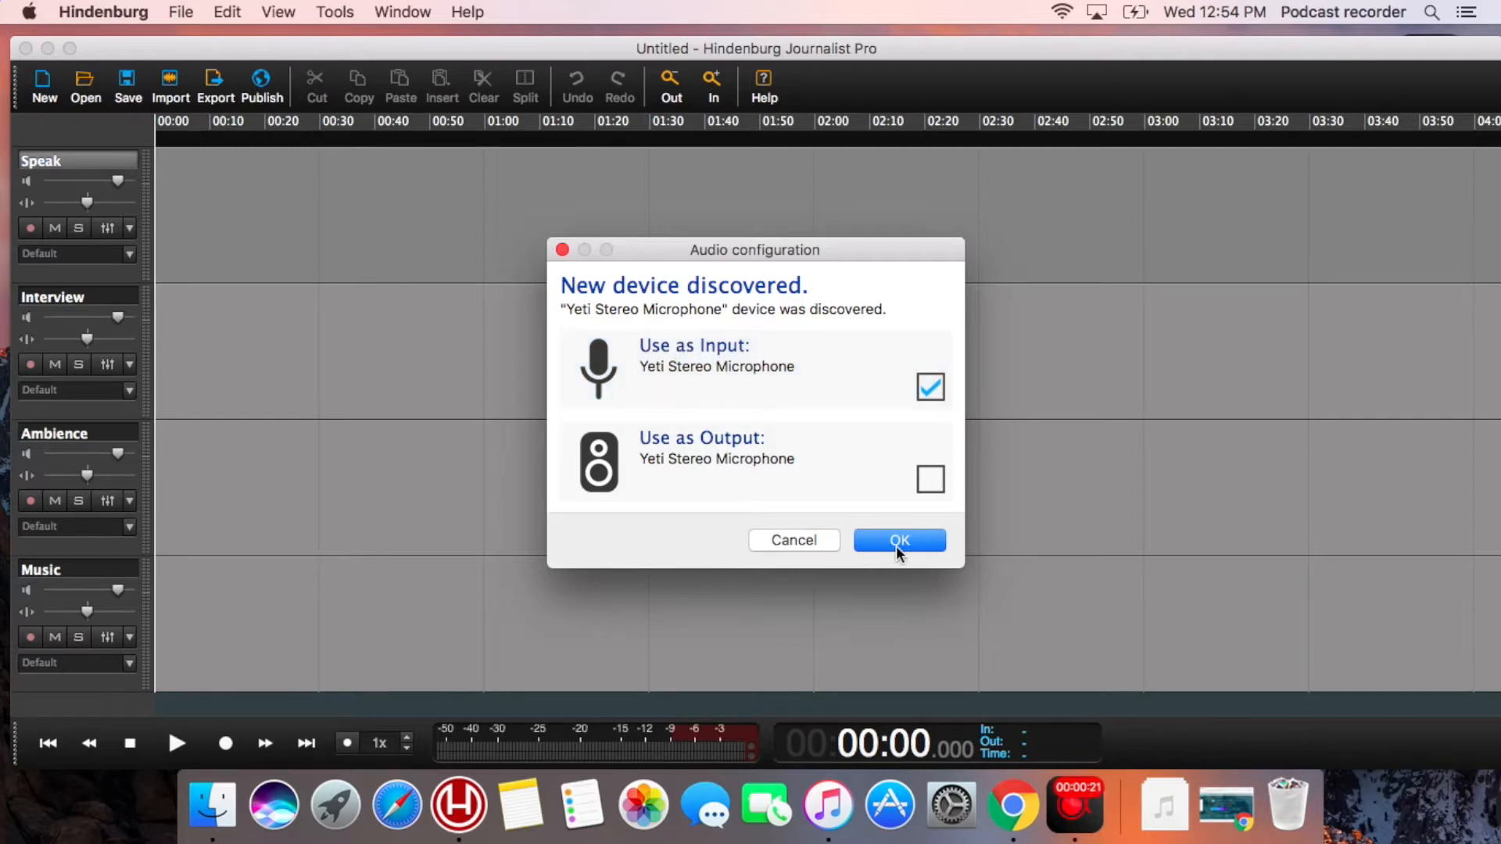
left_click(897, 540)
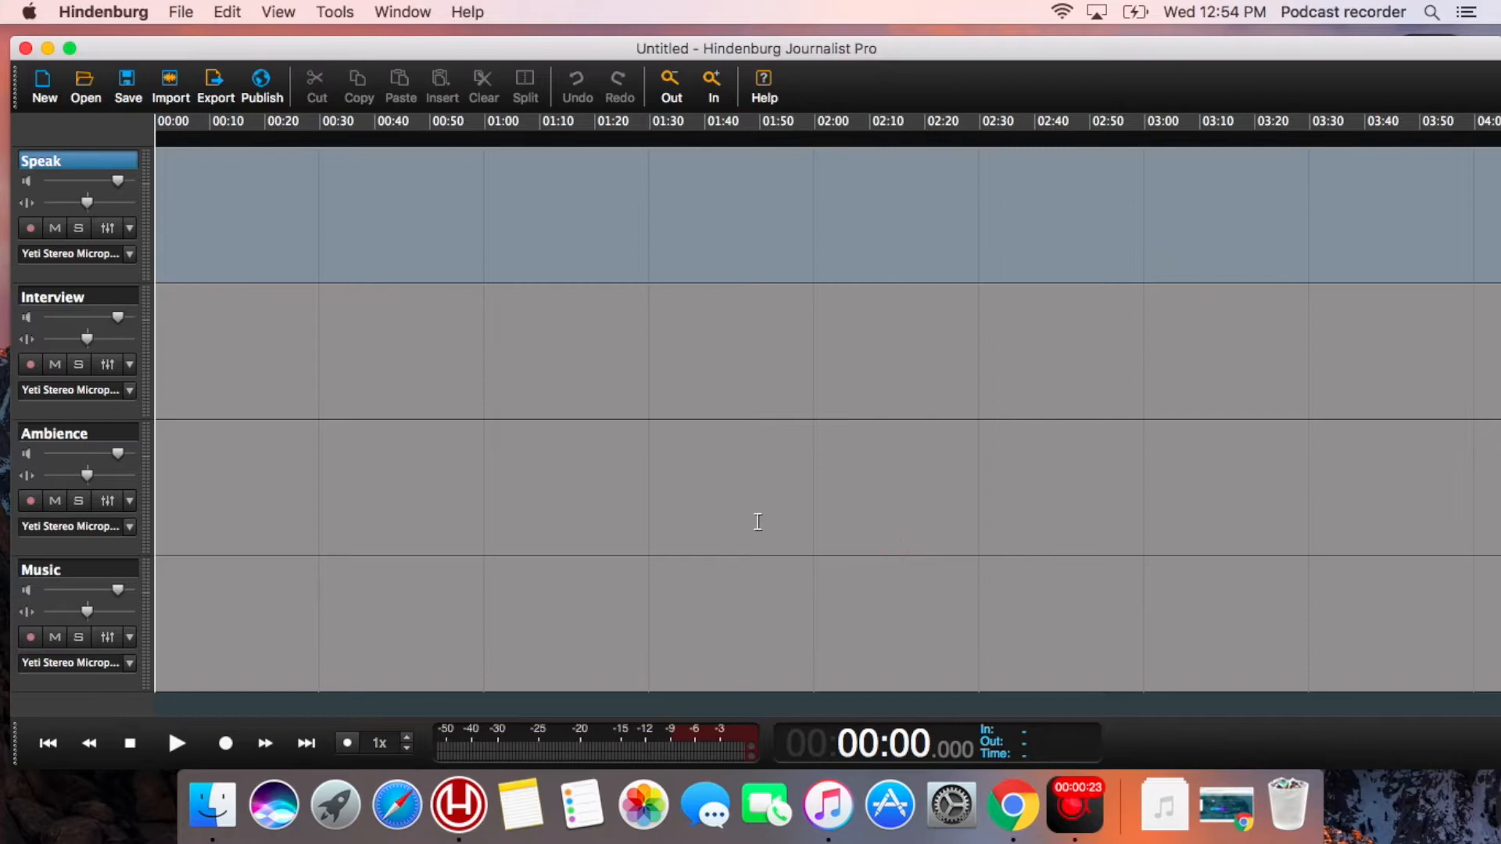
mouse_move(101, 264)
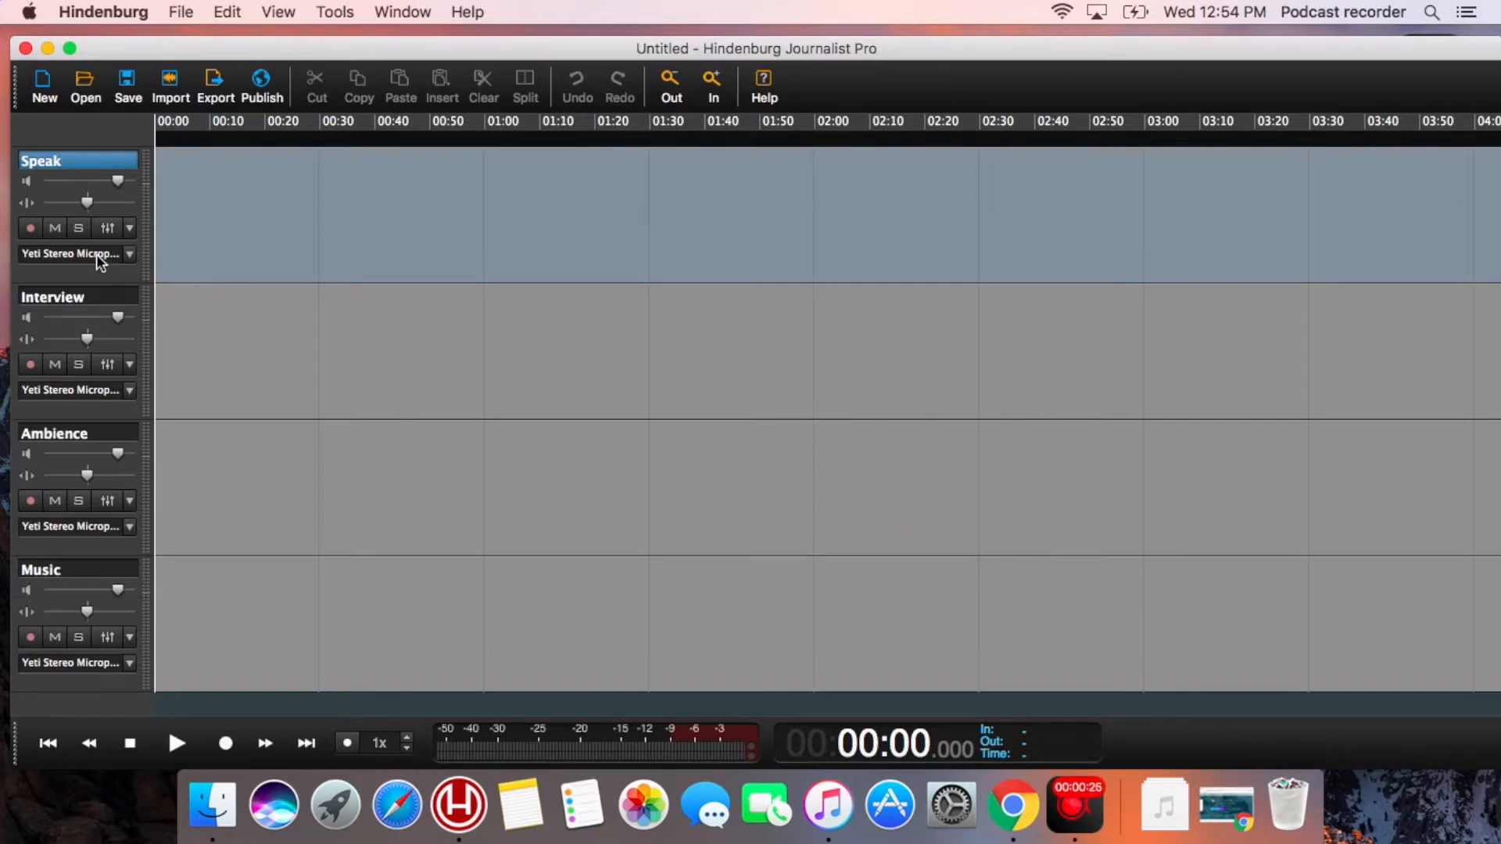
Assign Speak to Yeti Stereo Microphone and Interview to Yeti Stereo Microphone:2, both stereo, and arm Speak.
left_click(129, 253)
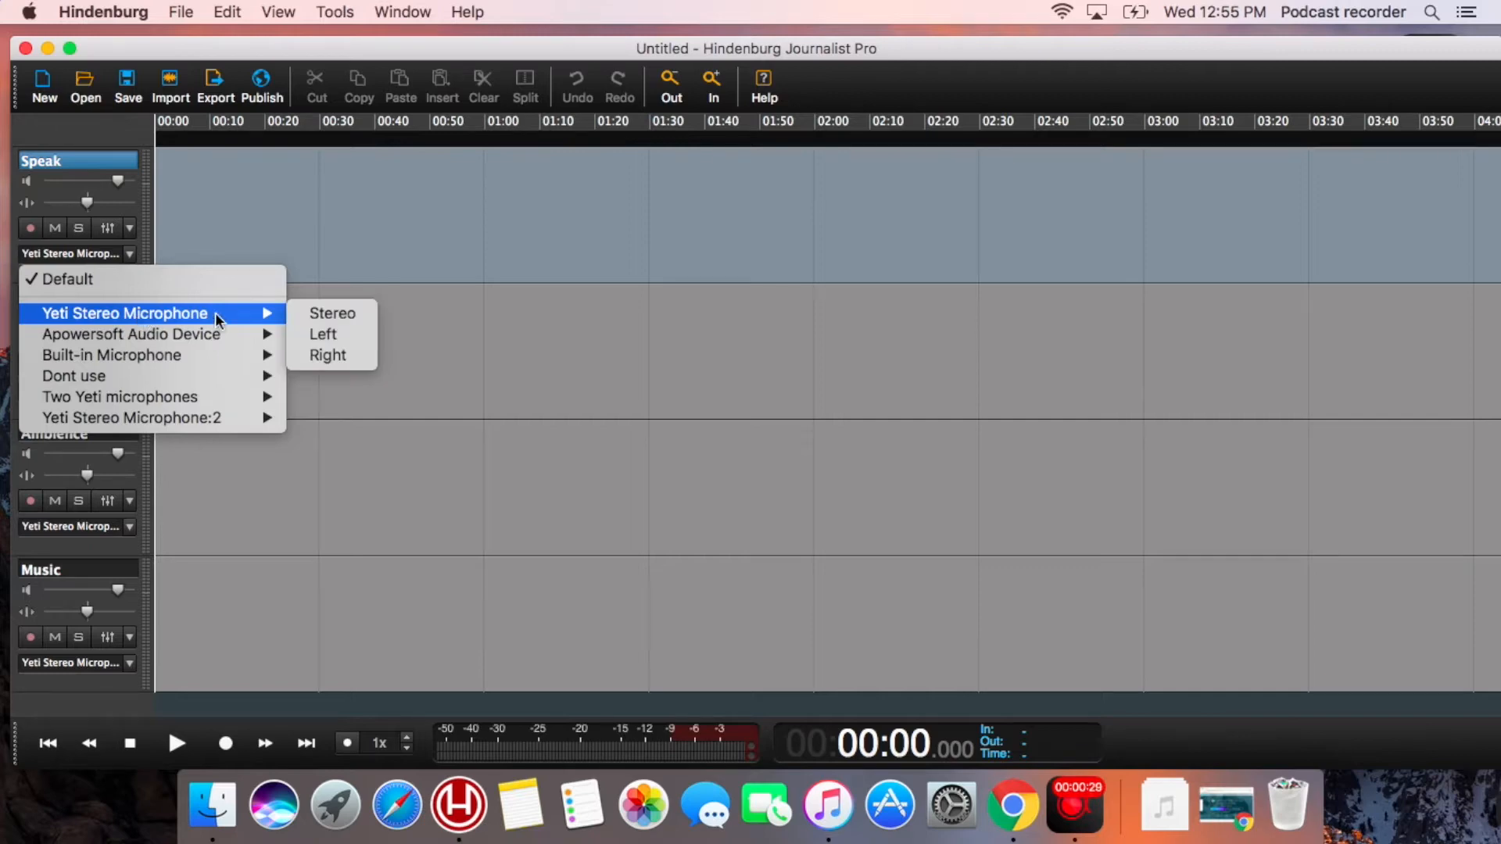
mouse_move(327, 355)
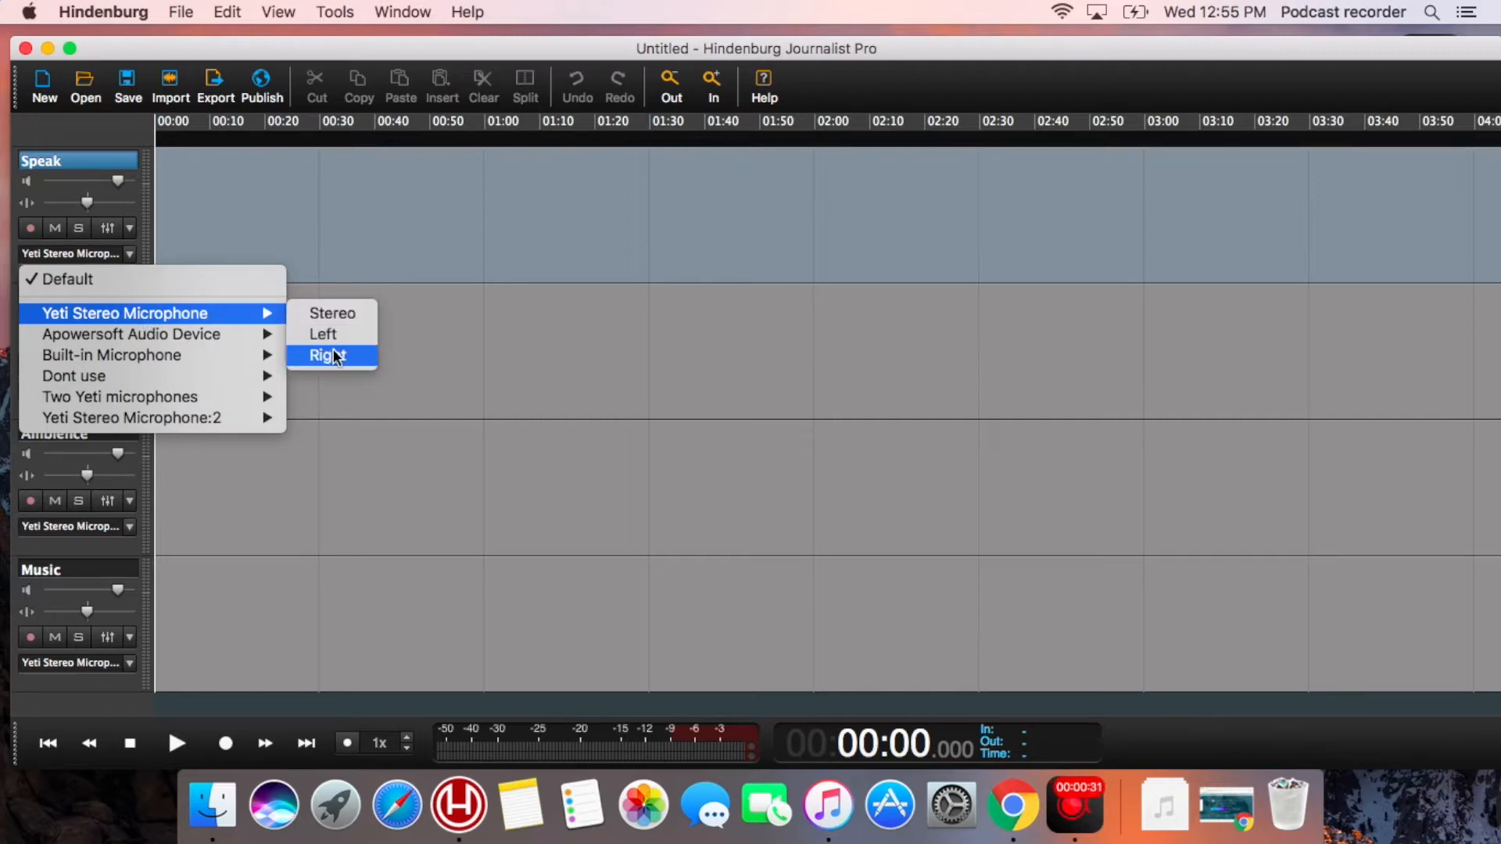
mouse_move(332, 313)
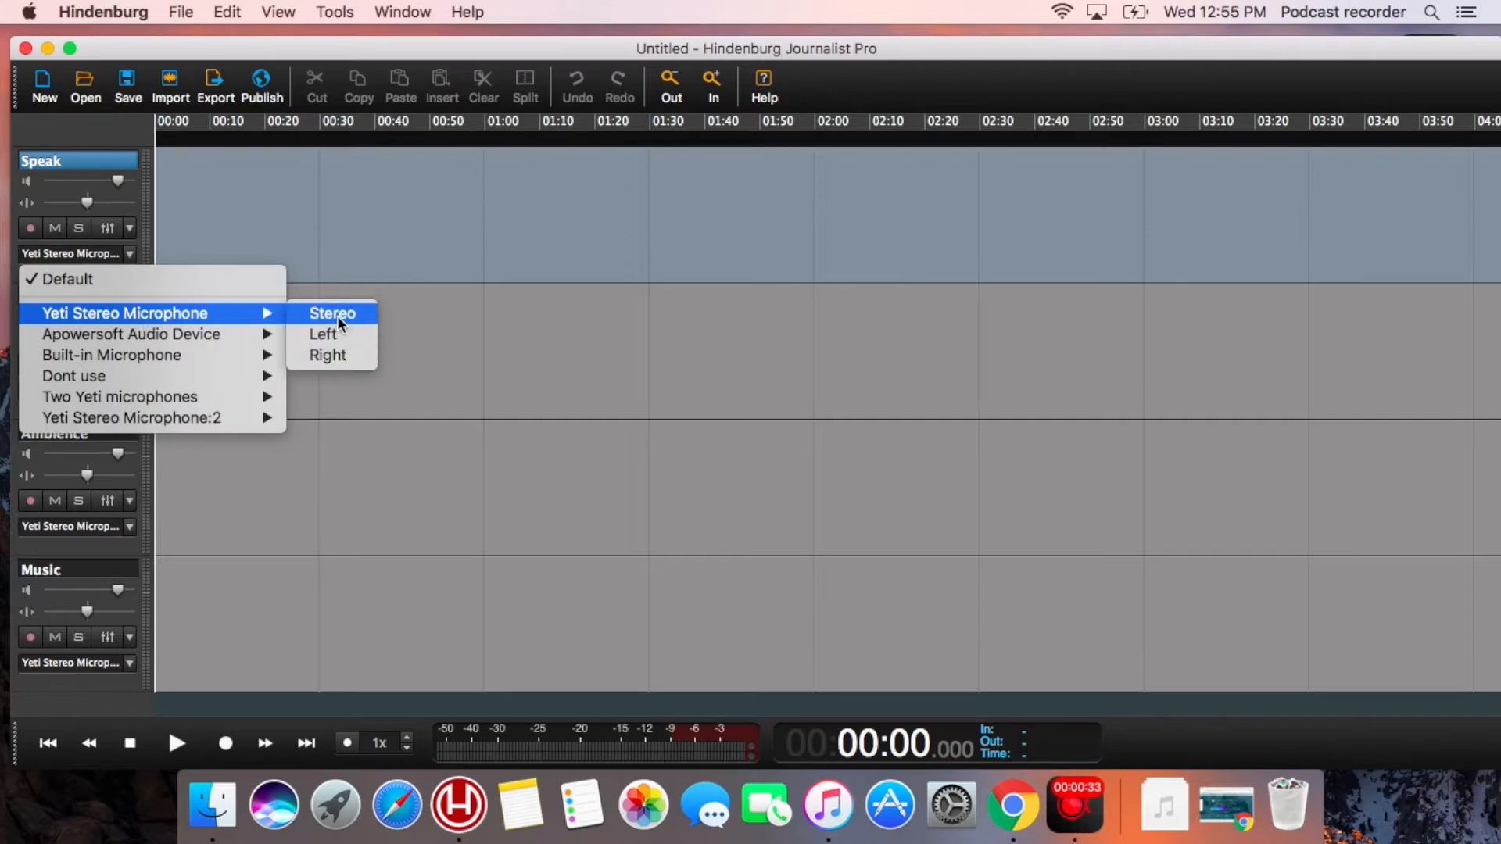
left_click(332, 312)
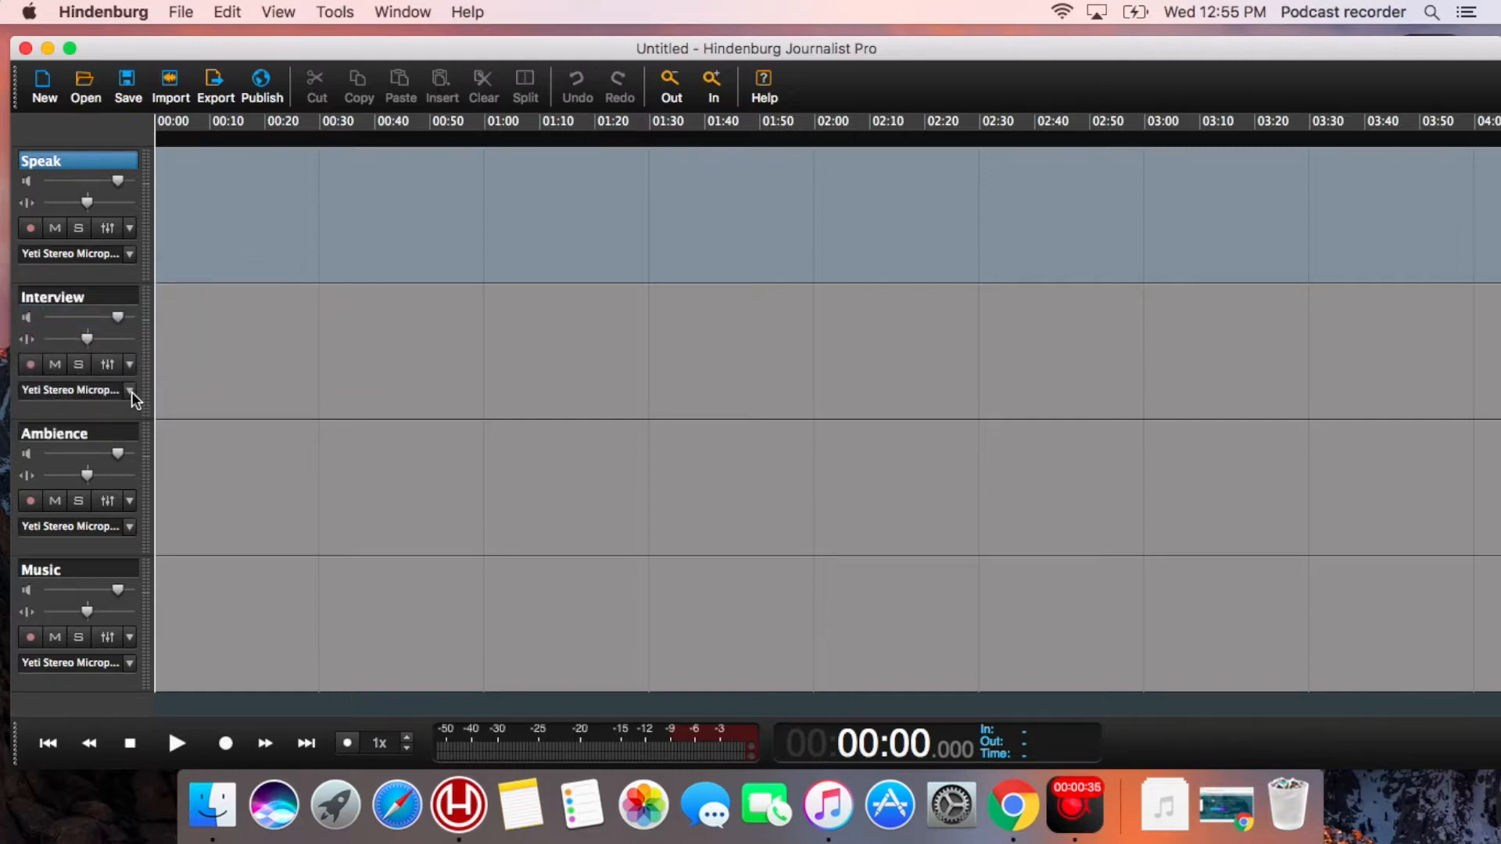
left_click(129, 389)
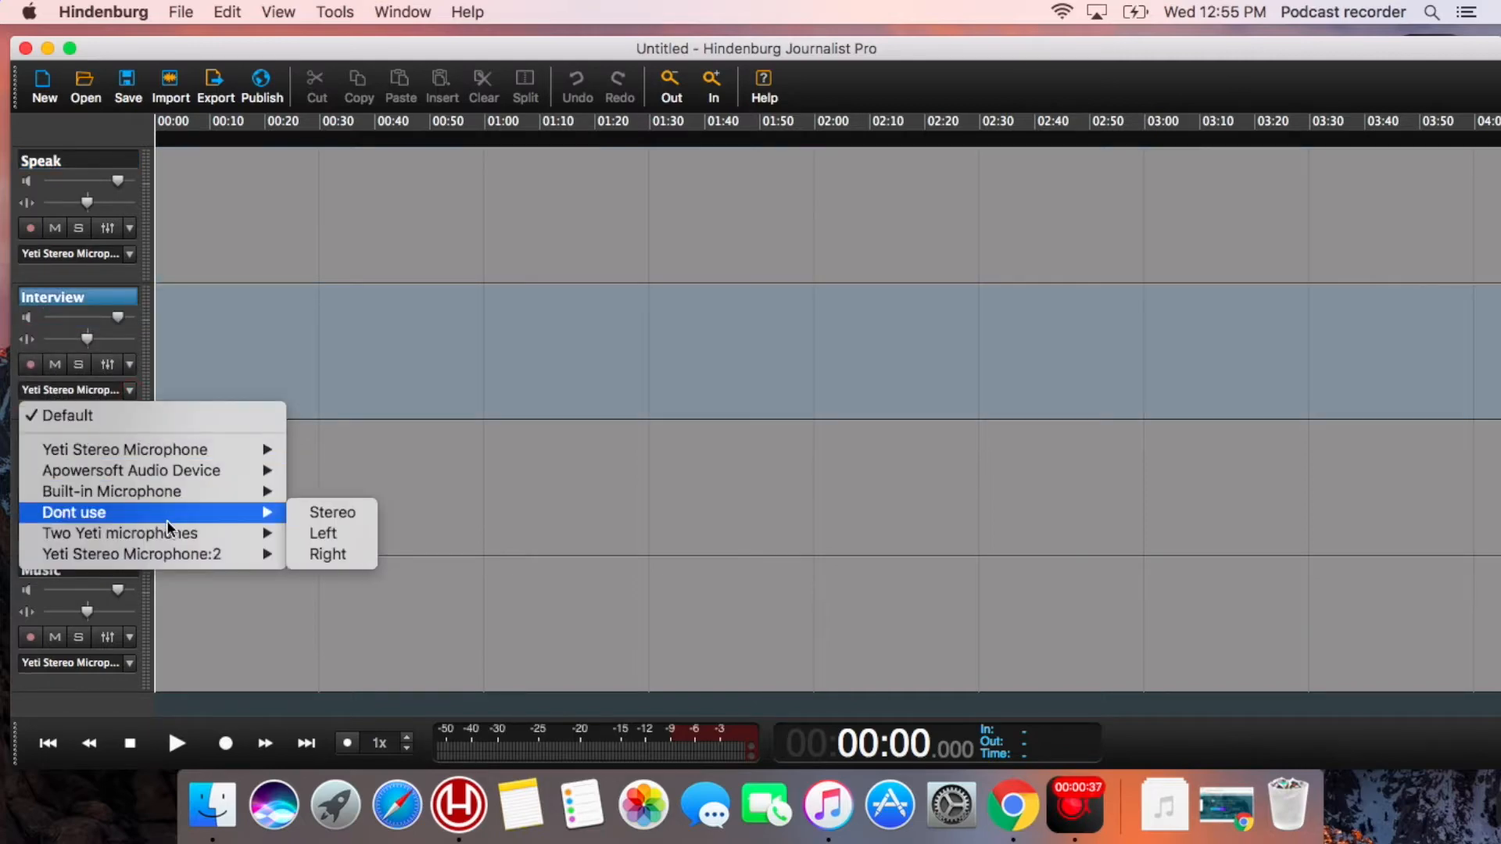
mouse_move(144, 553)
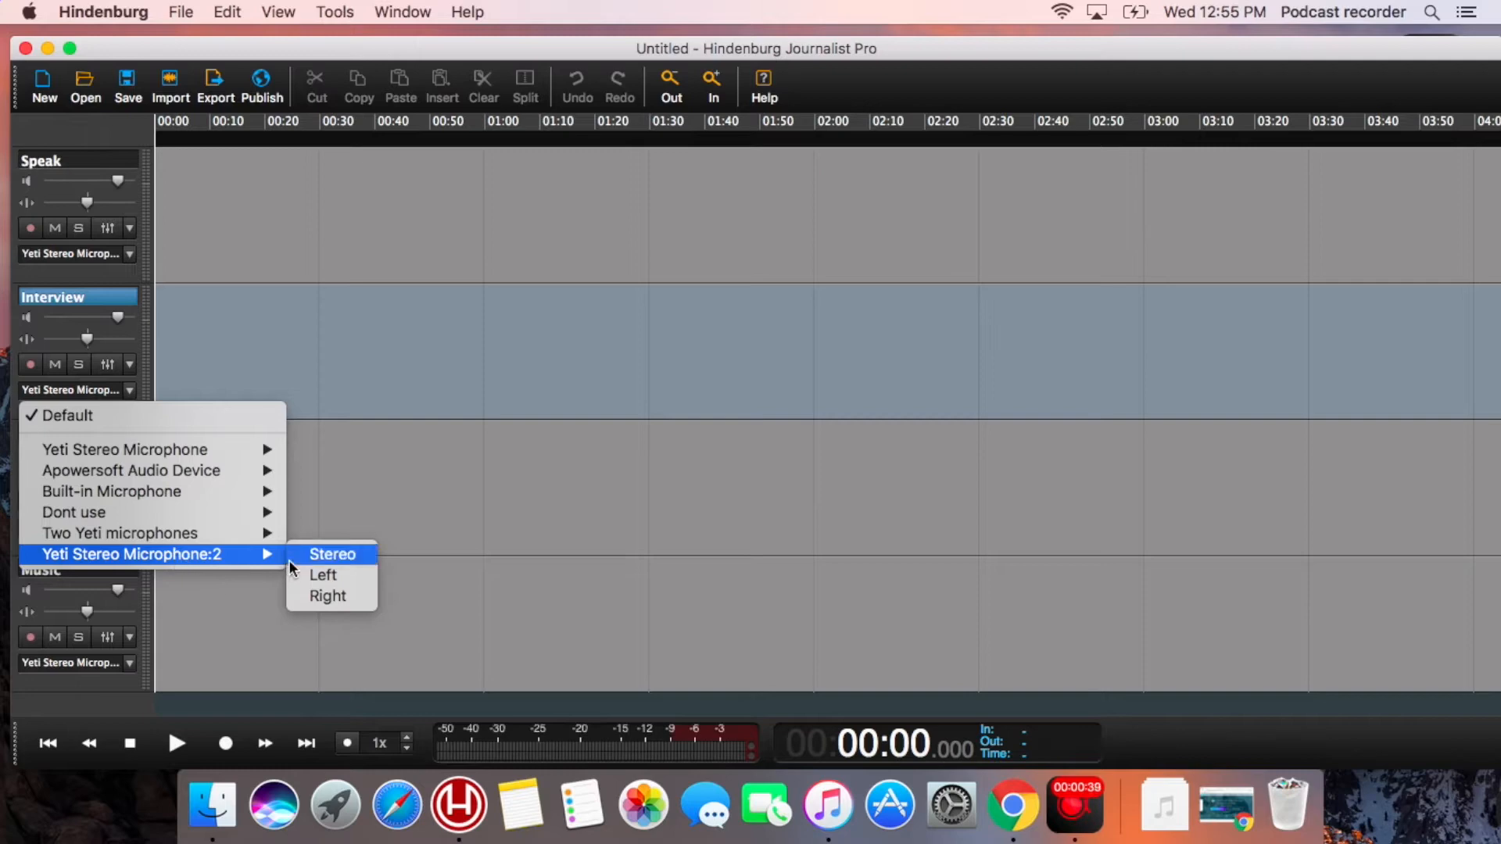
mouse_move(297, 559)
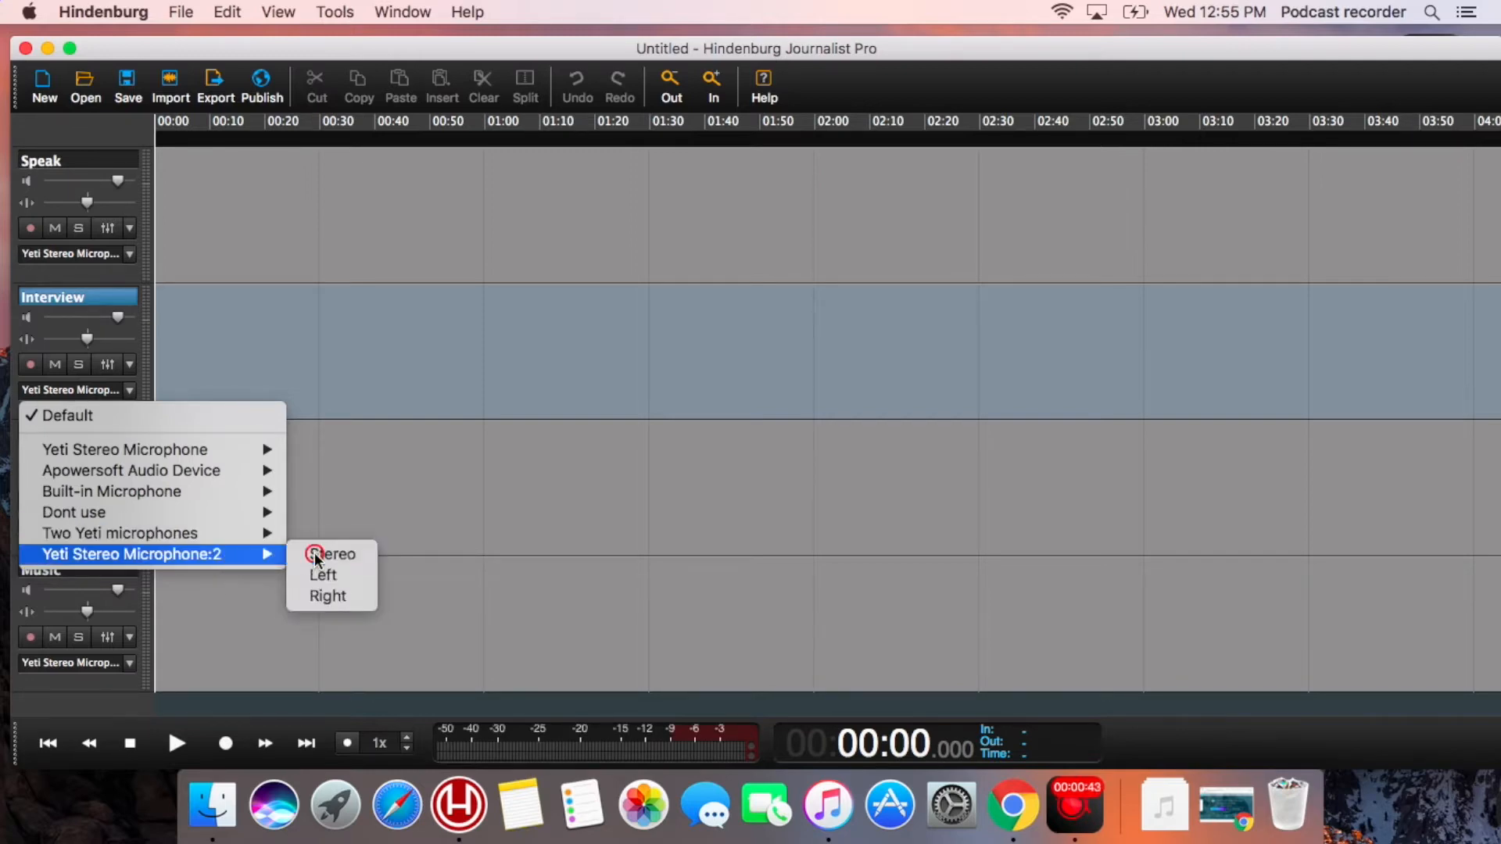
left_click(339, 555)
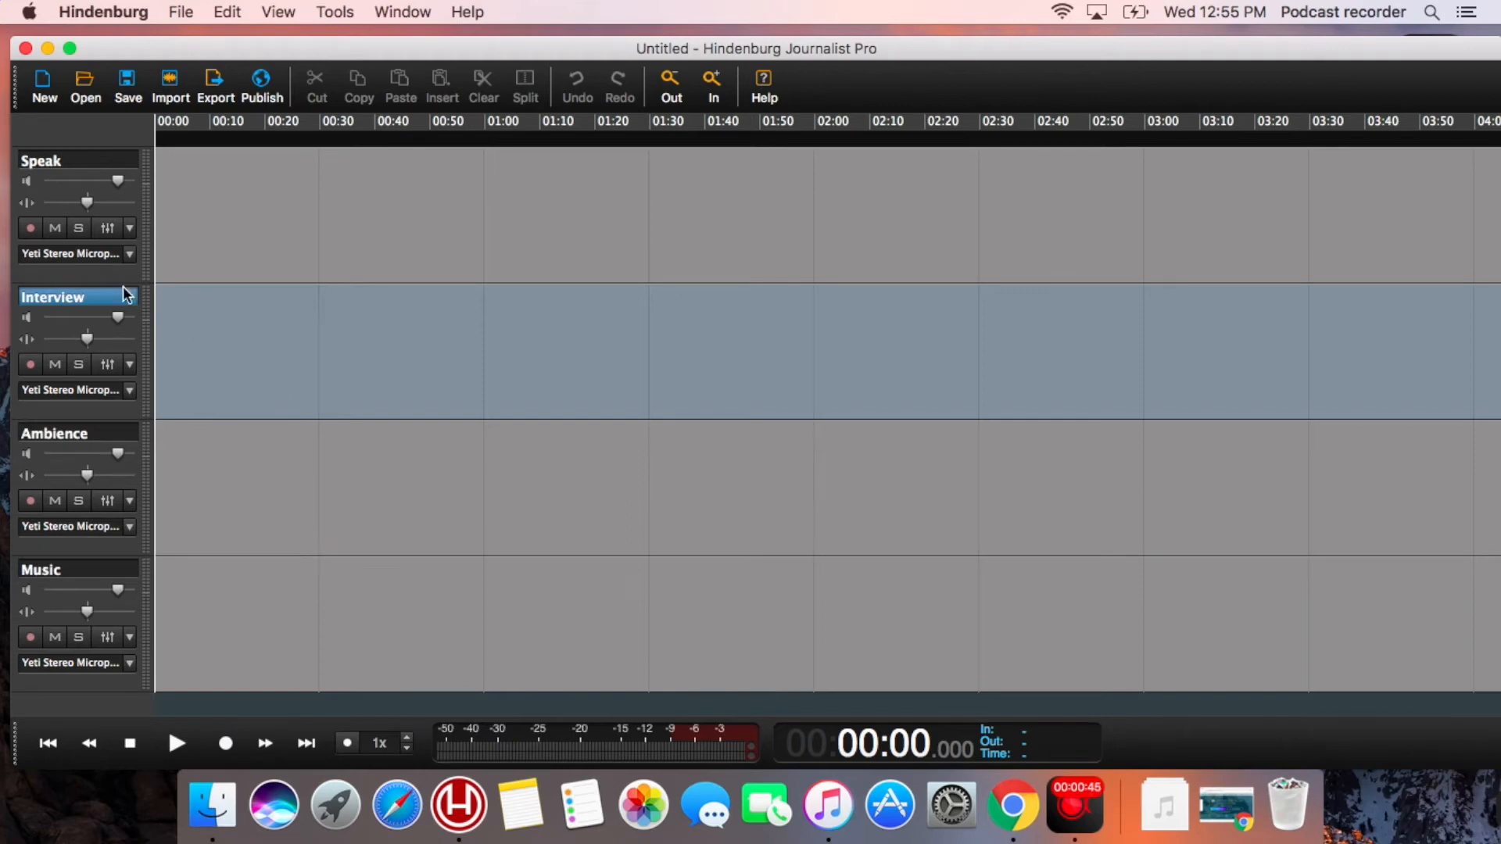
left_click(30, 227)
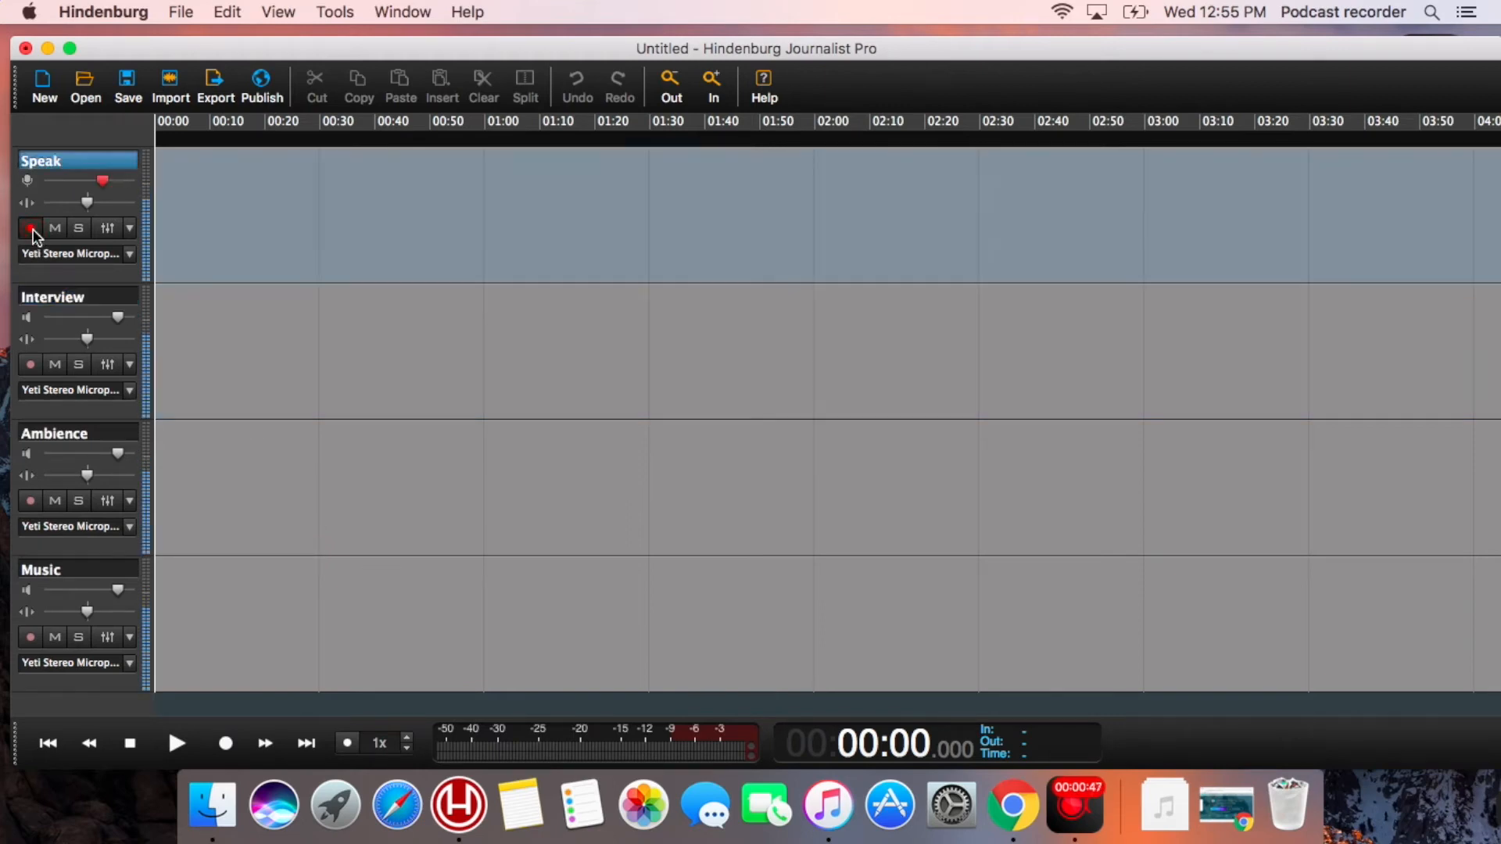
Arm the Interview track and record about 43 seconds onto both tracks.
left_click(30, 365)
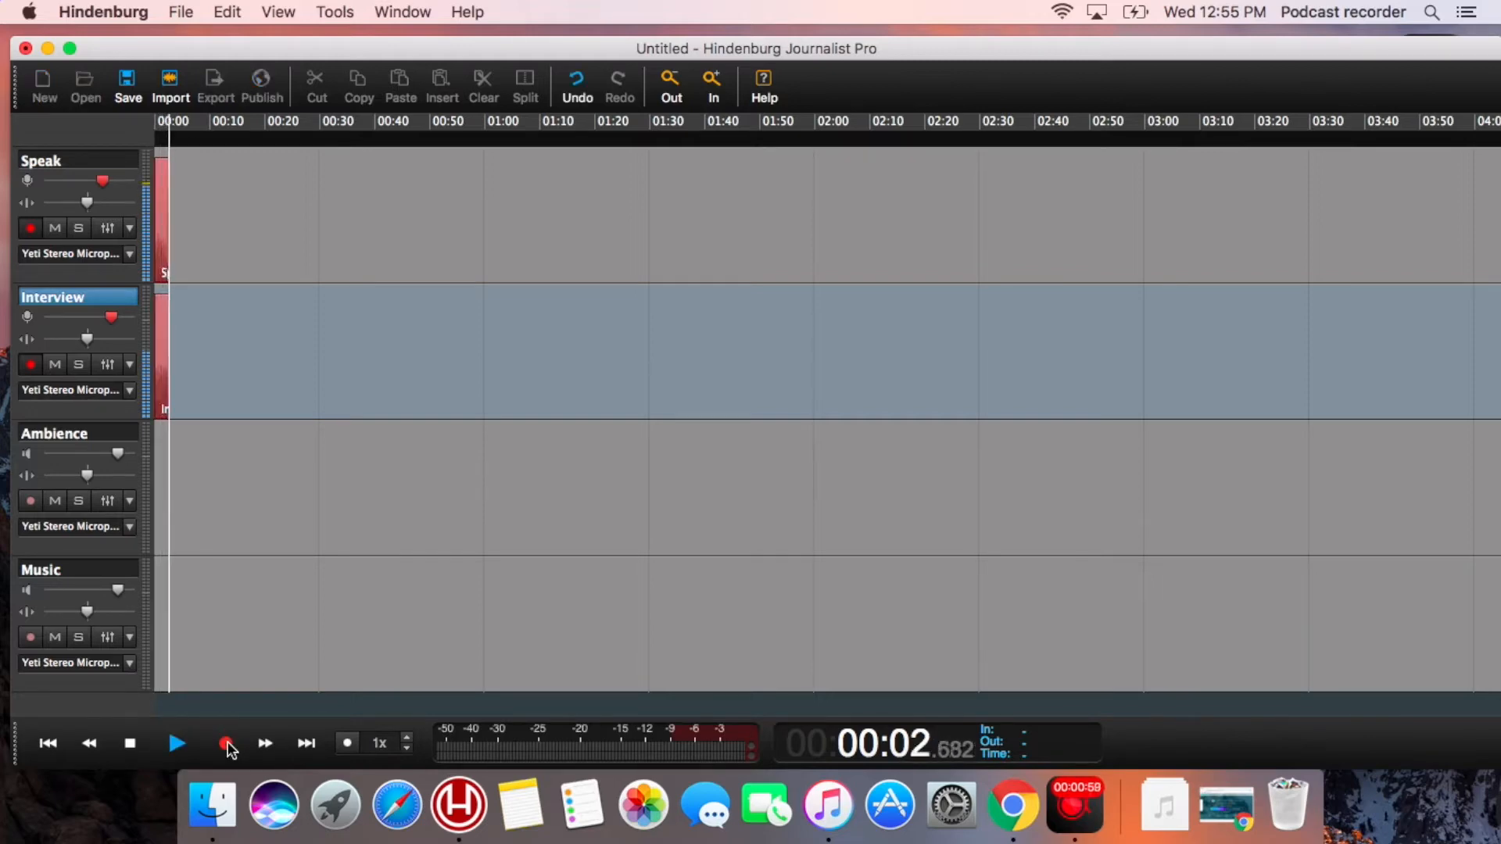
left_click(226, 744)
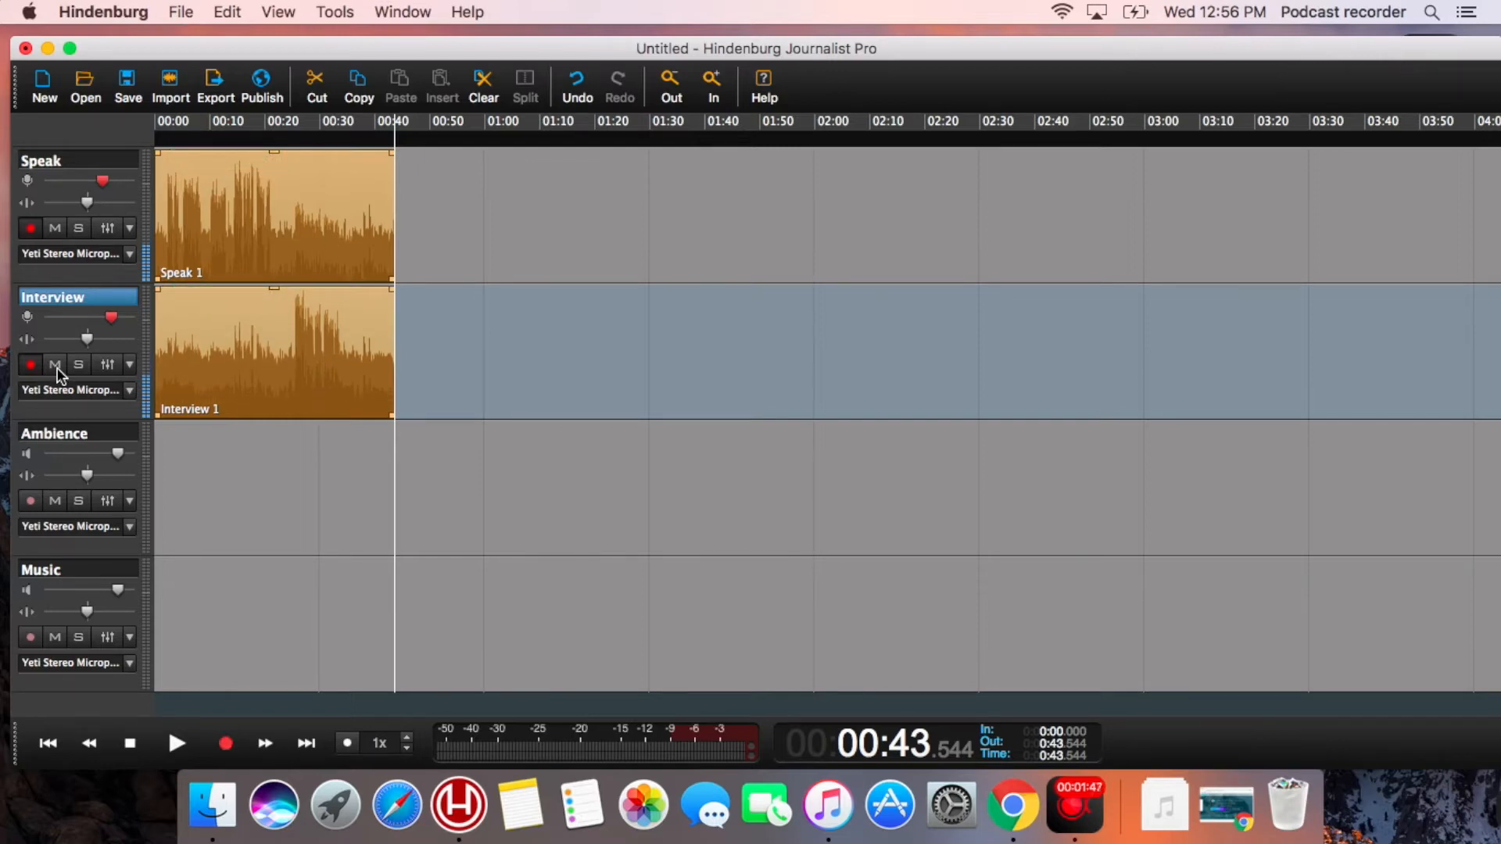
left_click(225, 743)
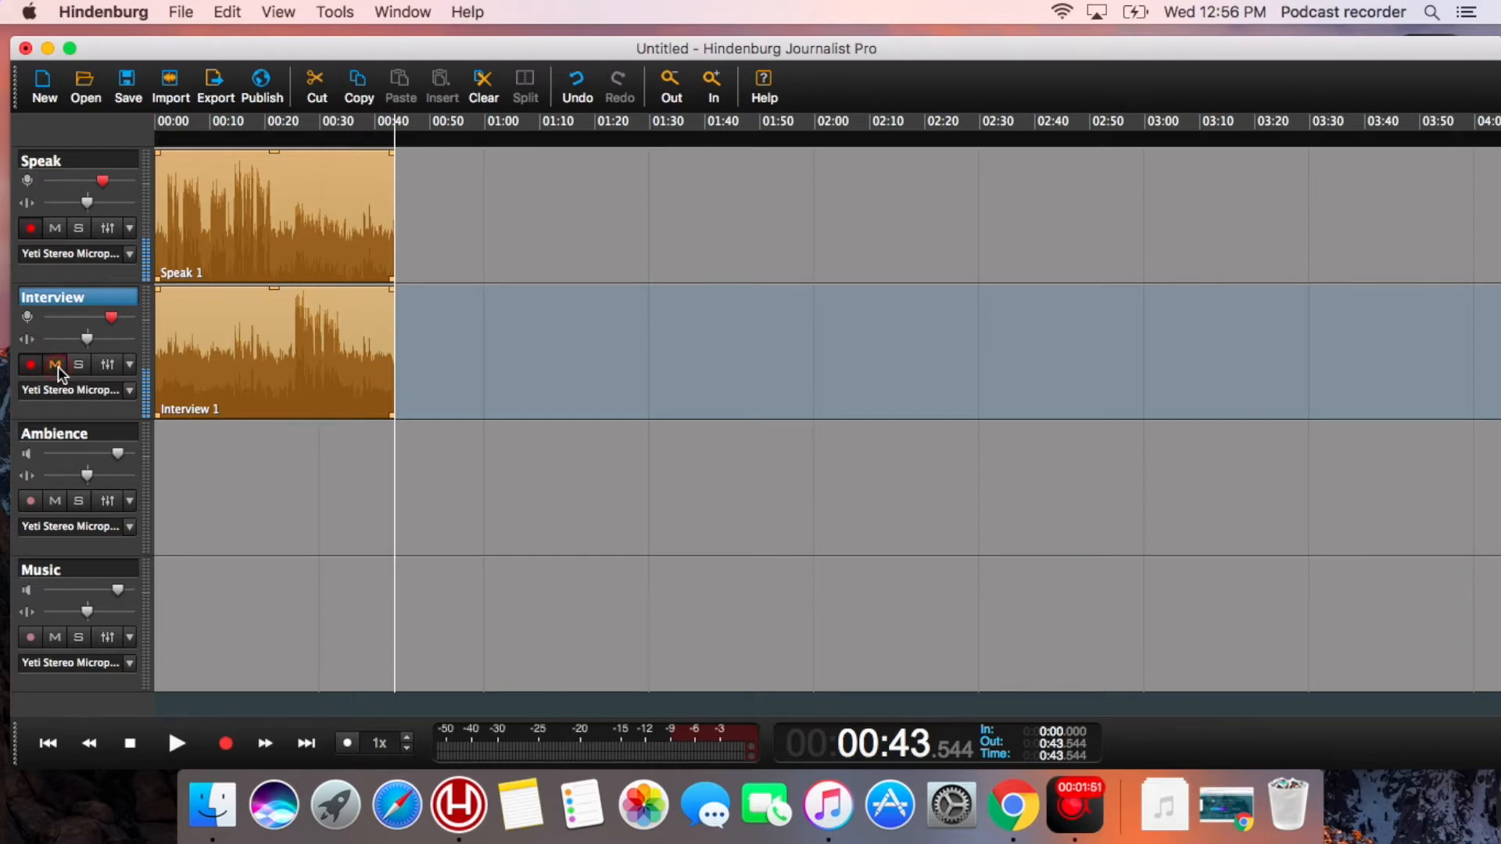
left_click(55, 227)
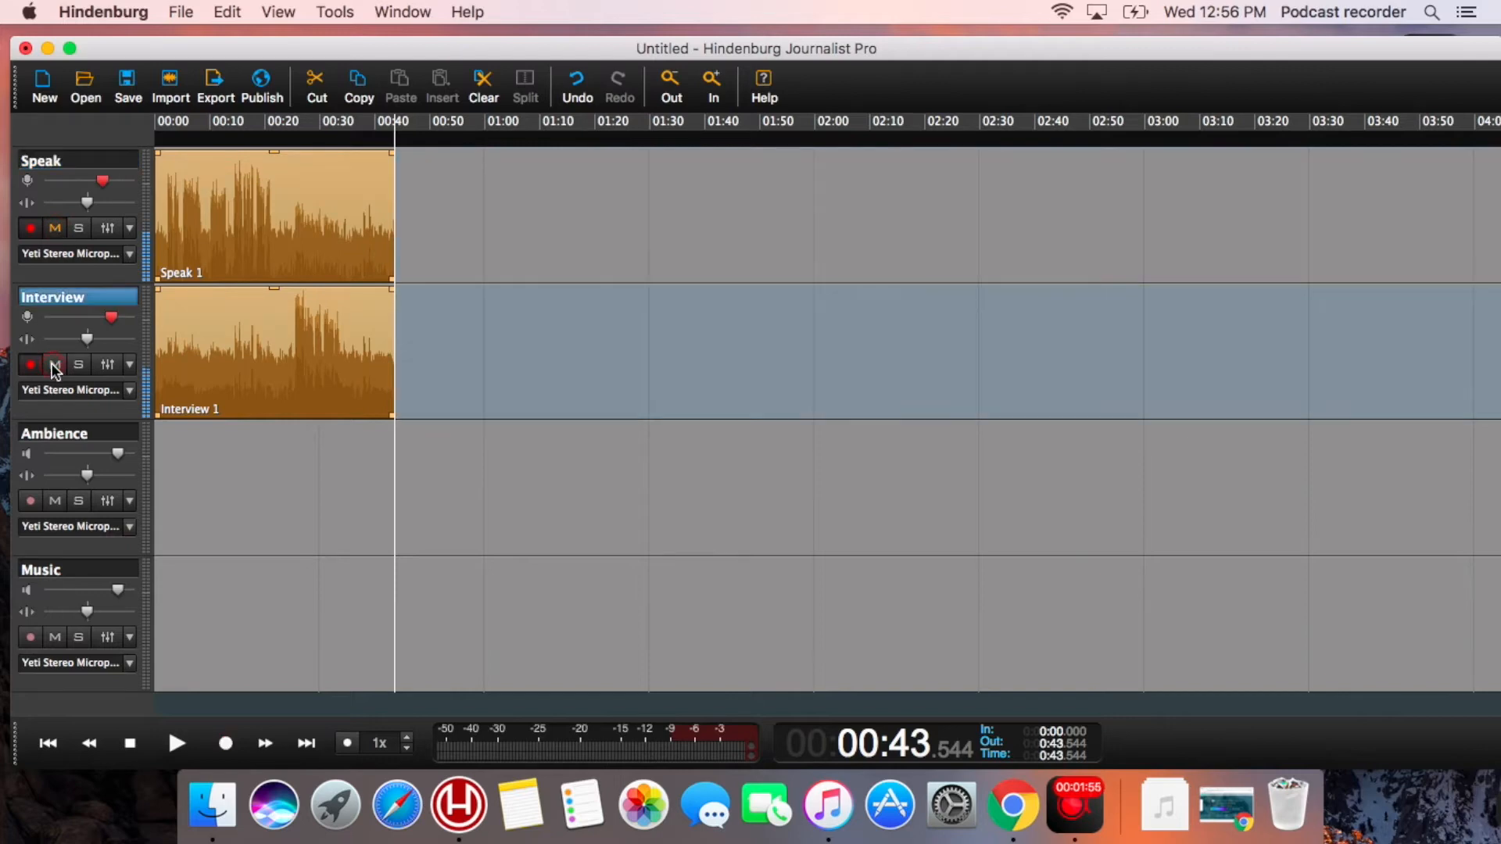
left_click(54, 227)
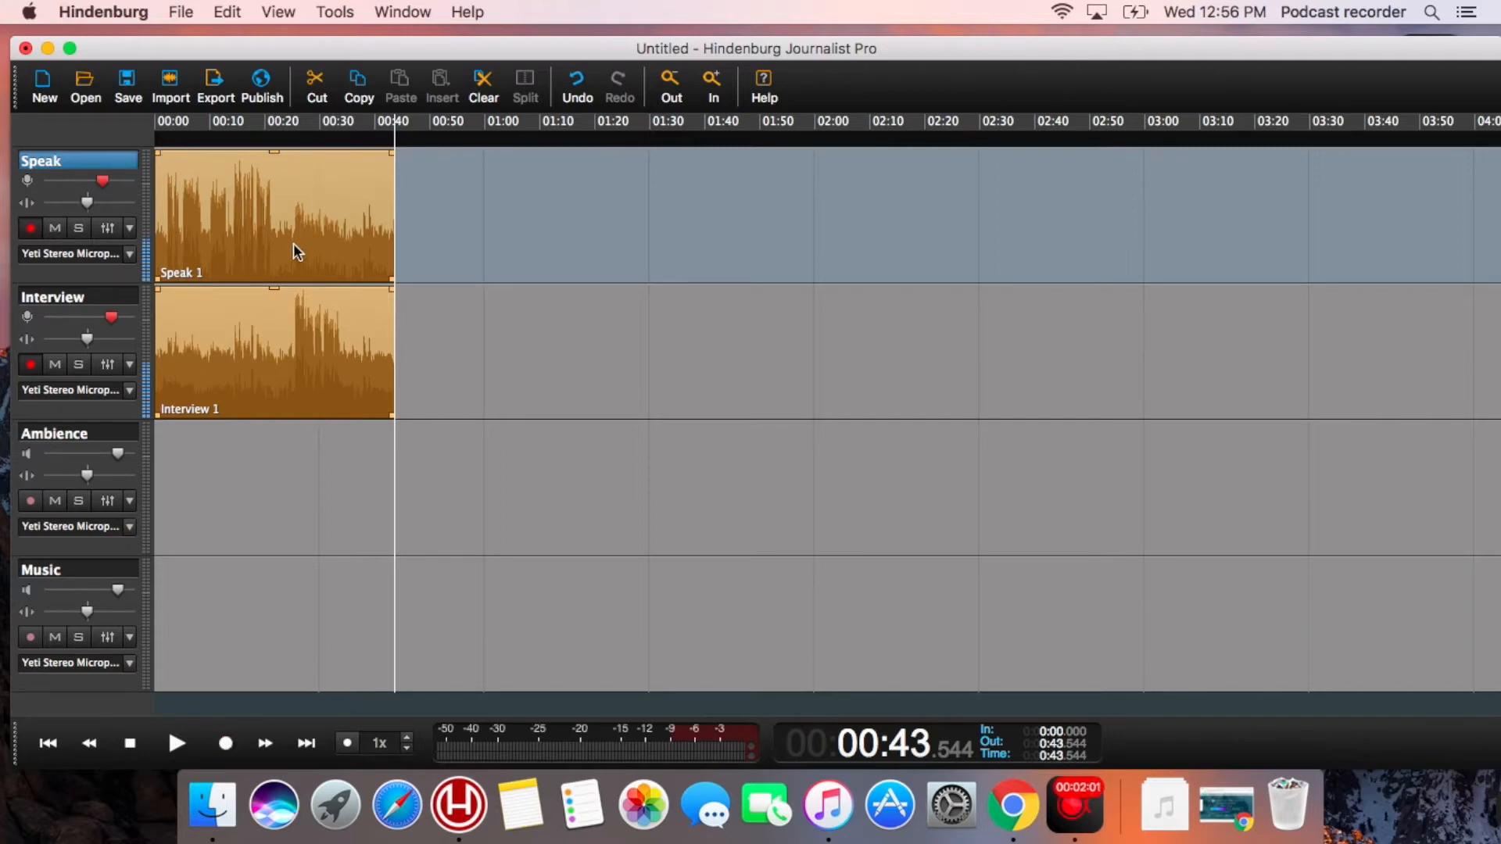
left_click(225, 743)
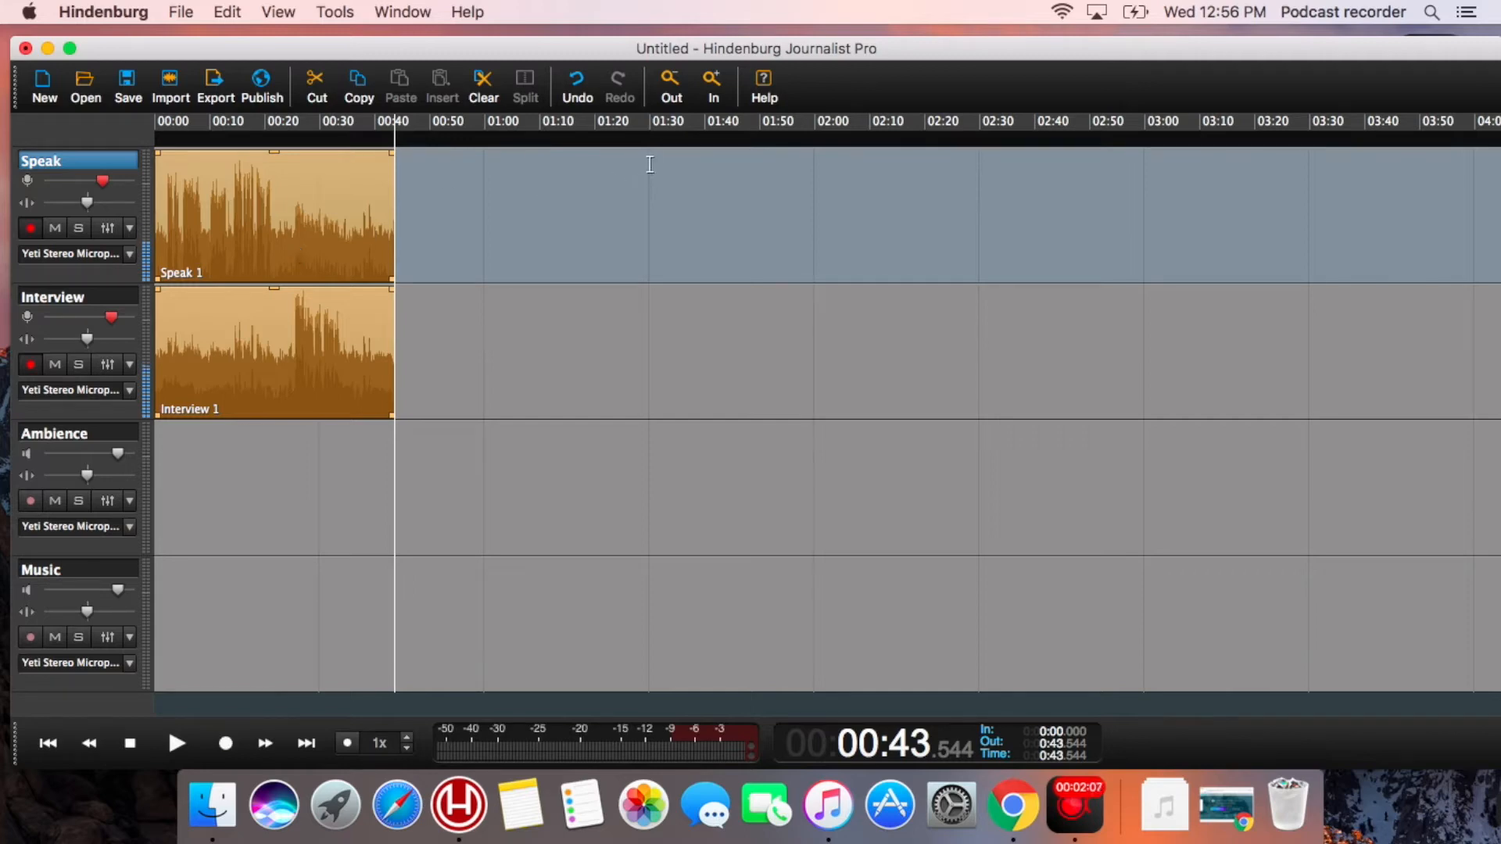
left_click(712, 86)
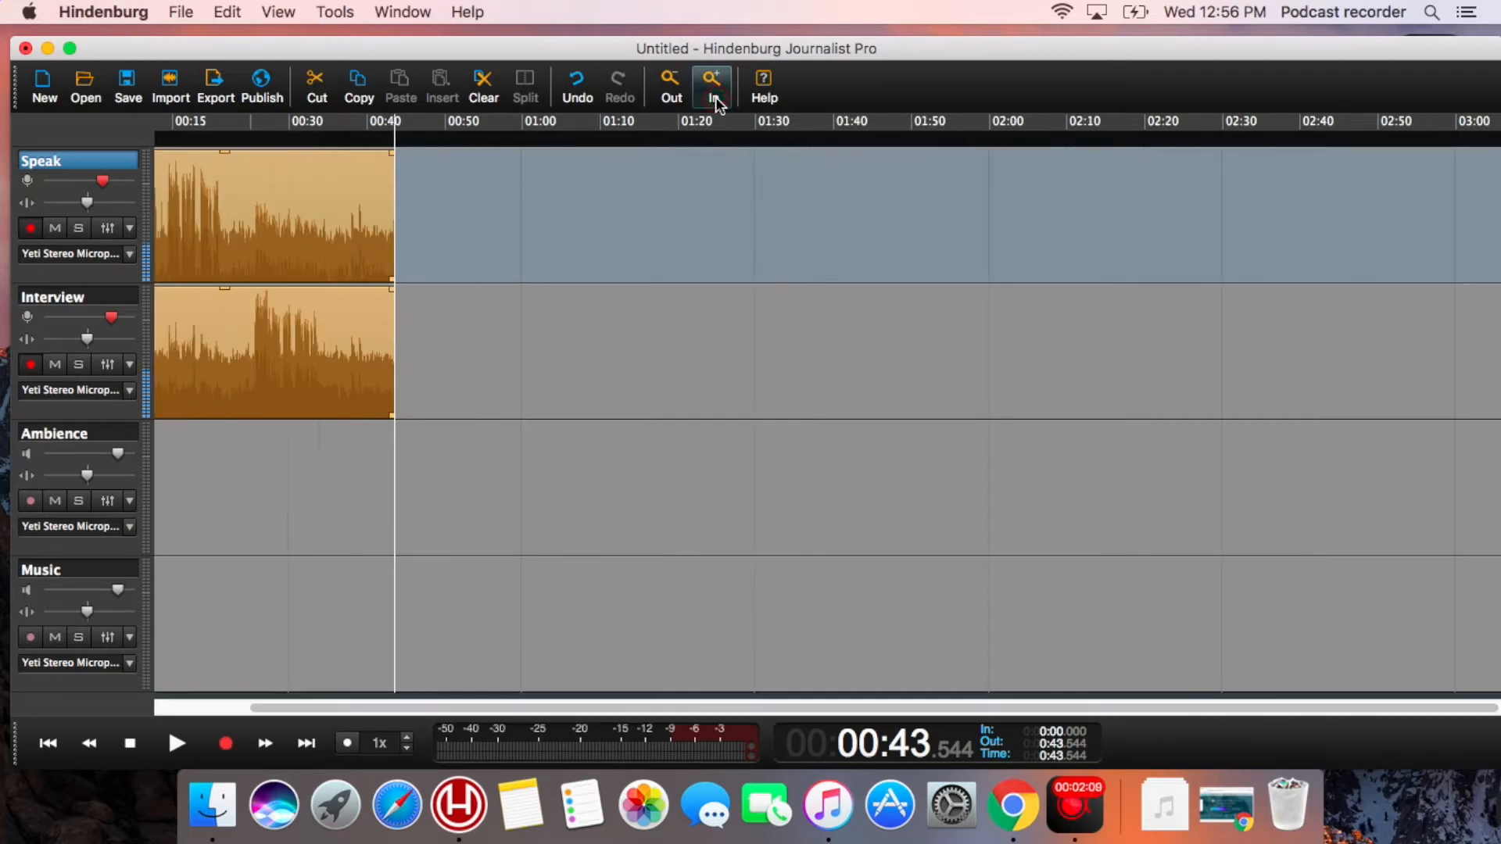
Zoom in, select both recorded clips and play them back from the start to about 13 seconds.
left_click(712, 86)
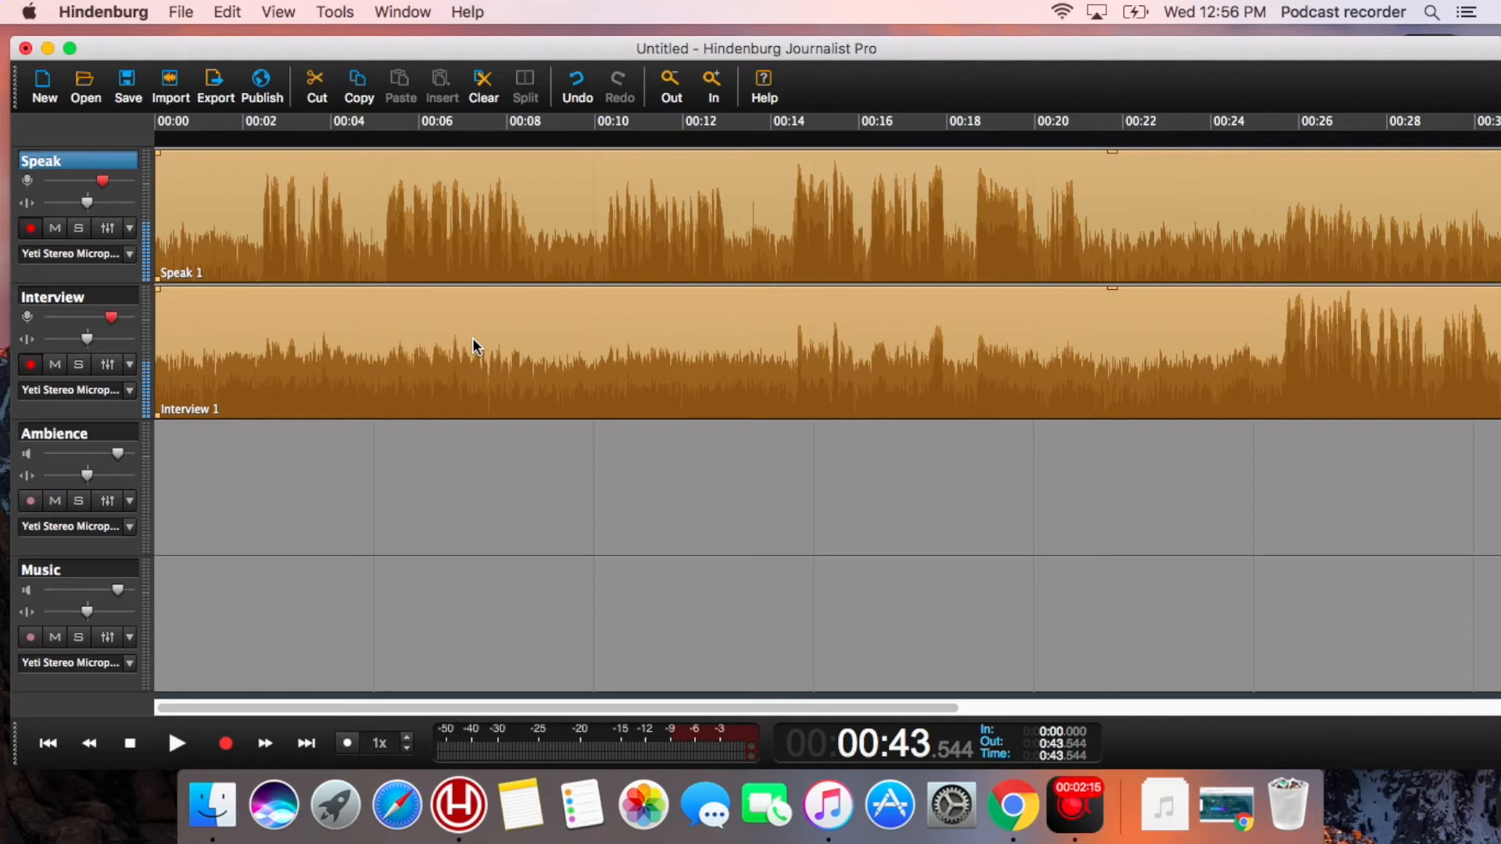
left_click(225, 742)
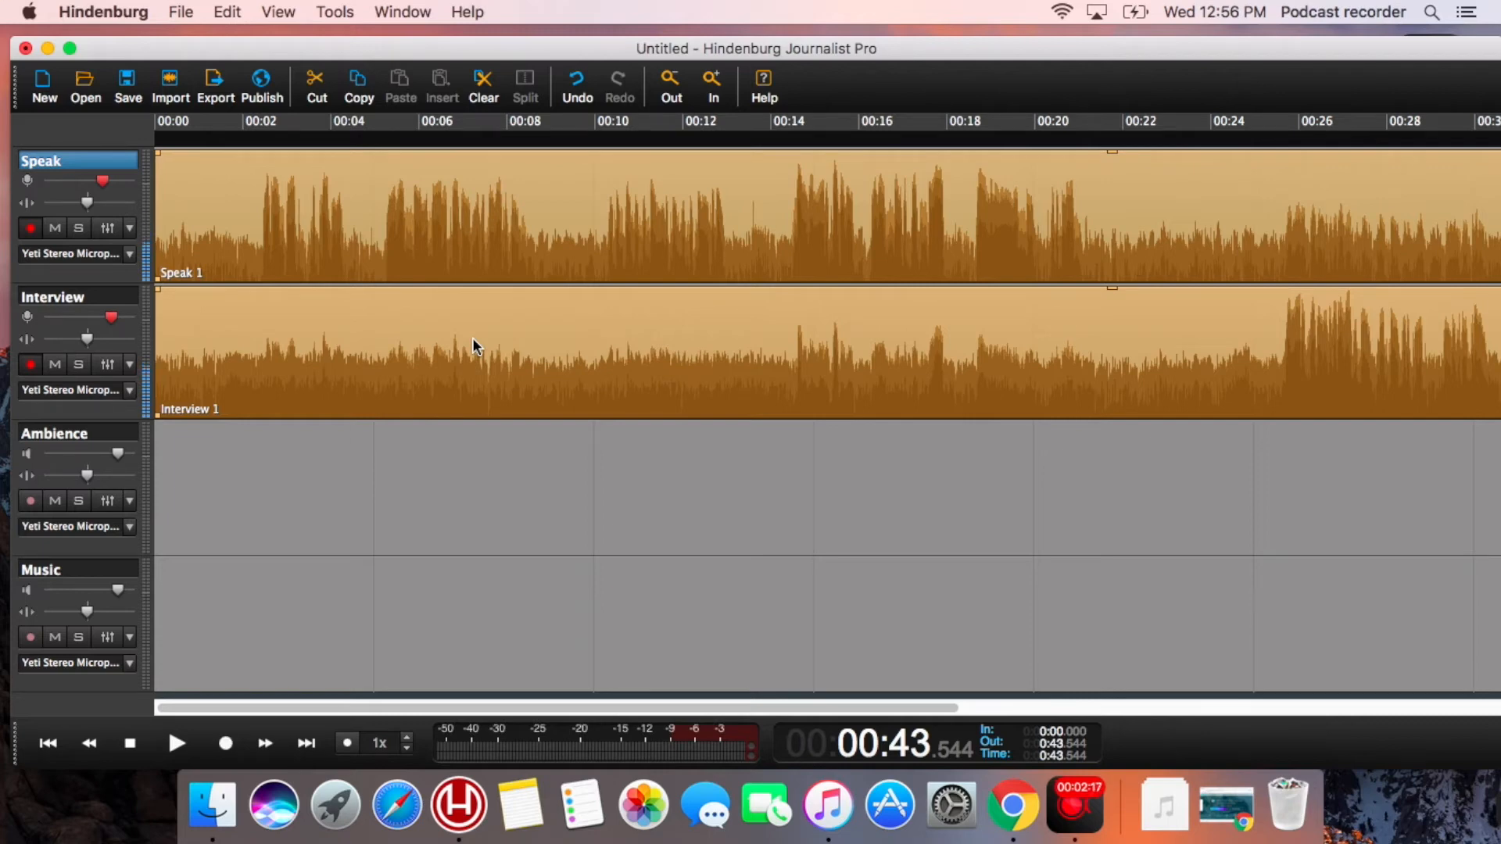
left_click(225, 742)
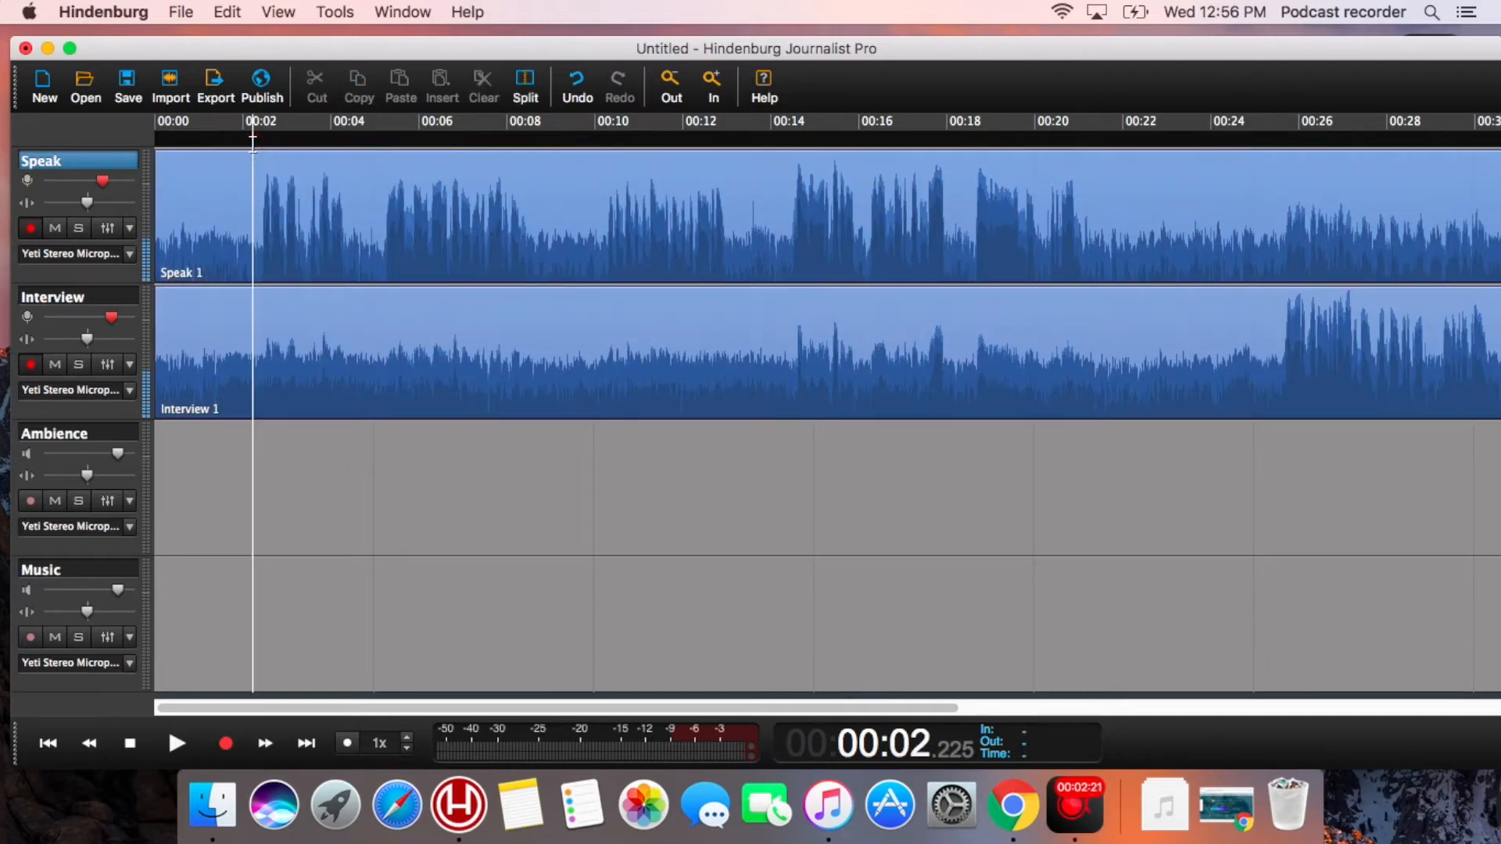
left_click(176, 743)
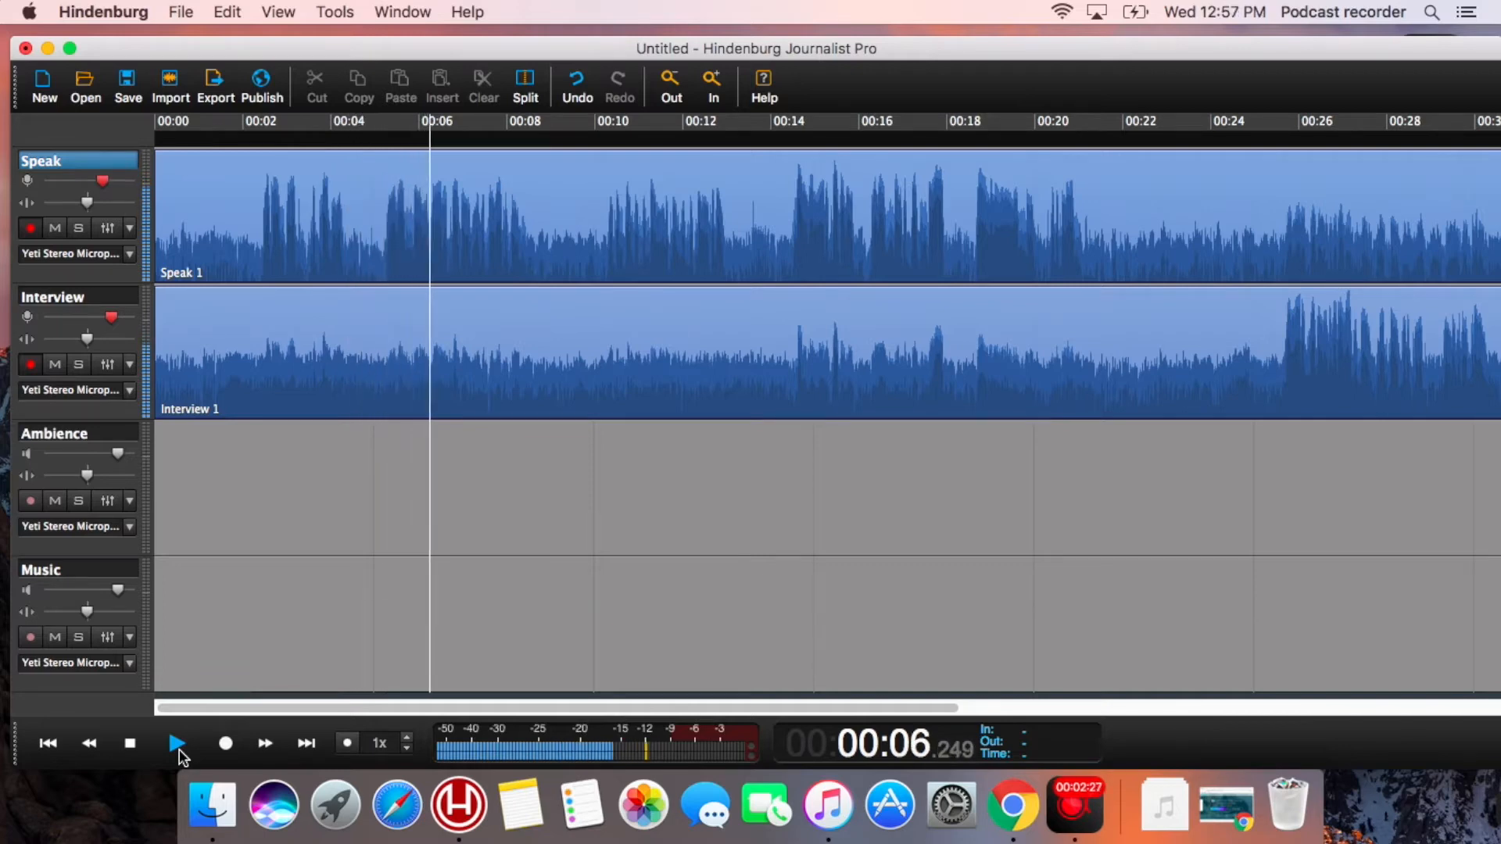
left_click(177, 743)
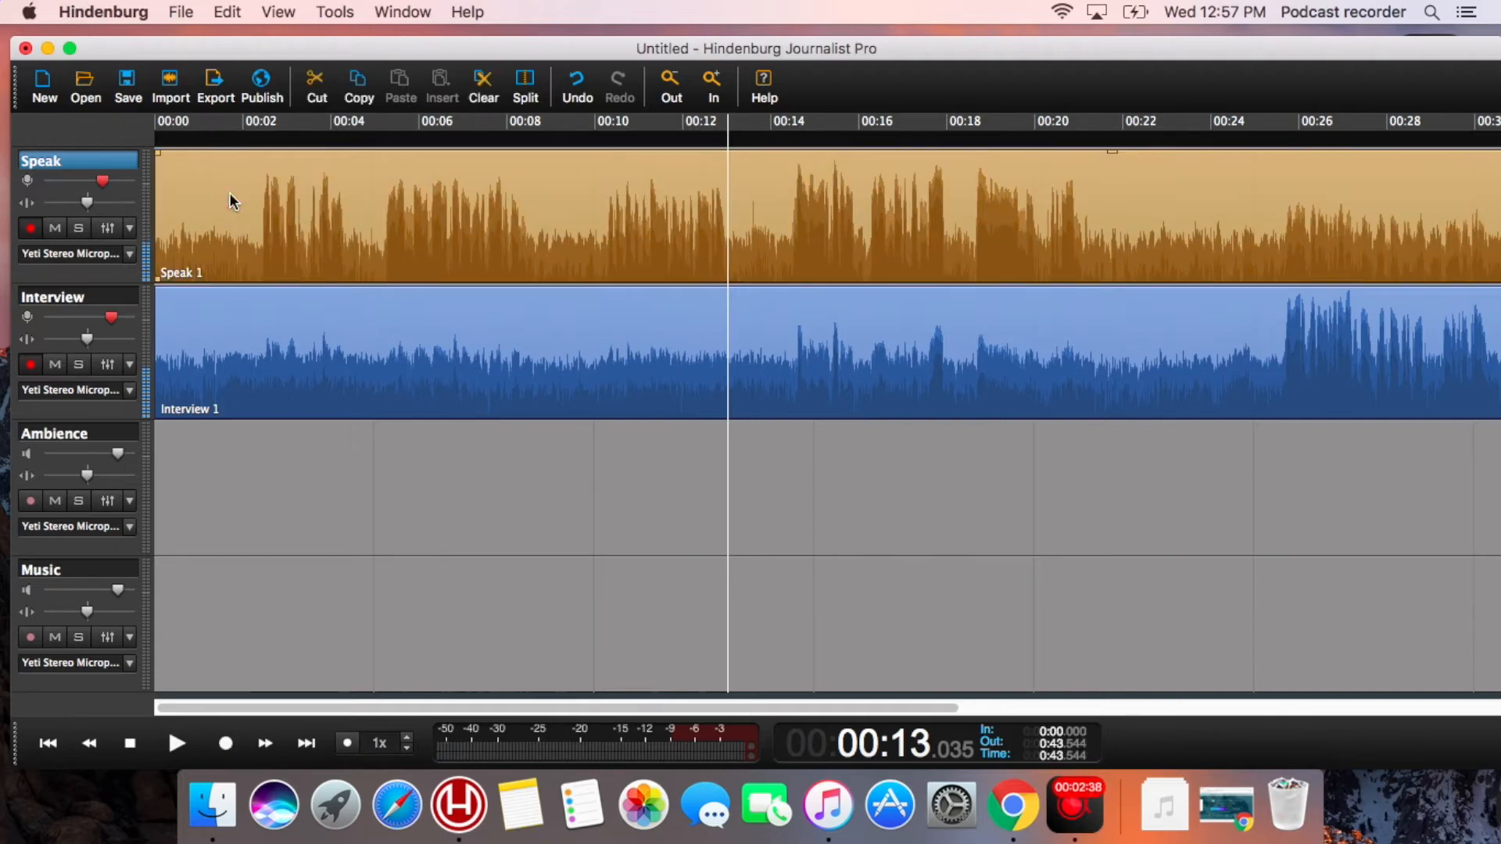
mouse_move(235, 342)
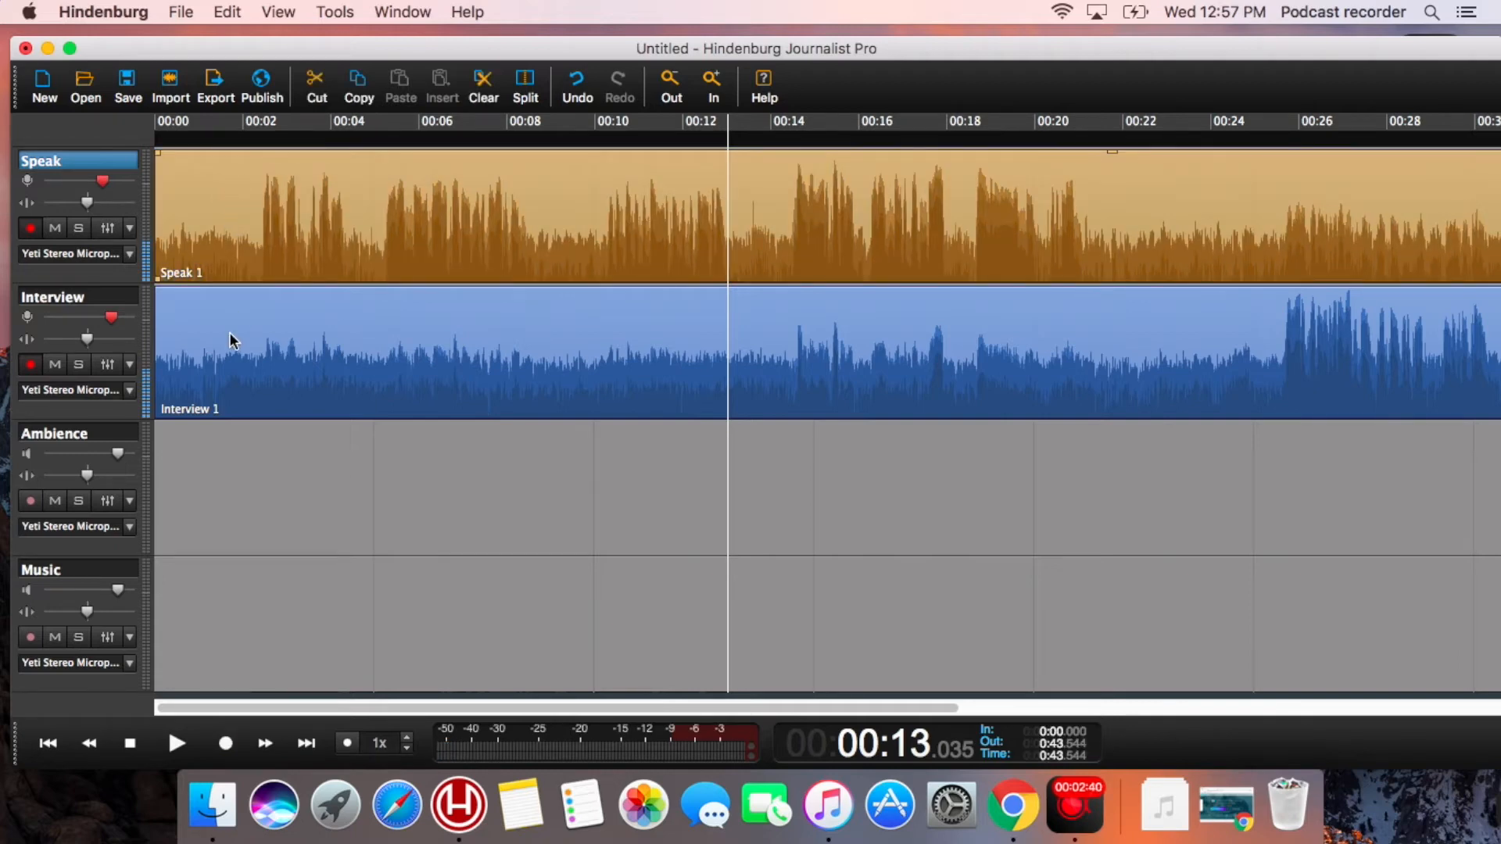
Select Interview 1 and Speak 1 and cut the roughly 00:05–00:08 stretch from both.
left_click(53, 297)
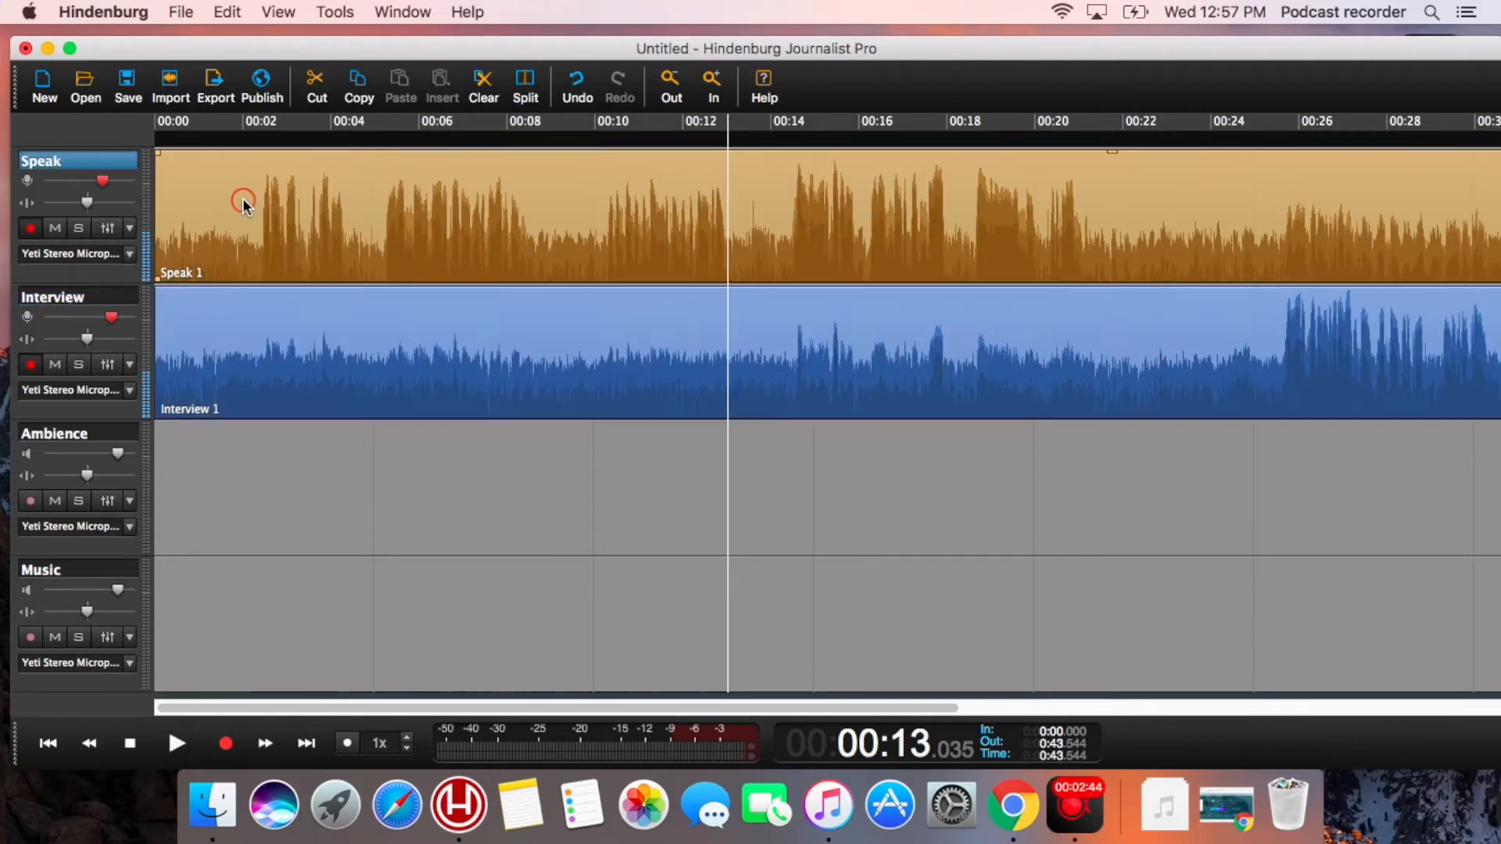
left_click(255, 340)
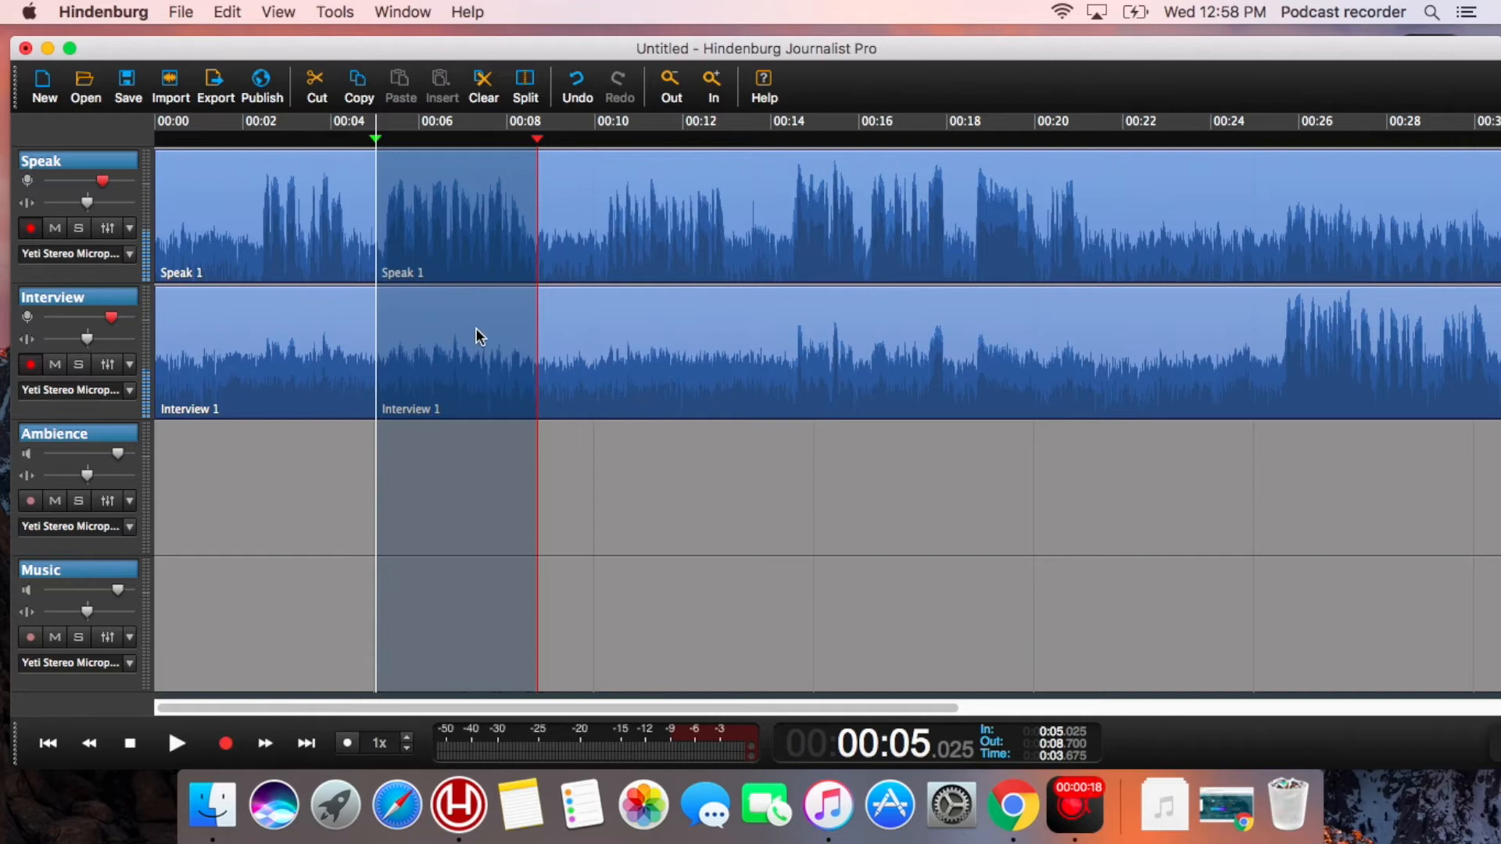
mouse_move(393, 183)
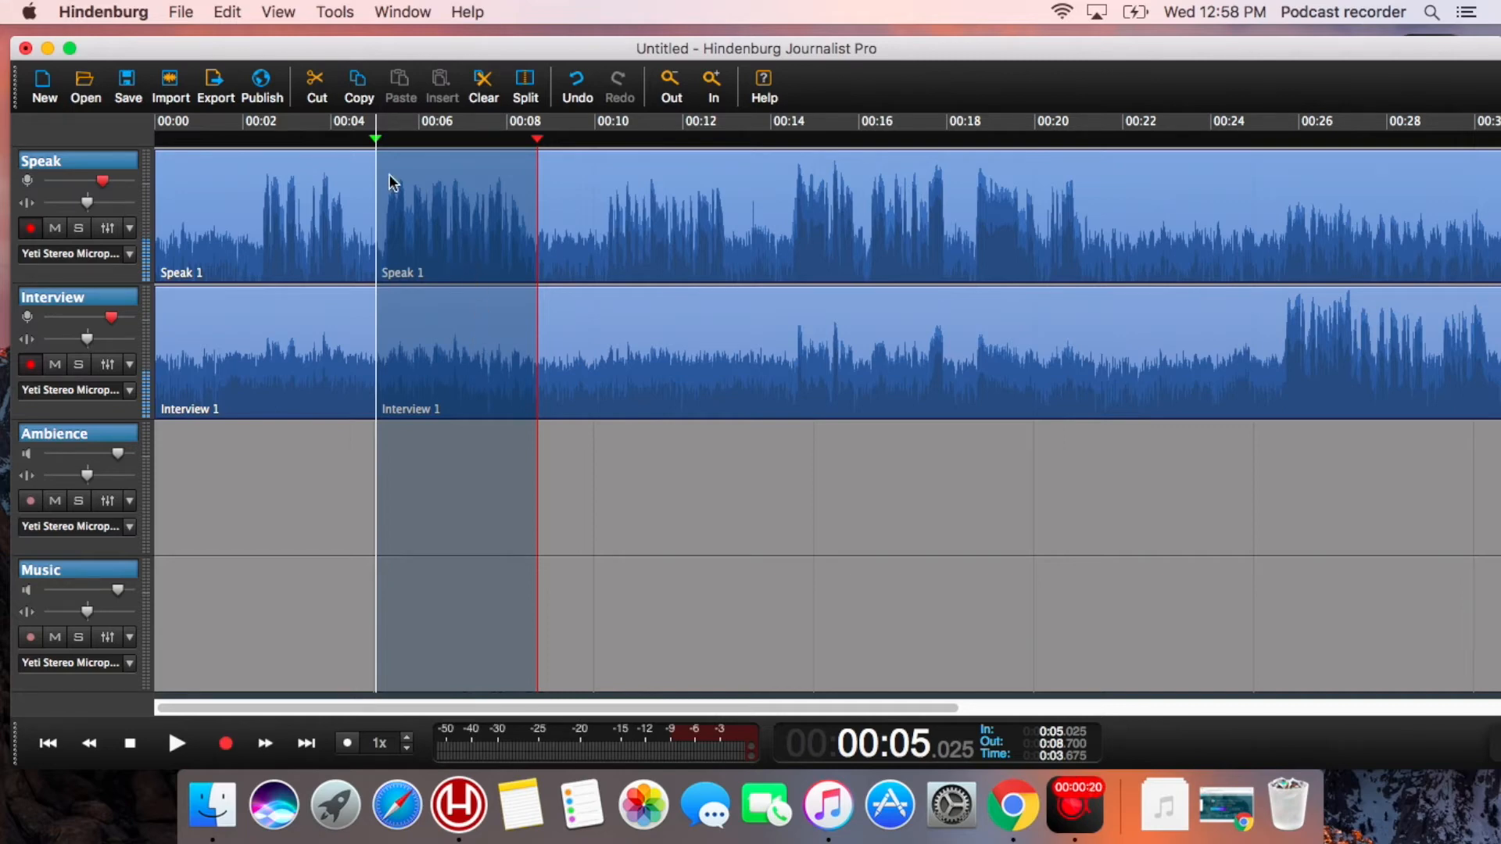
left_click(316, 82)
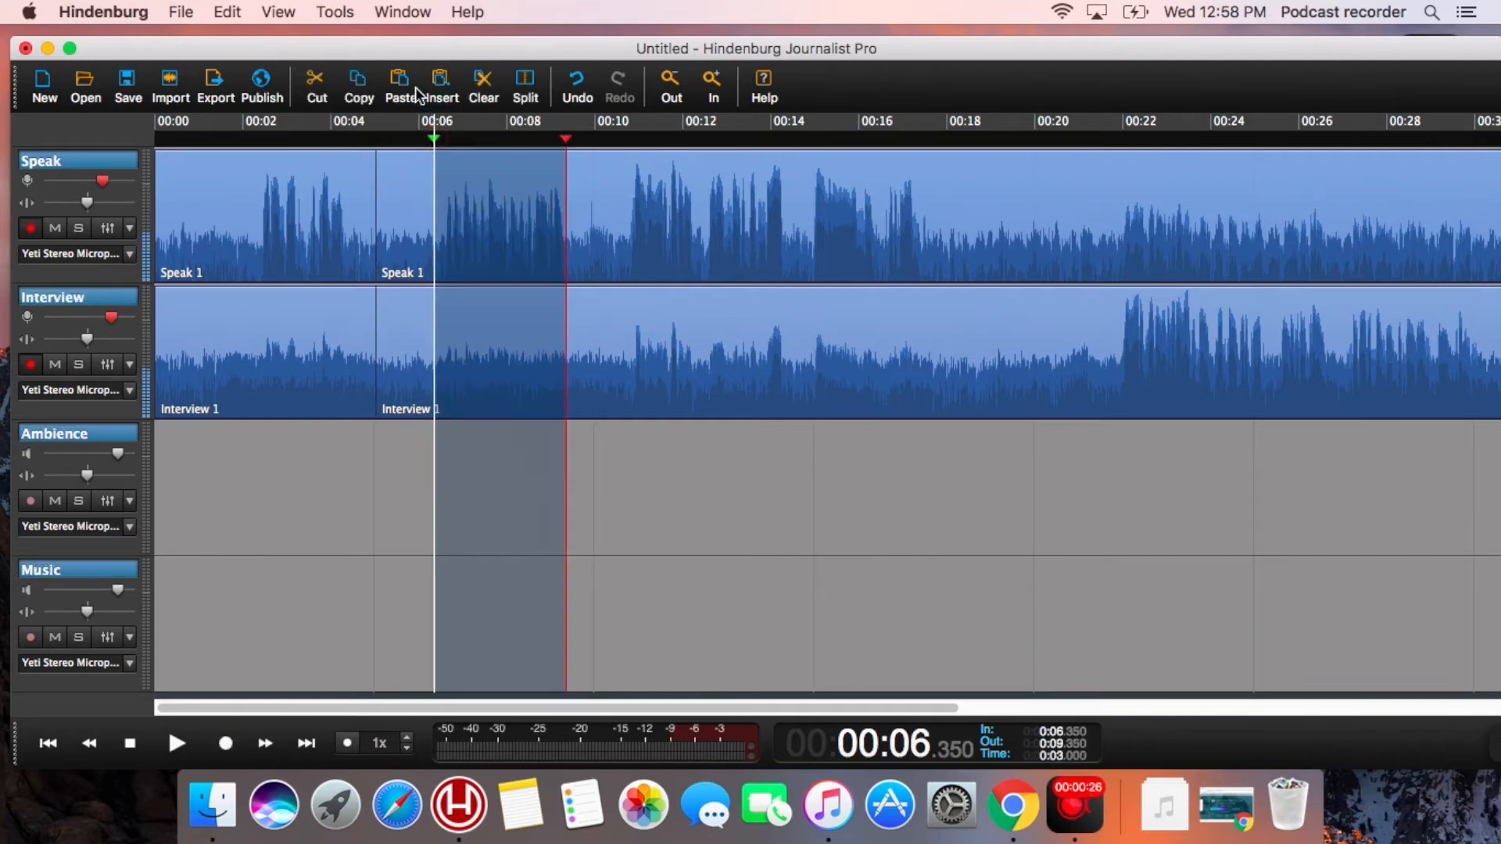
Copy the three-second selection, insert it at 00:10 on both tracks, then clear it to leave a silent gap.
left_click(358, 85)
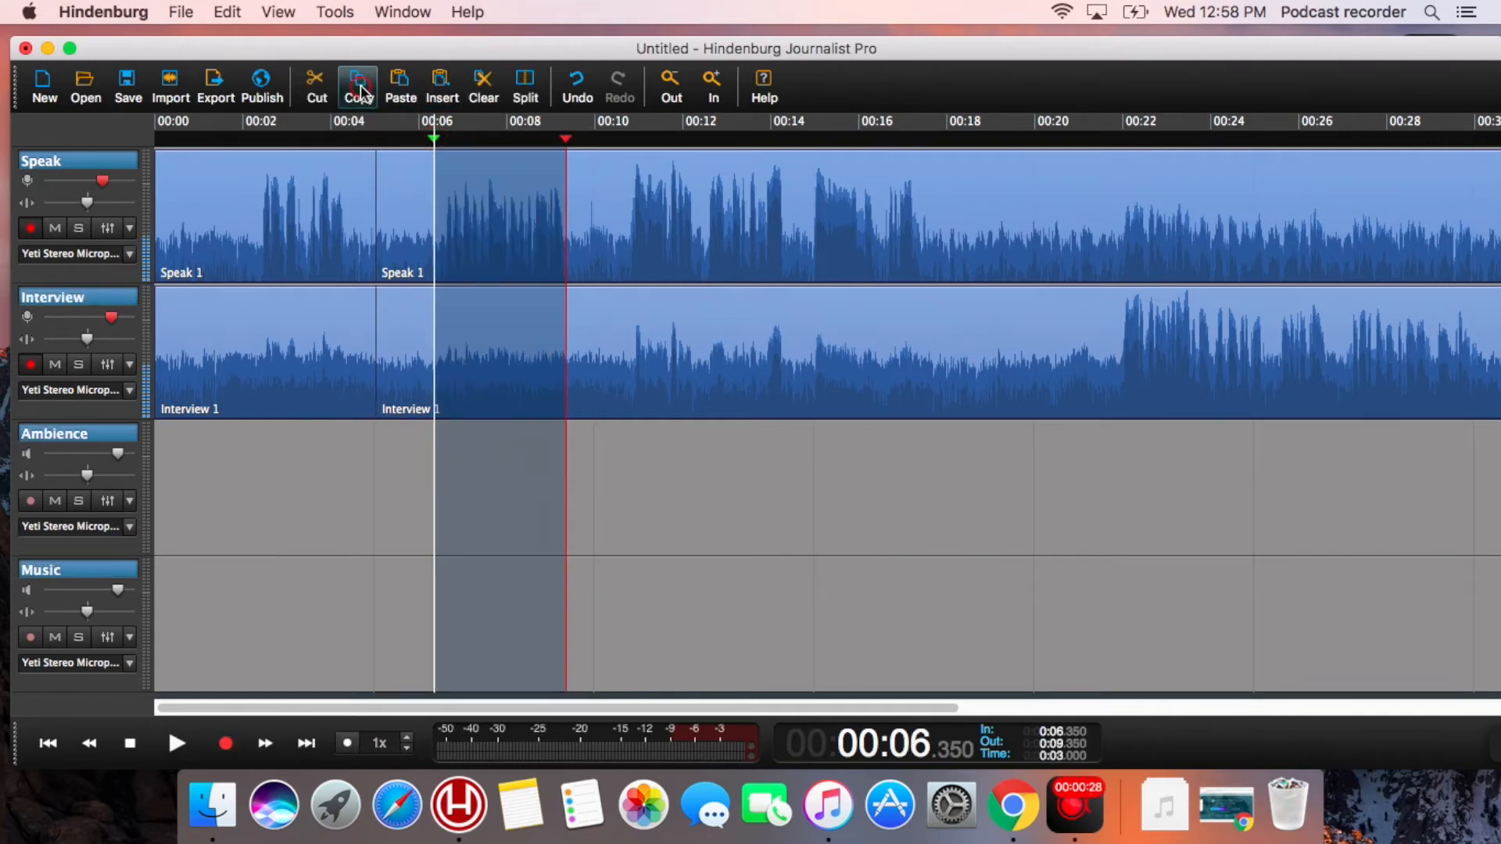
left_click(358, 84)
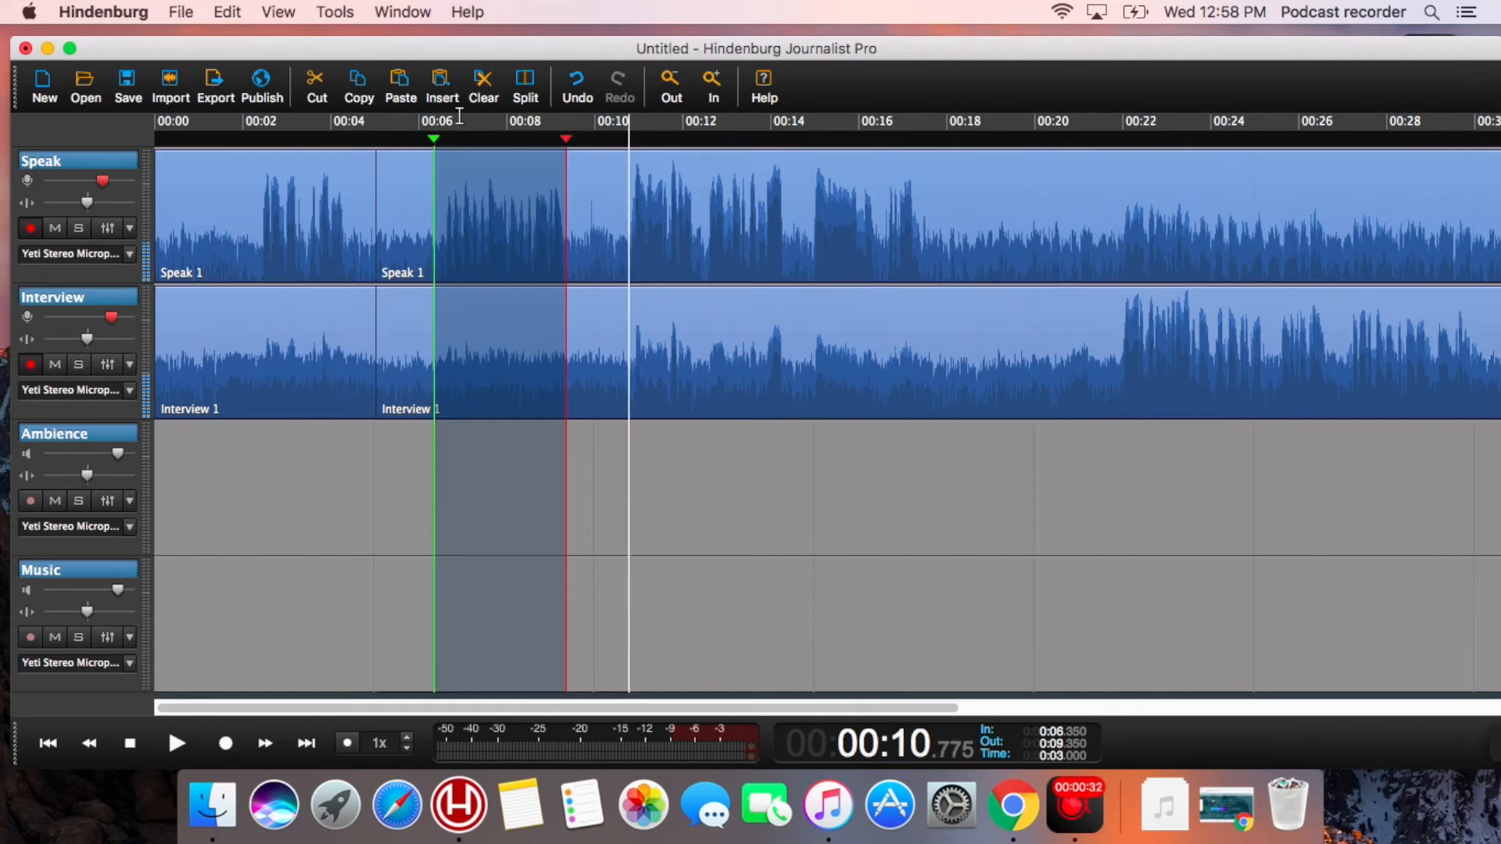
left_click(441, 85)
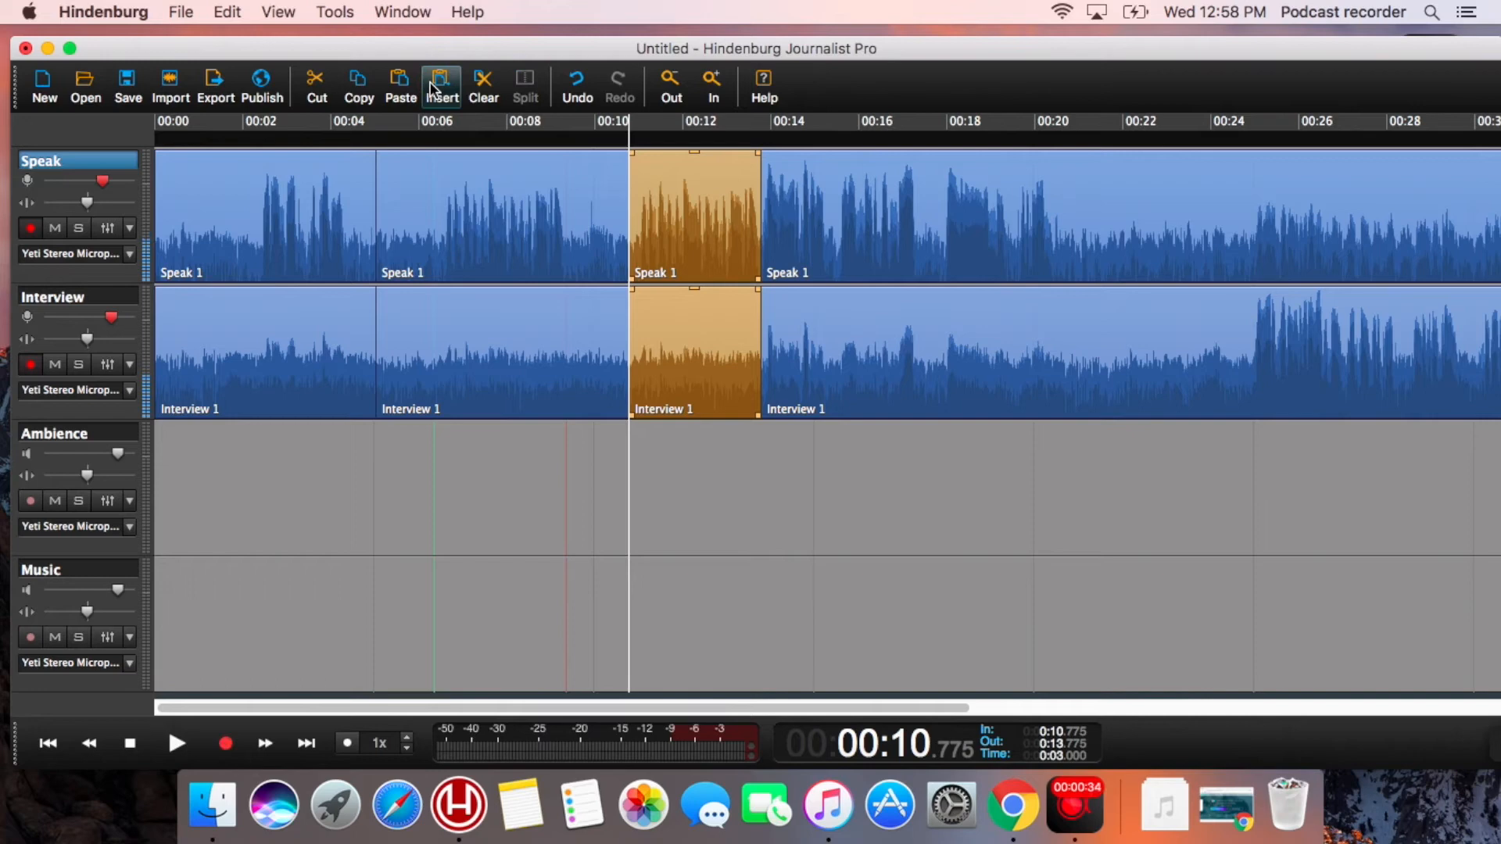
mouse_move(556, 225)
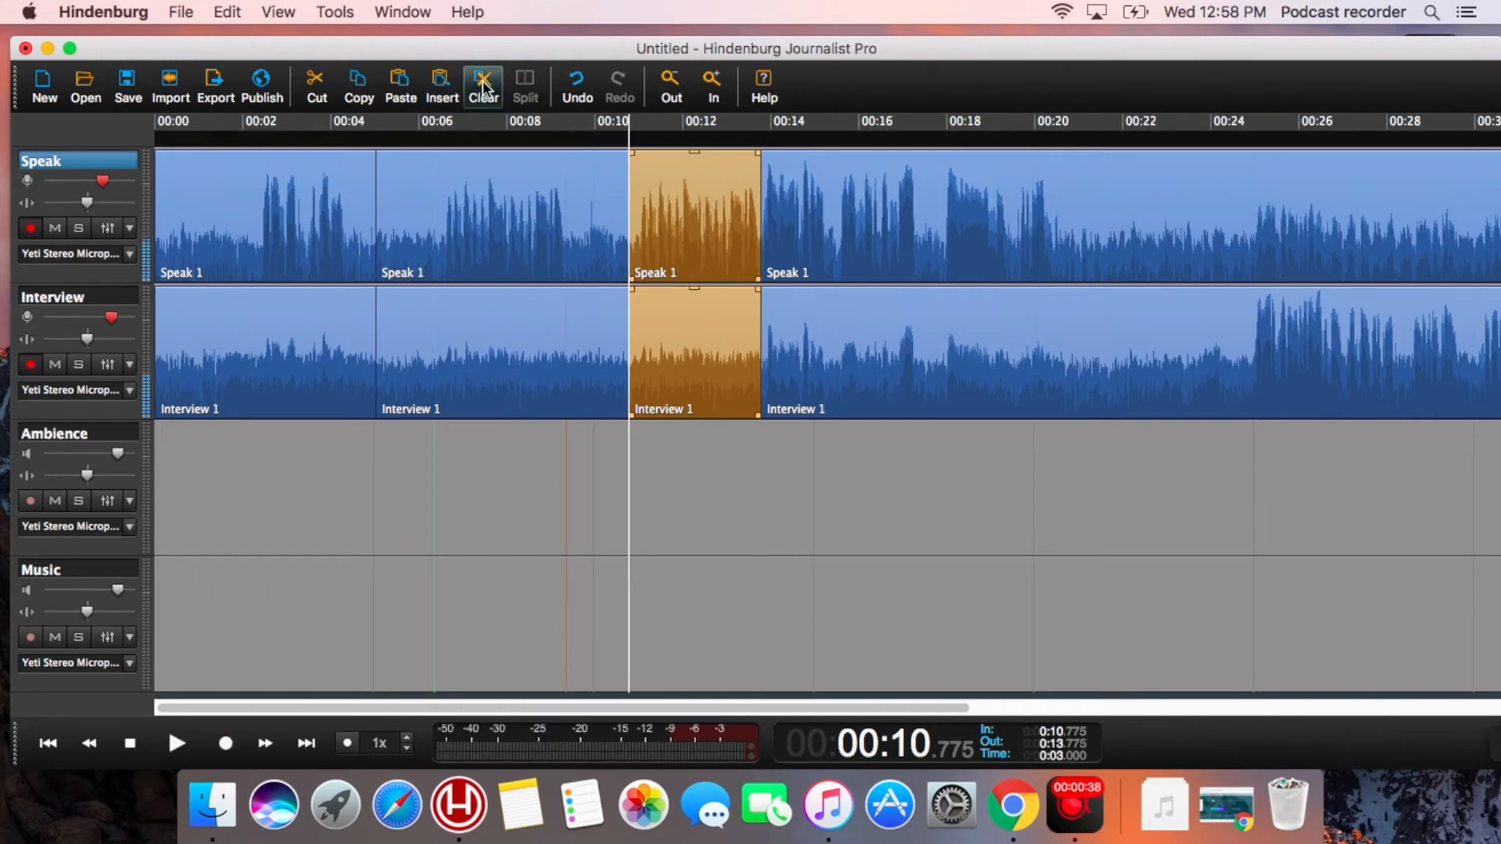
left_click(483, 82)
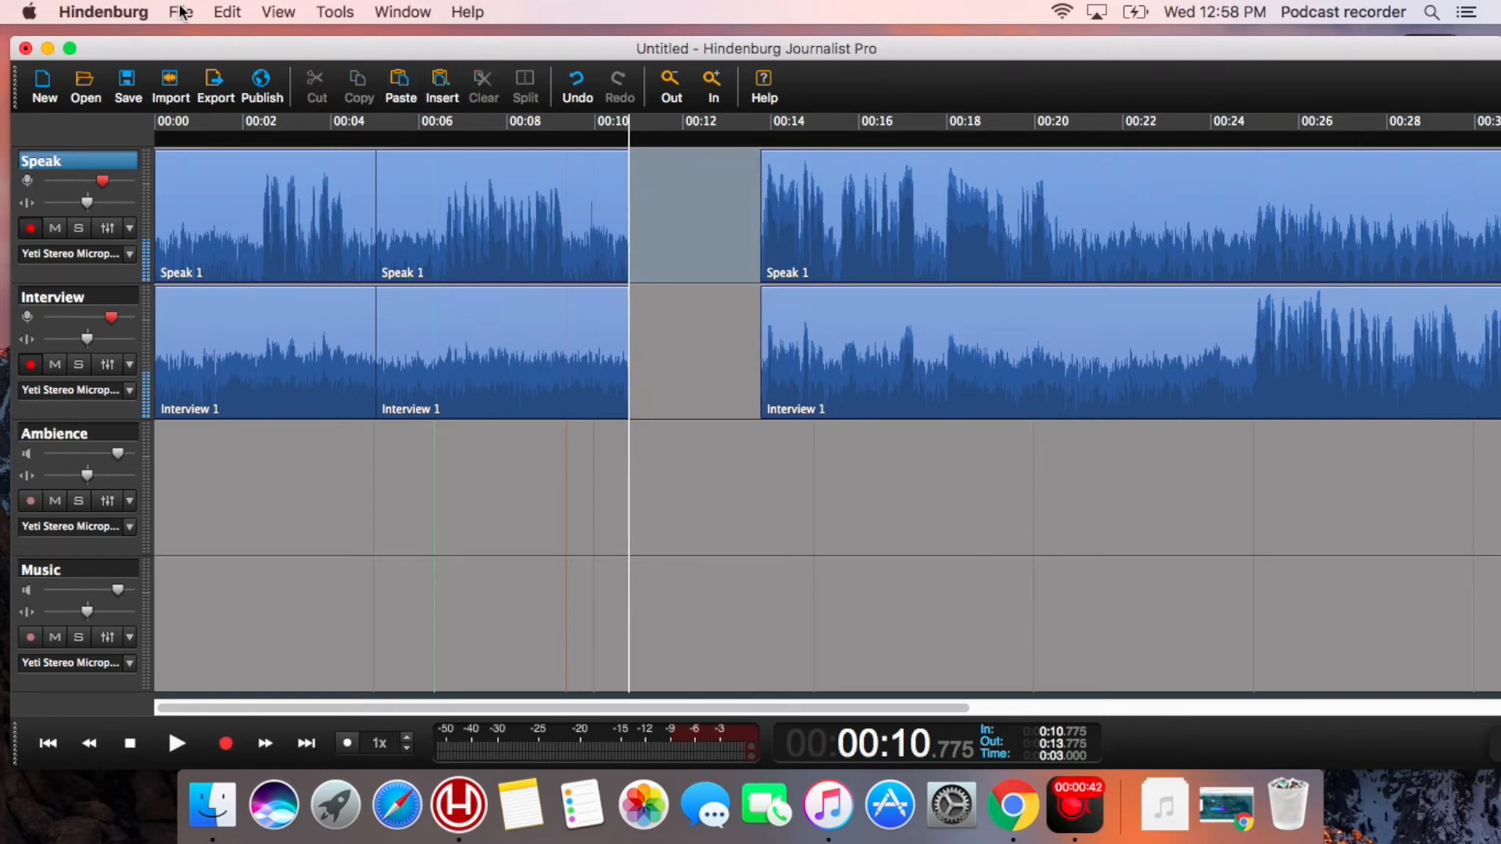
left_click(180, 11)
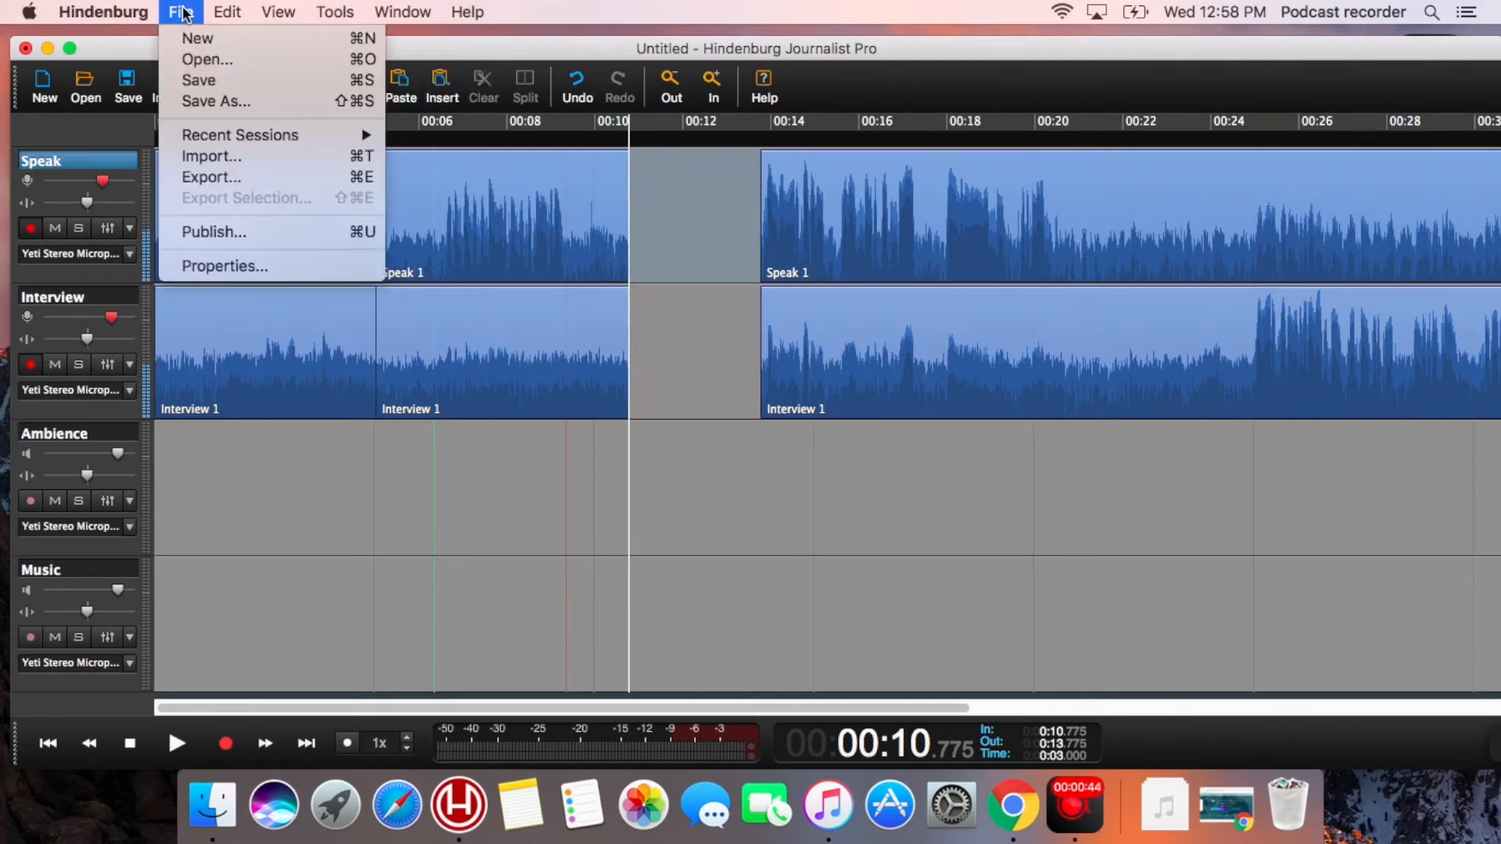
mouse_move(212, 156)
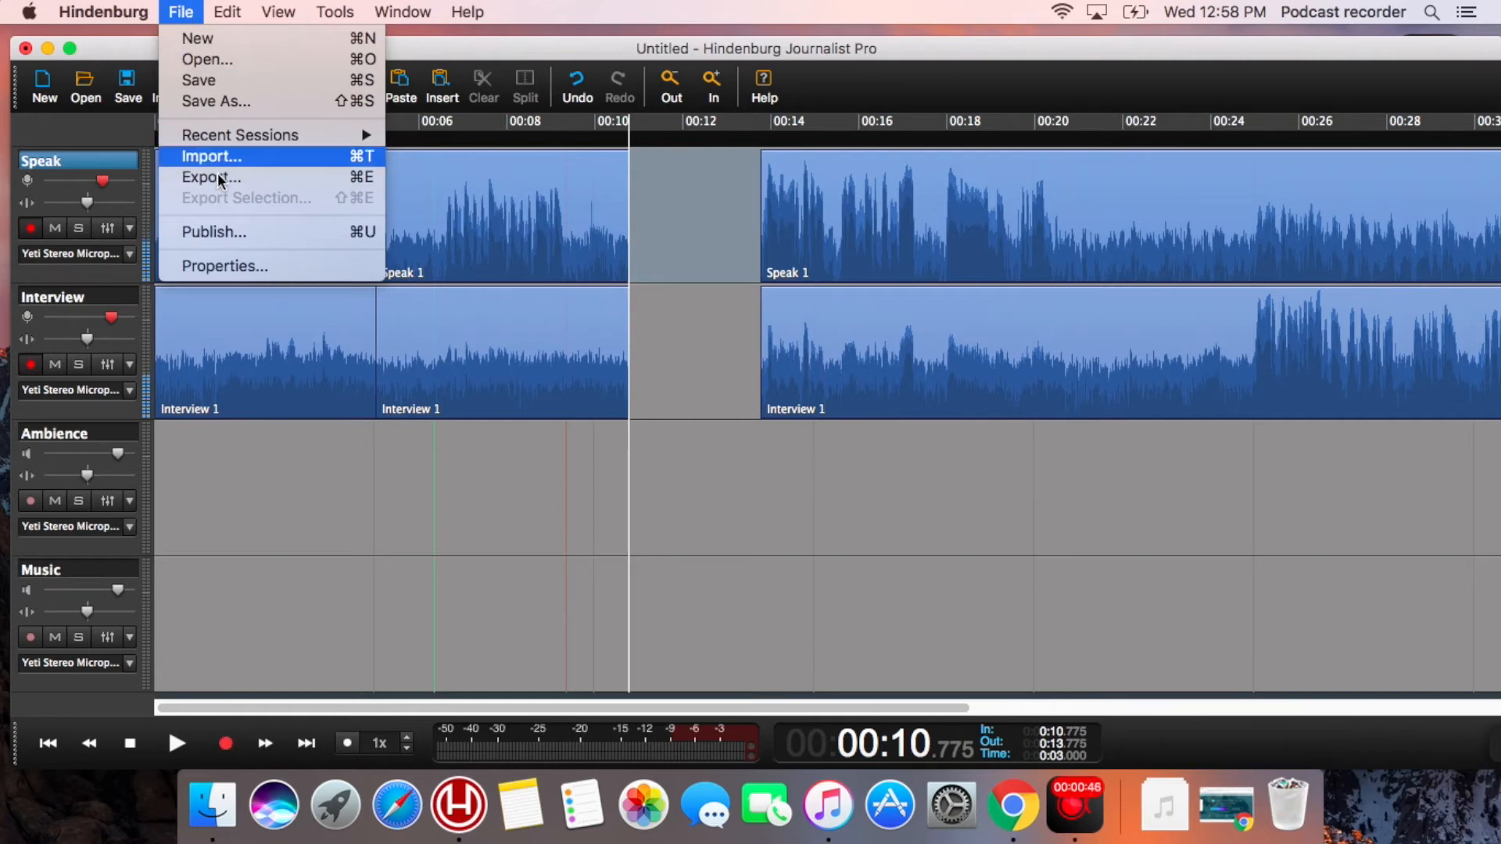
mouse_move(212, 178)
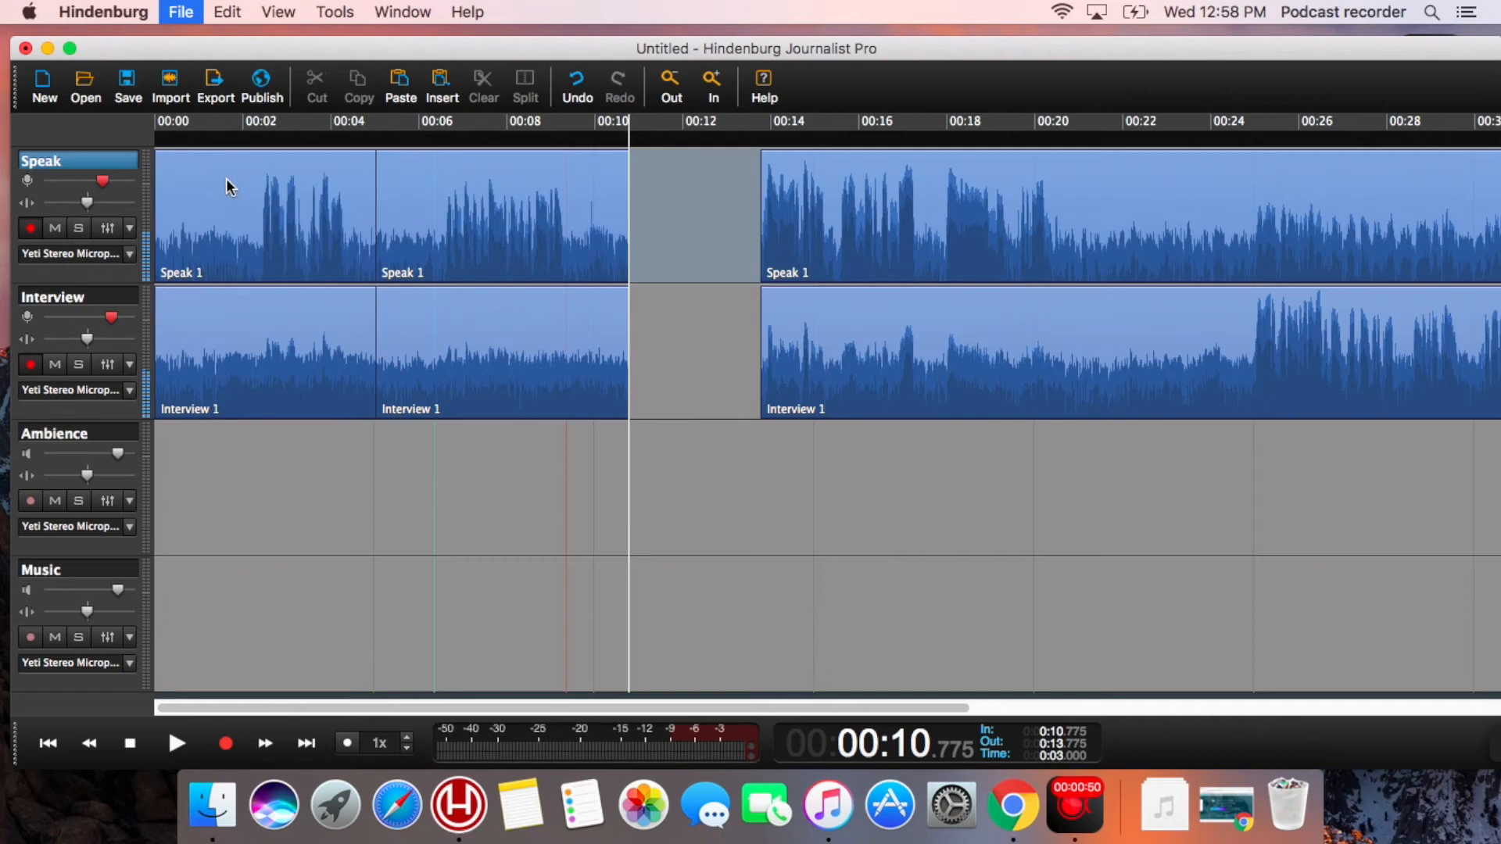
left_click(216, 85)
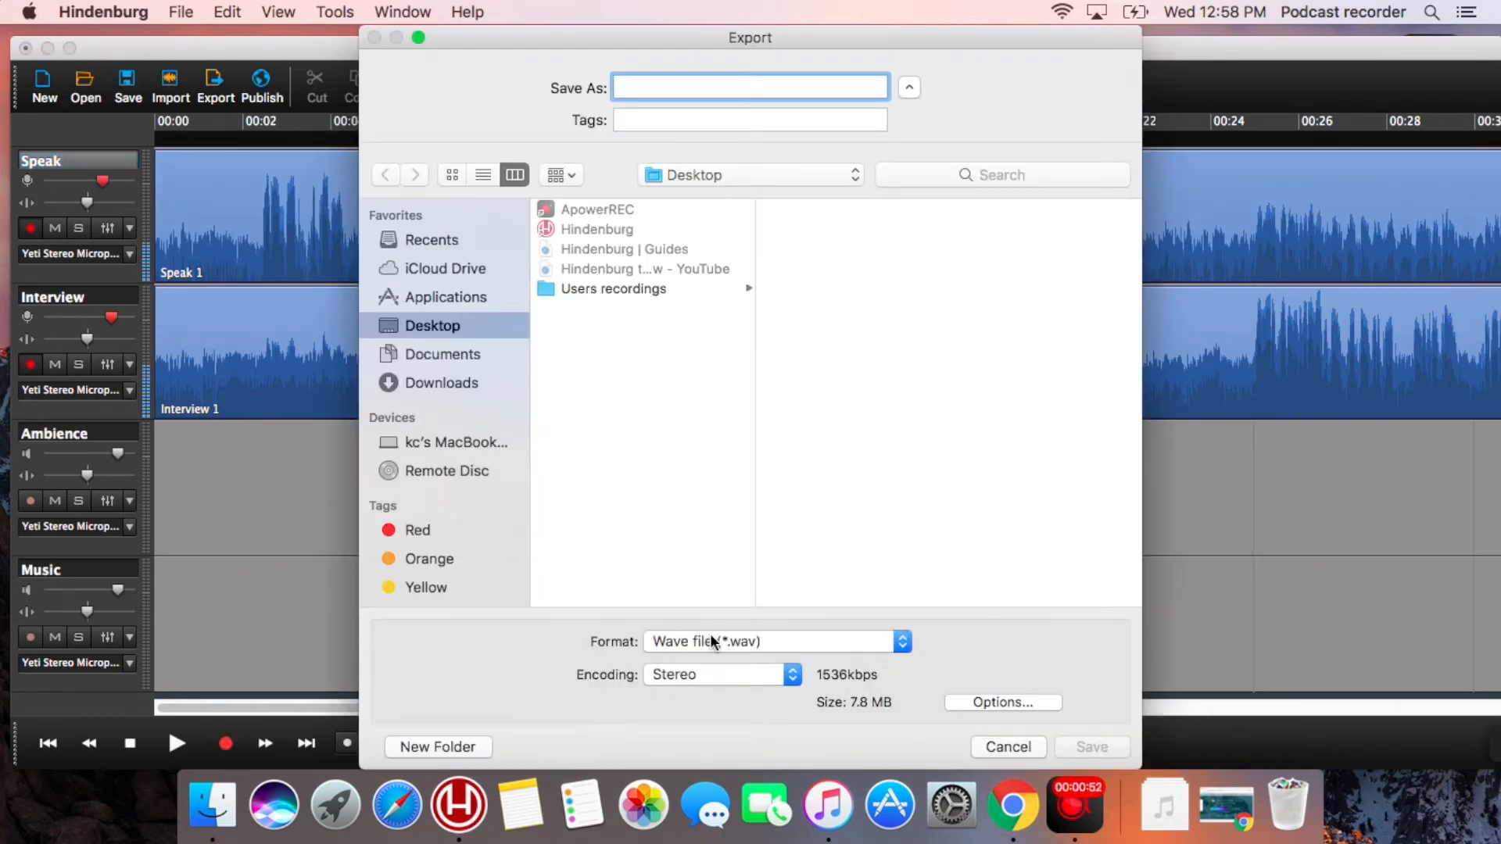
left_click(776, 641)
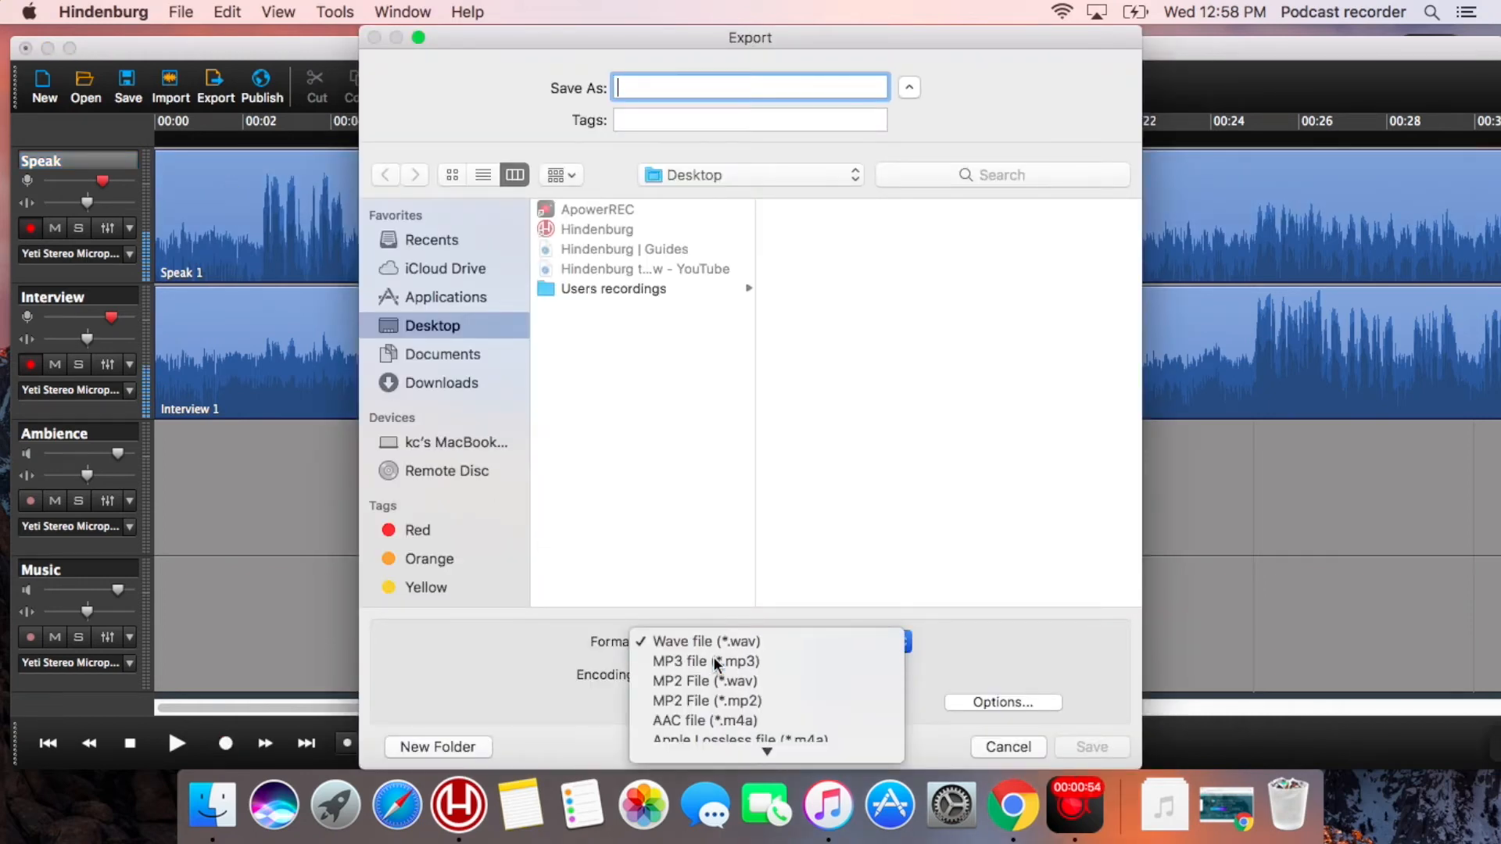
left_click(704, 661)
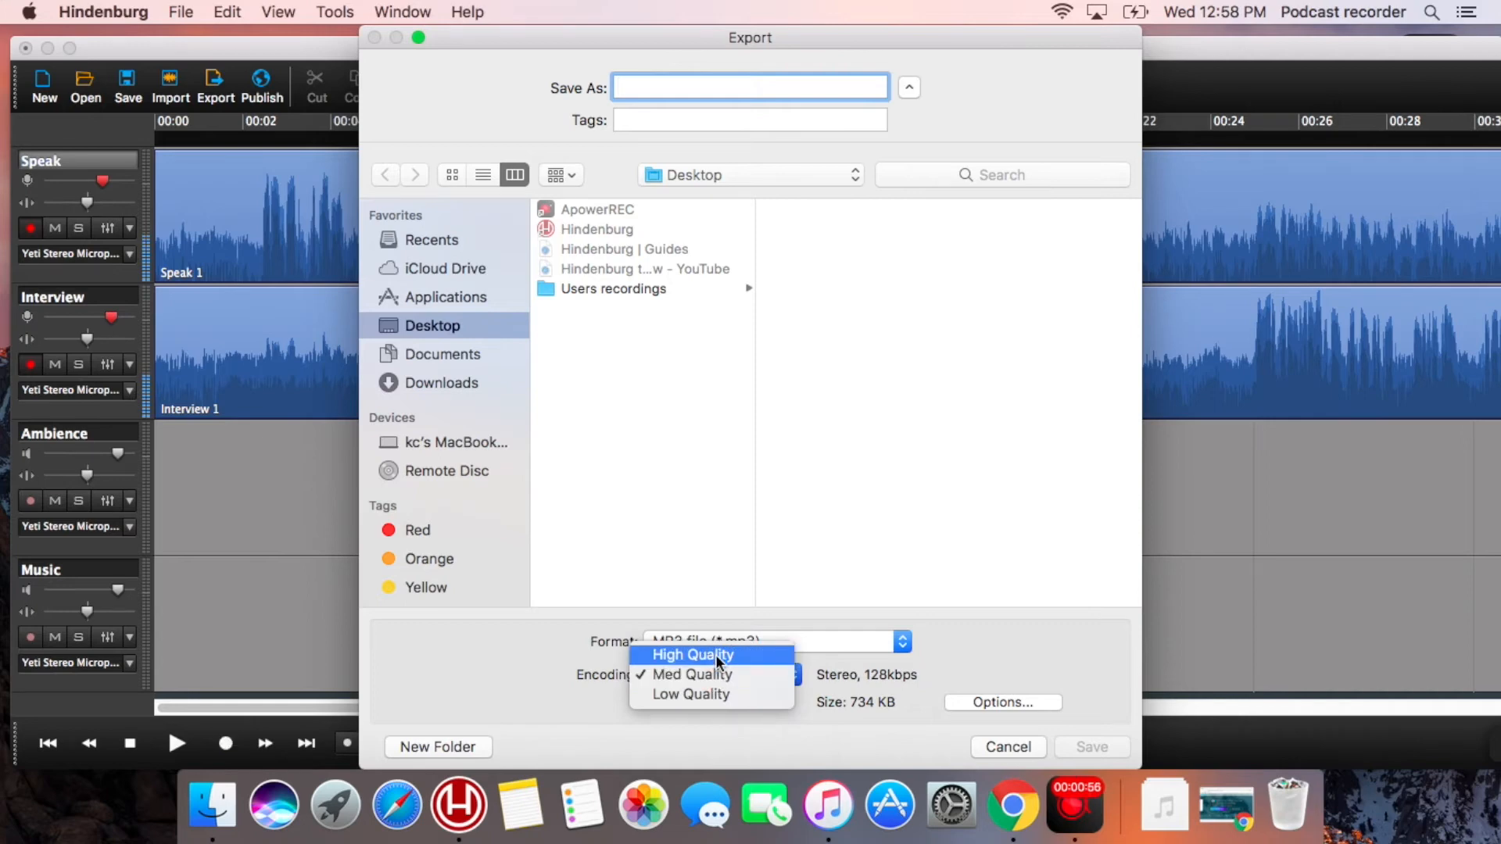
left_click(692, 655)
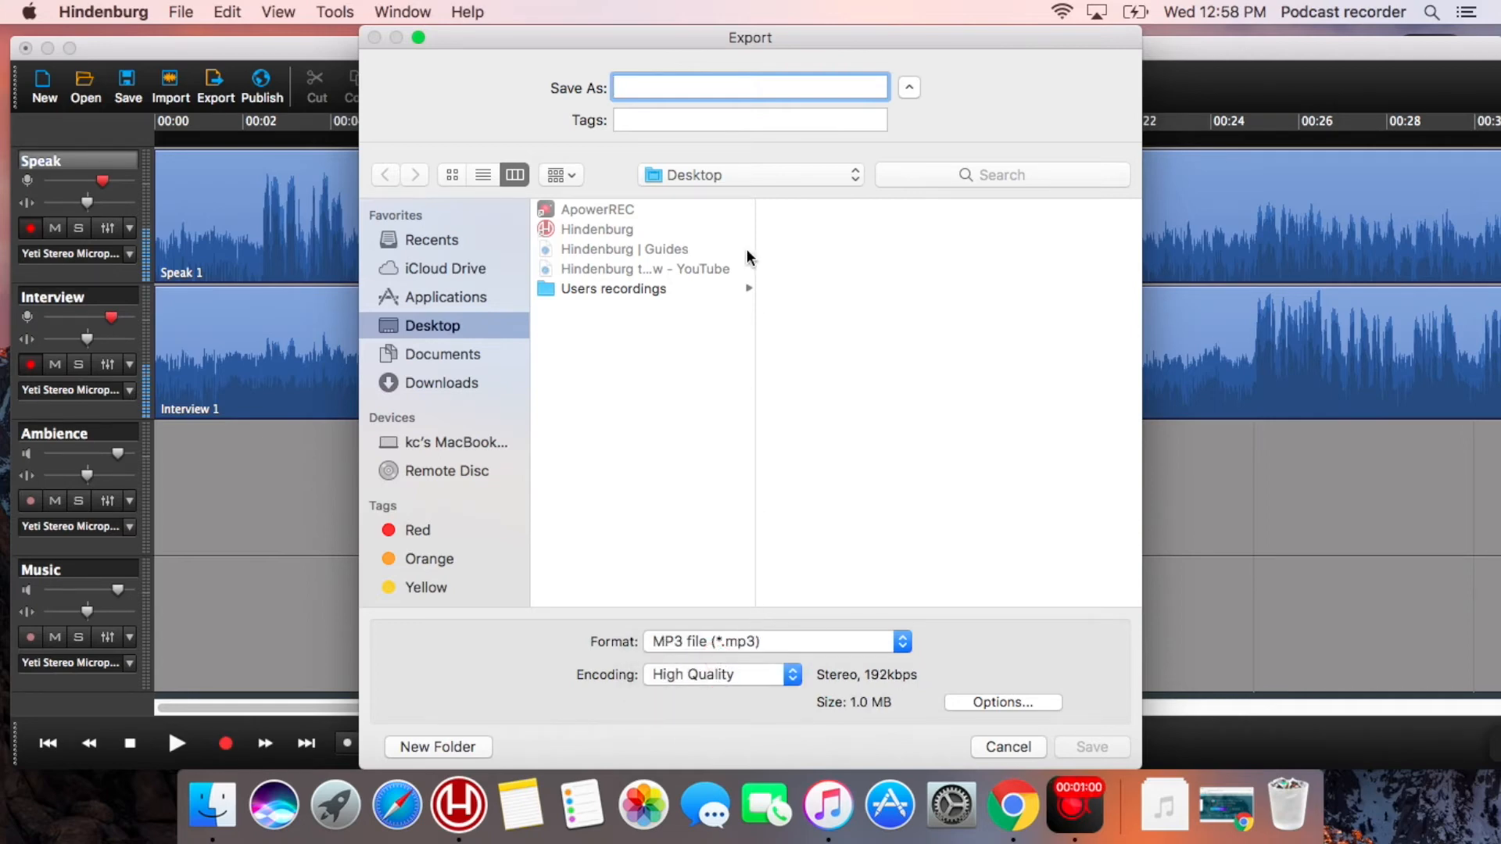
type("test")
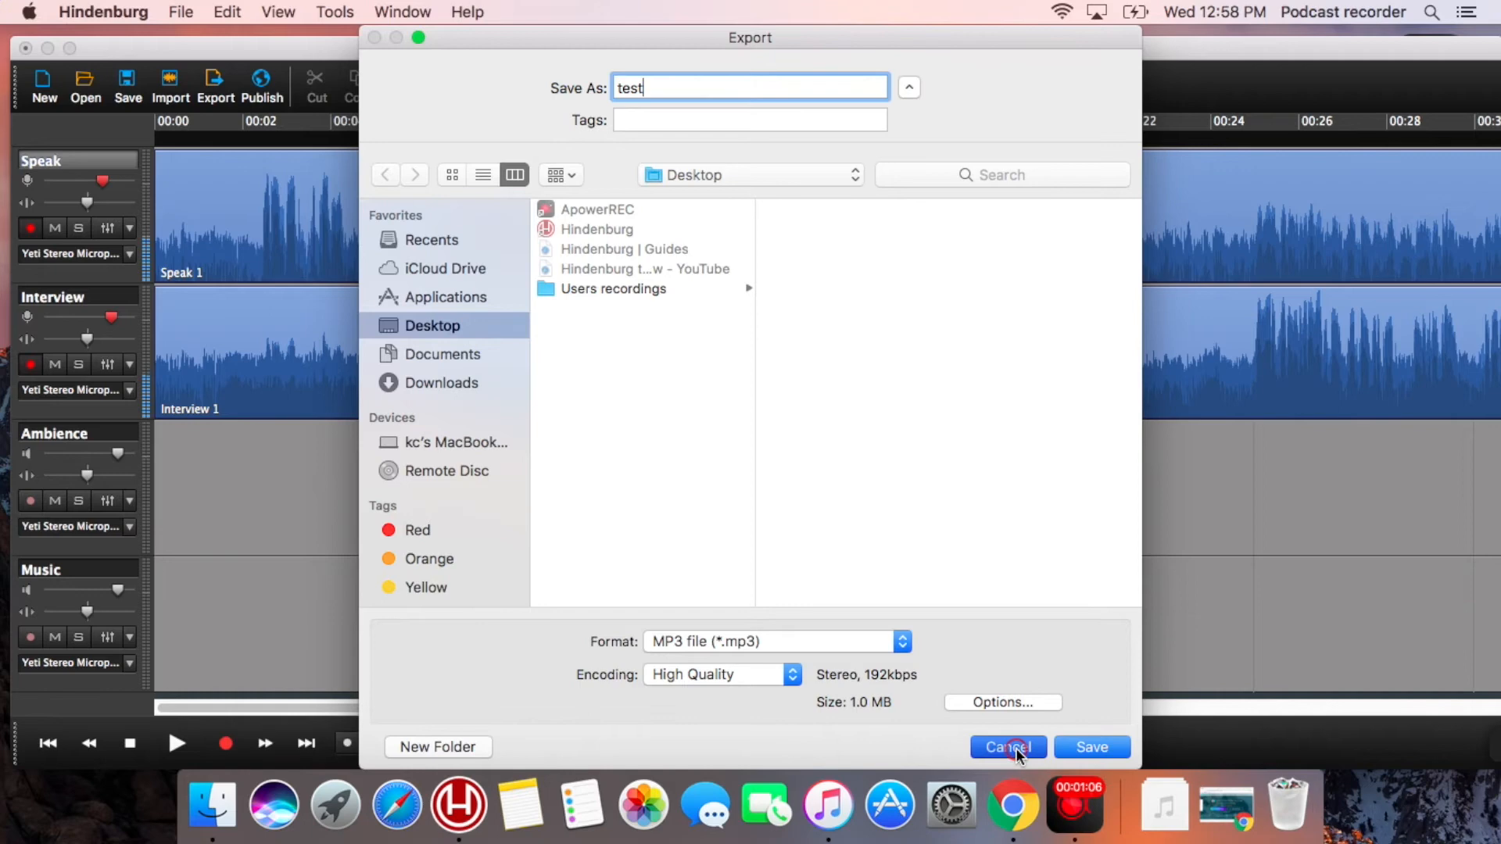
left_click(1006, 747)
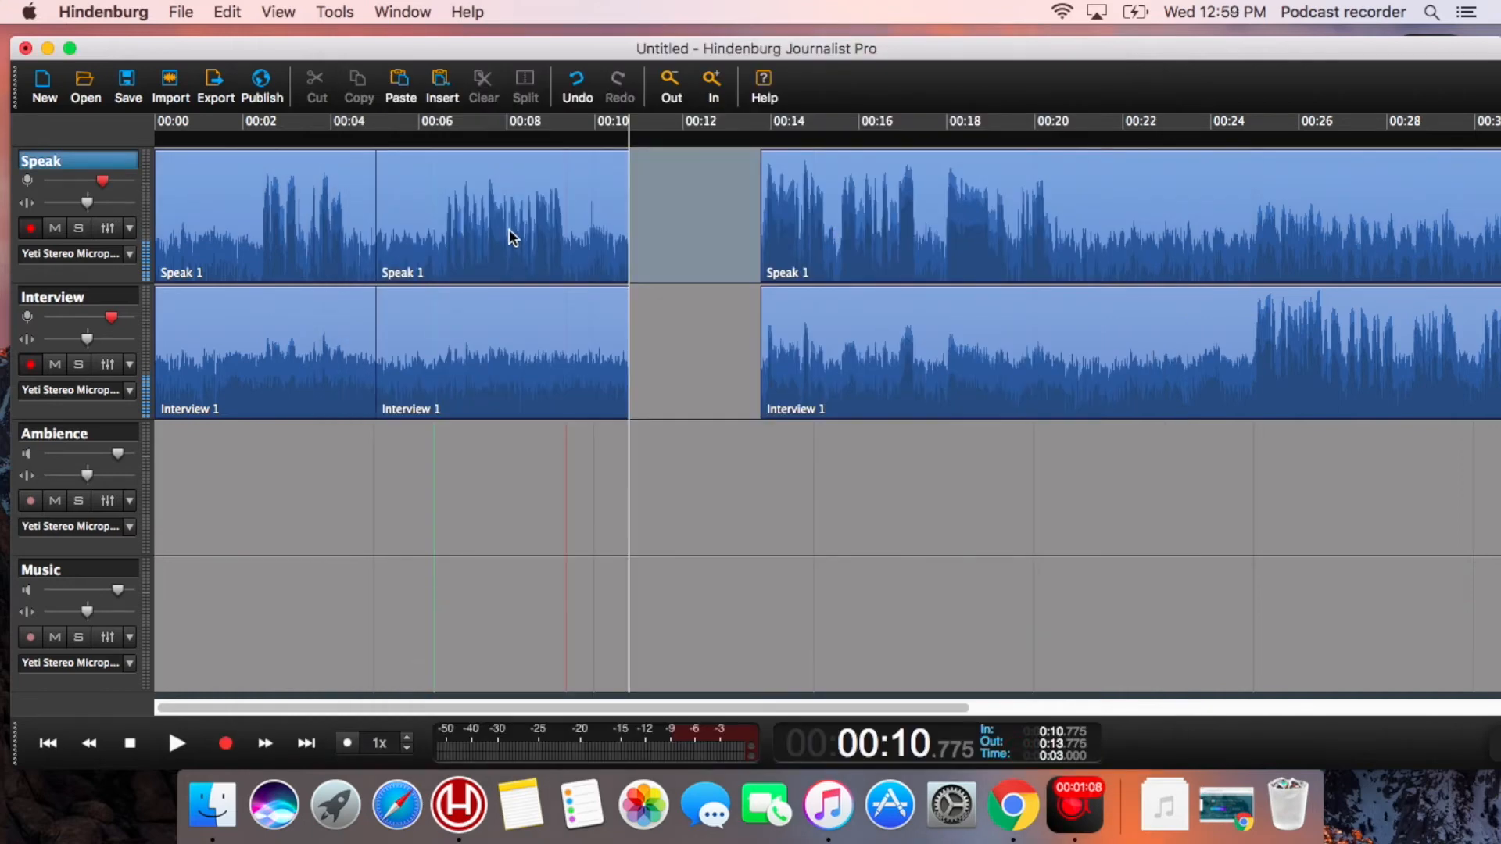
left_click(502, 330)
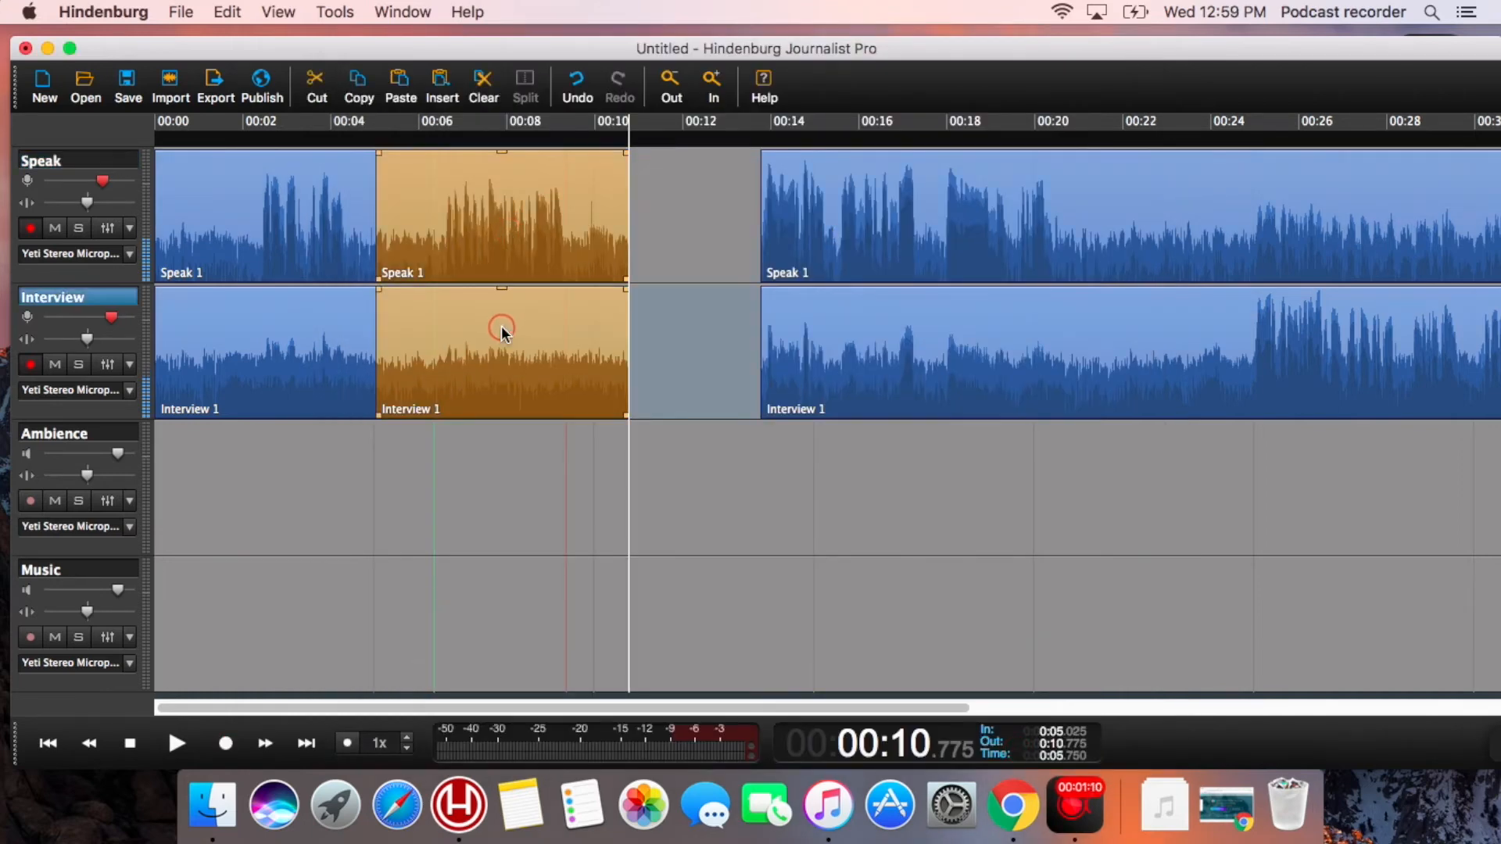
left_click(180, 12)
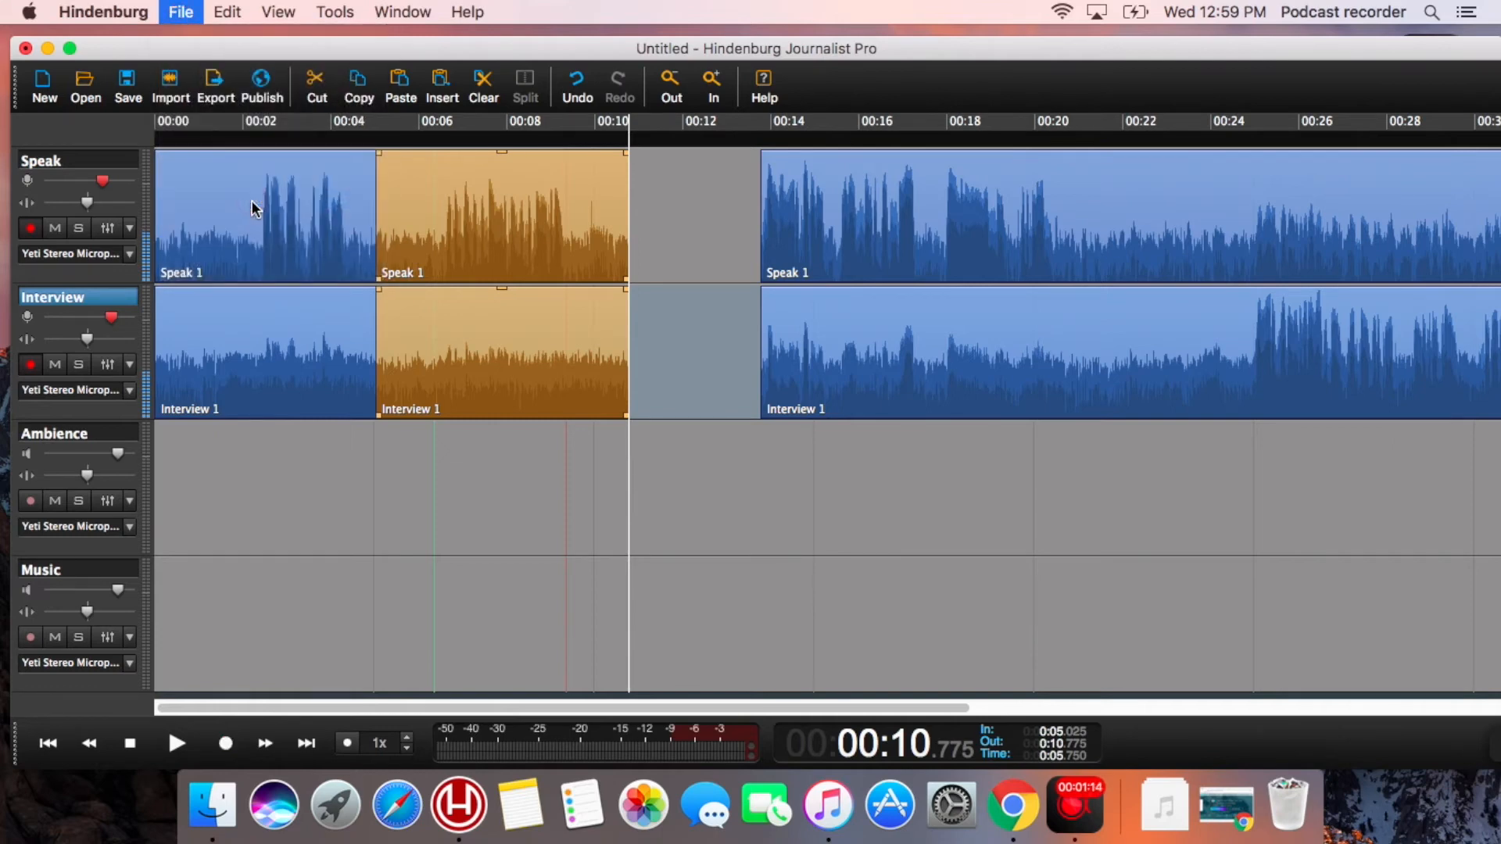
left_click(215, 86)
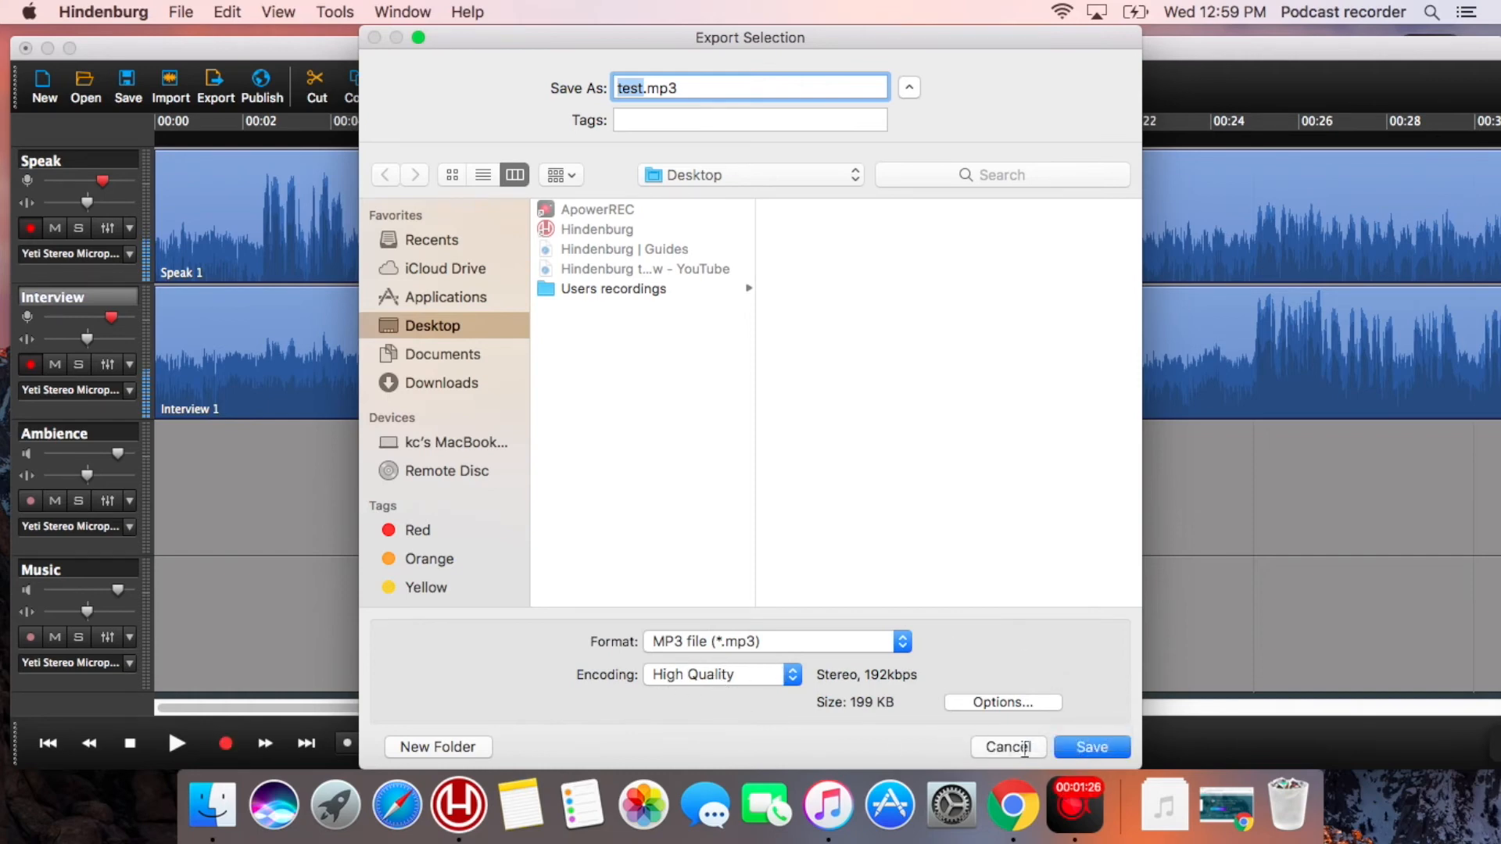
left_click(1008, 747)
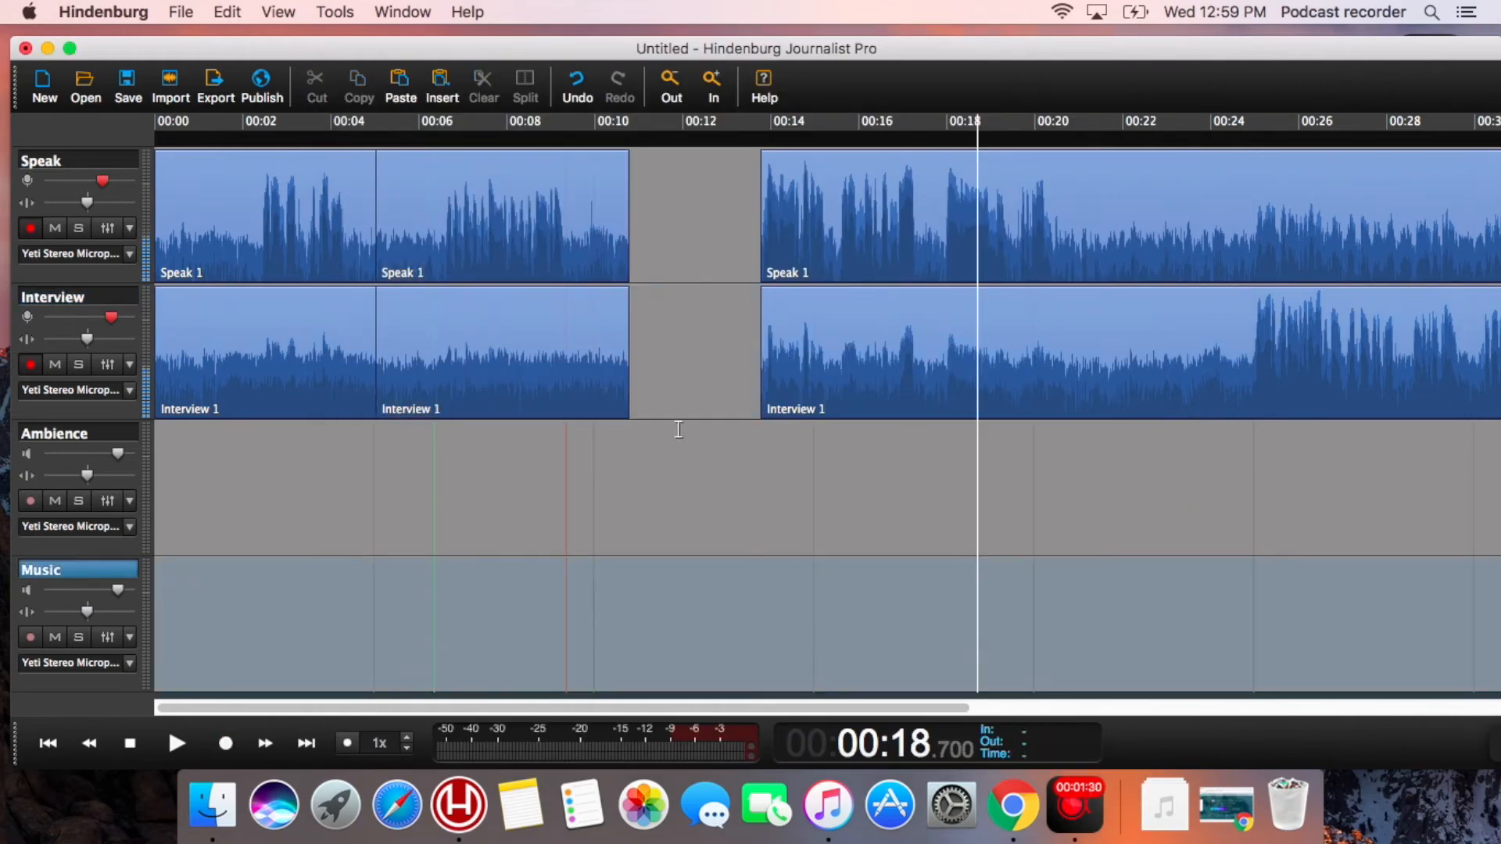
Save the session as 'my first recording' on the Desktop via Save As.
left_click(180, 12)
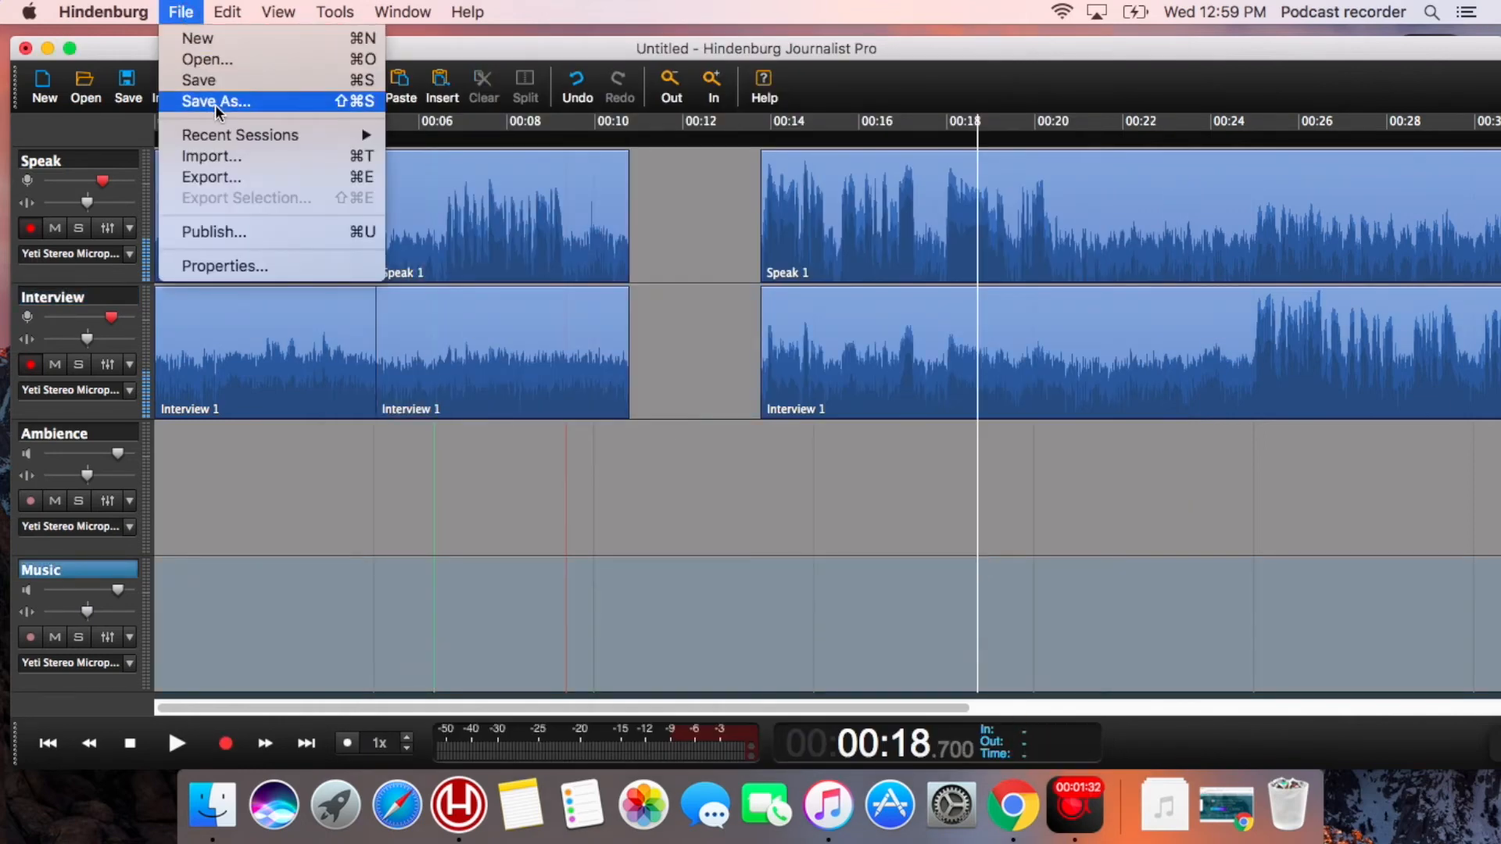
left_click(214, 101)
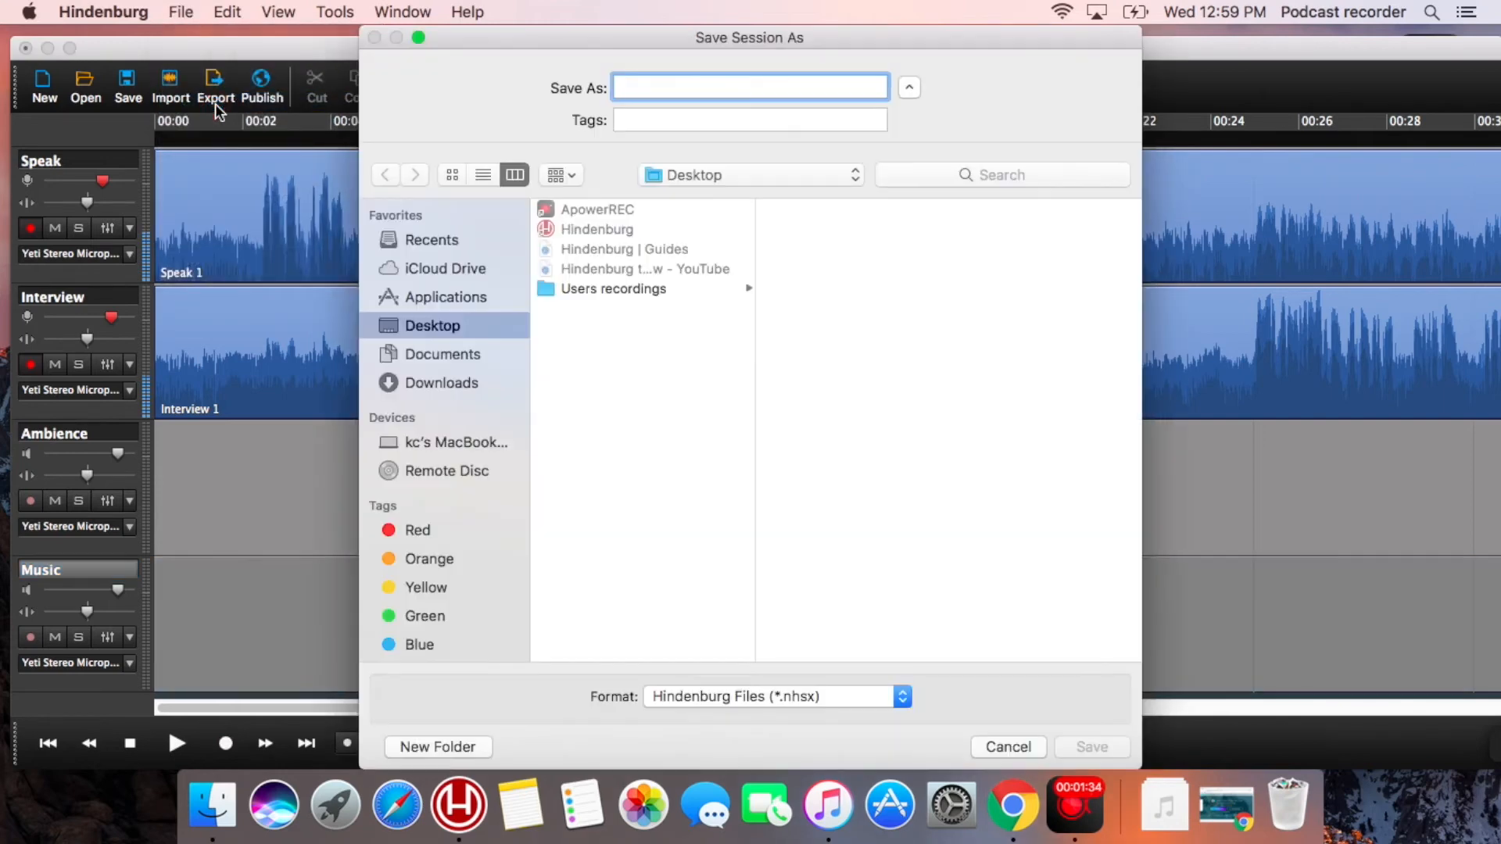
type("my first")
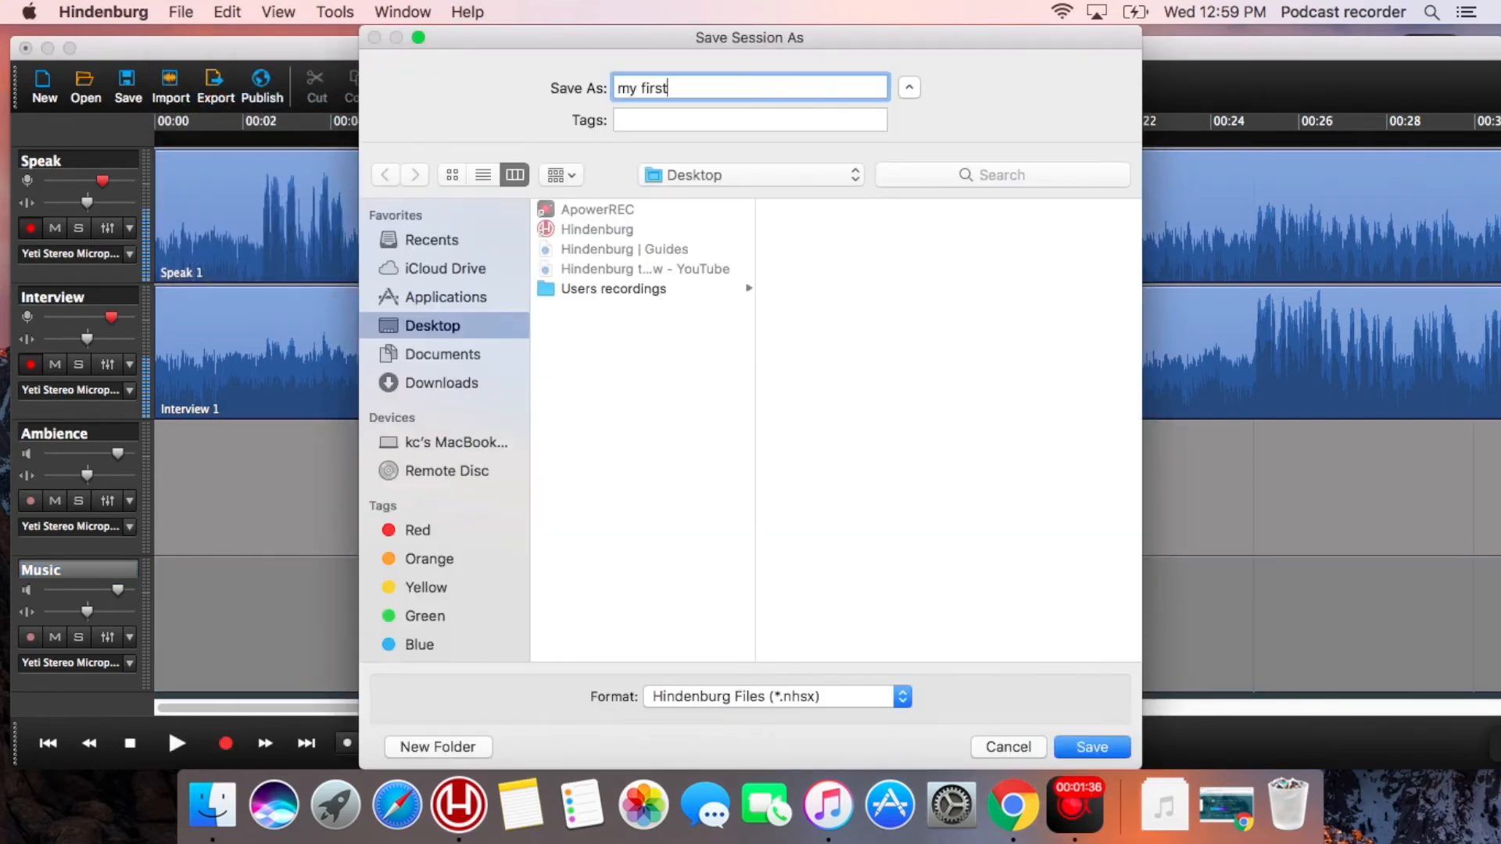
type("rec")
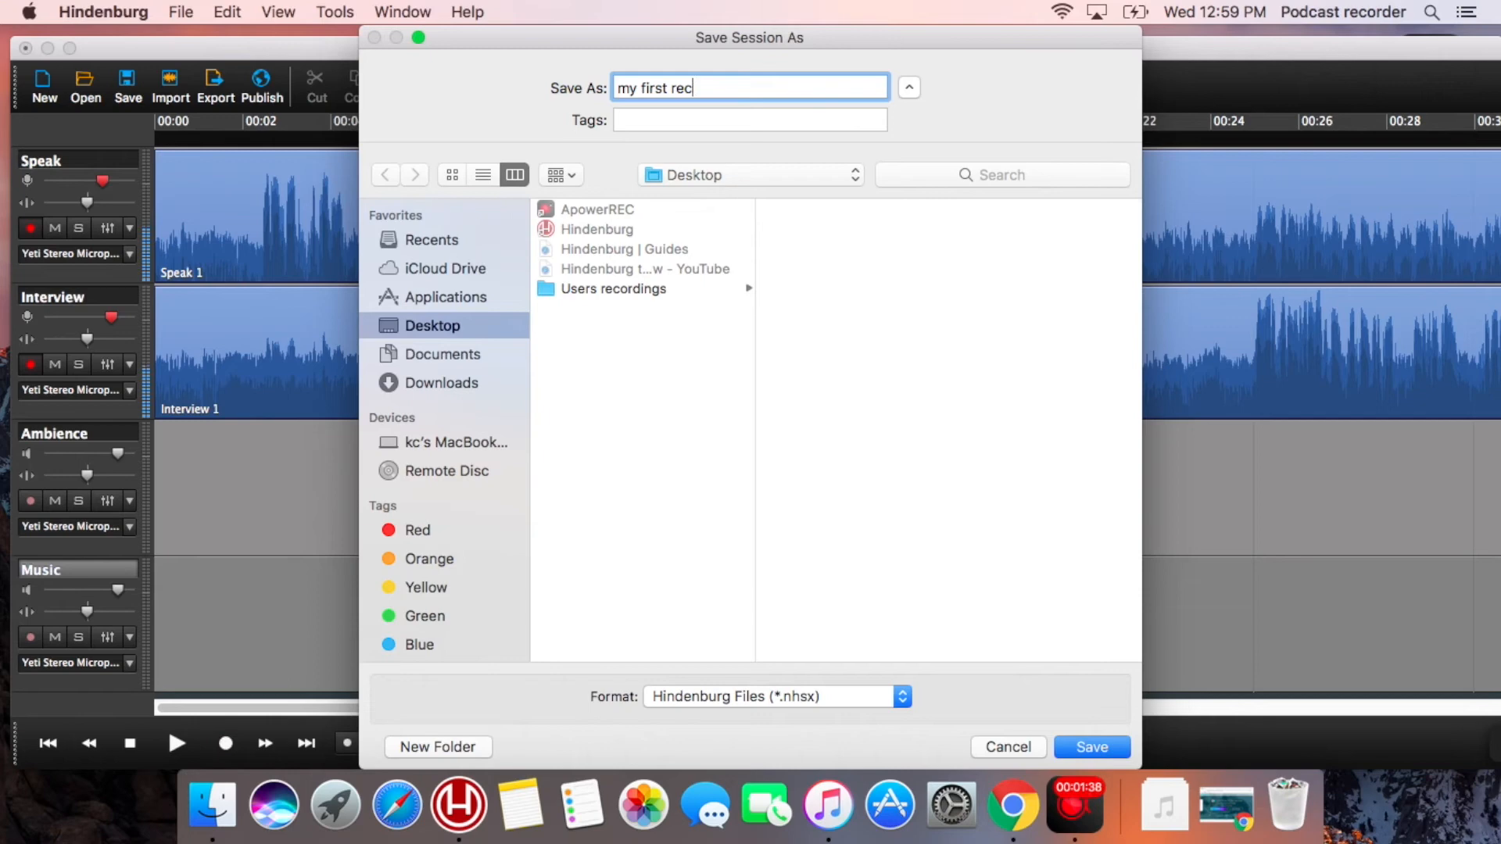
type("ording")
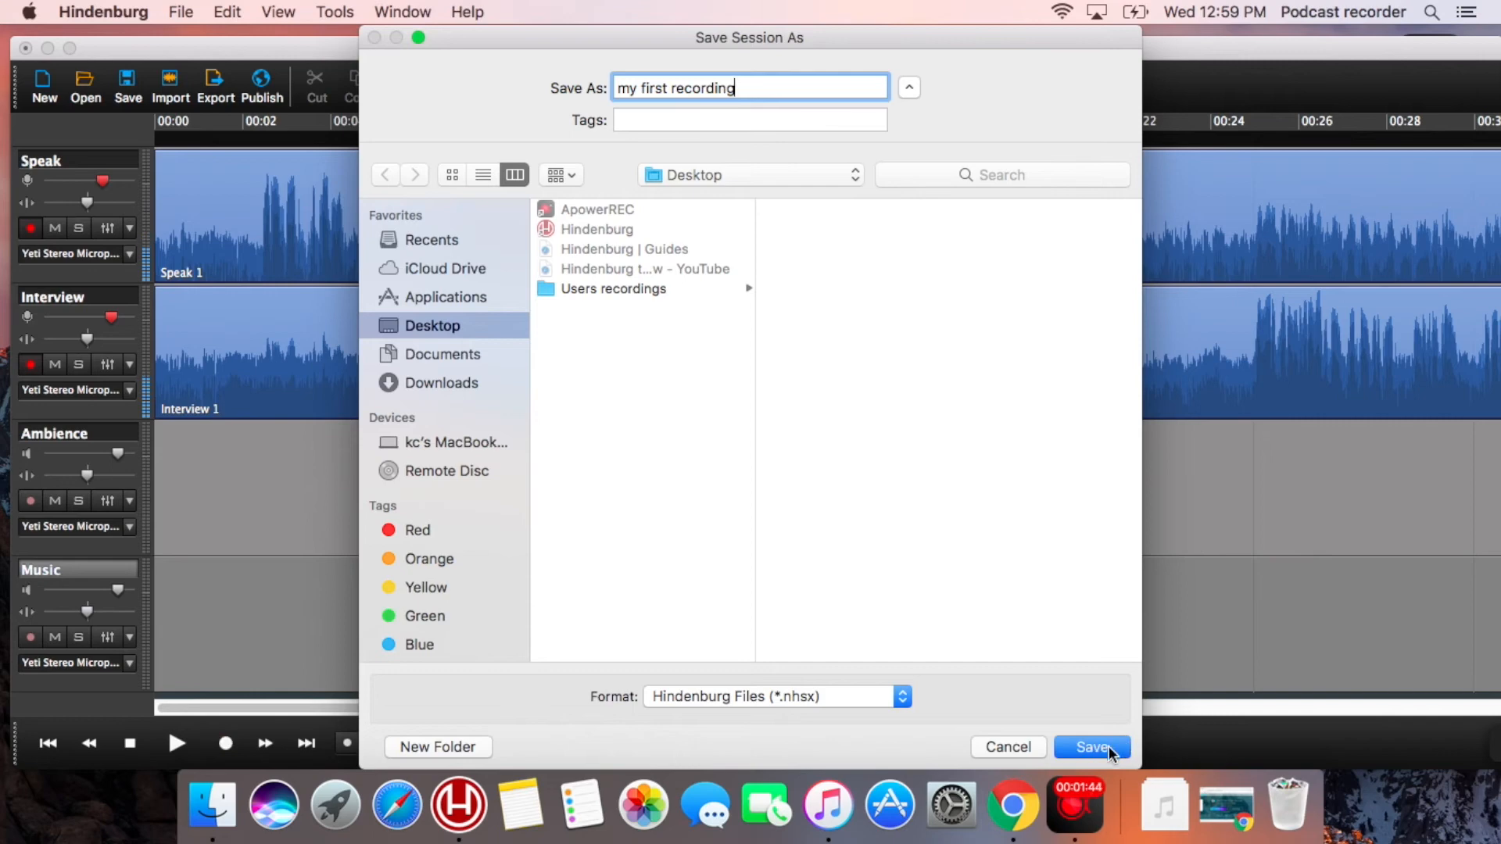
left_click(1091, 747)
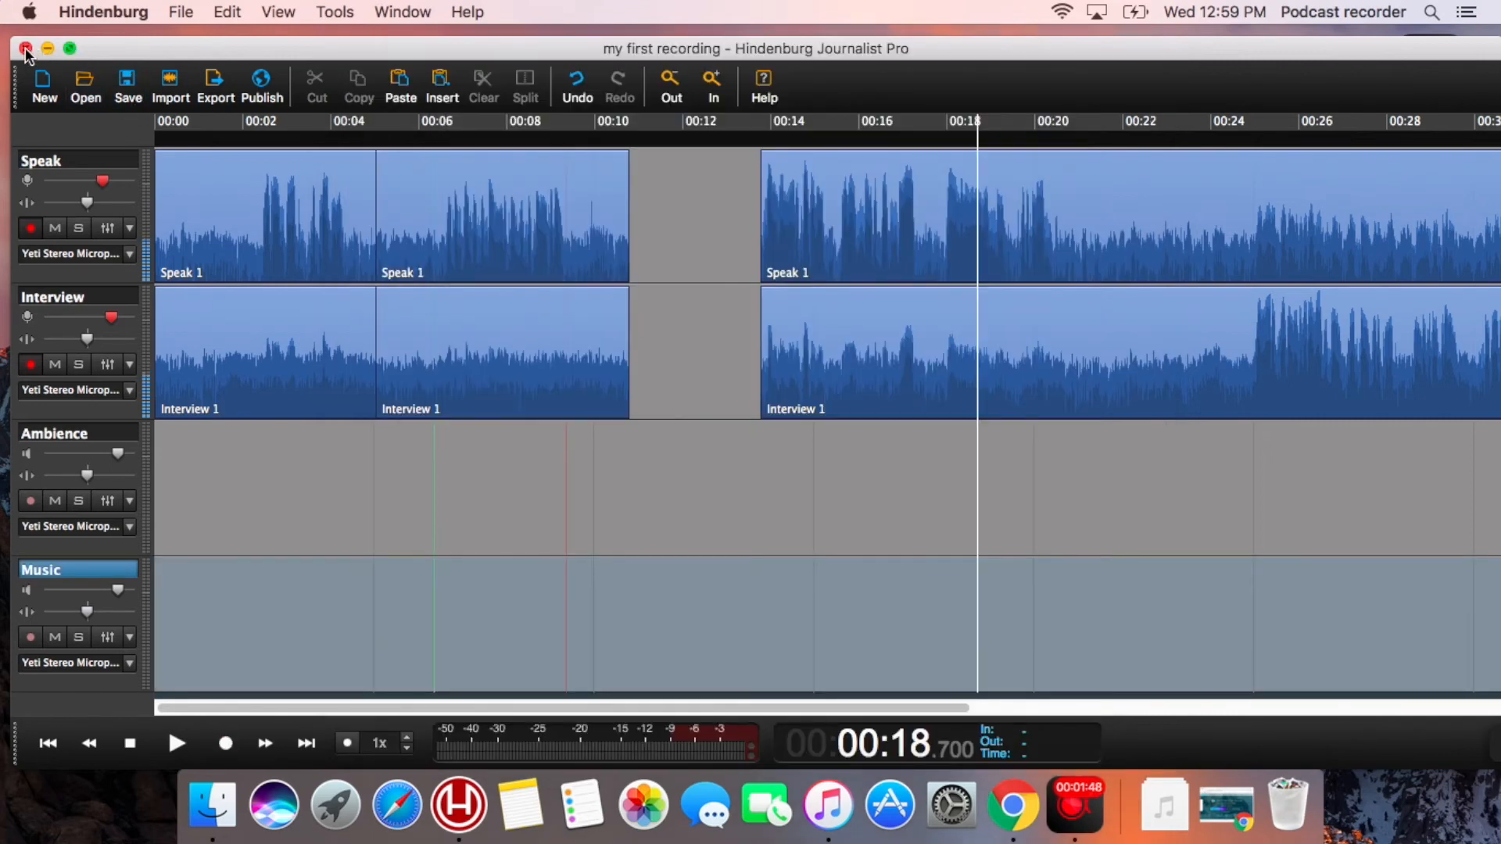
Reopen the saved .nhsx session briefly, then open the 'my first recording Files' folder showing Interview 1.wav and Speak 1.wav.
left_click(26, 49)
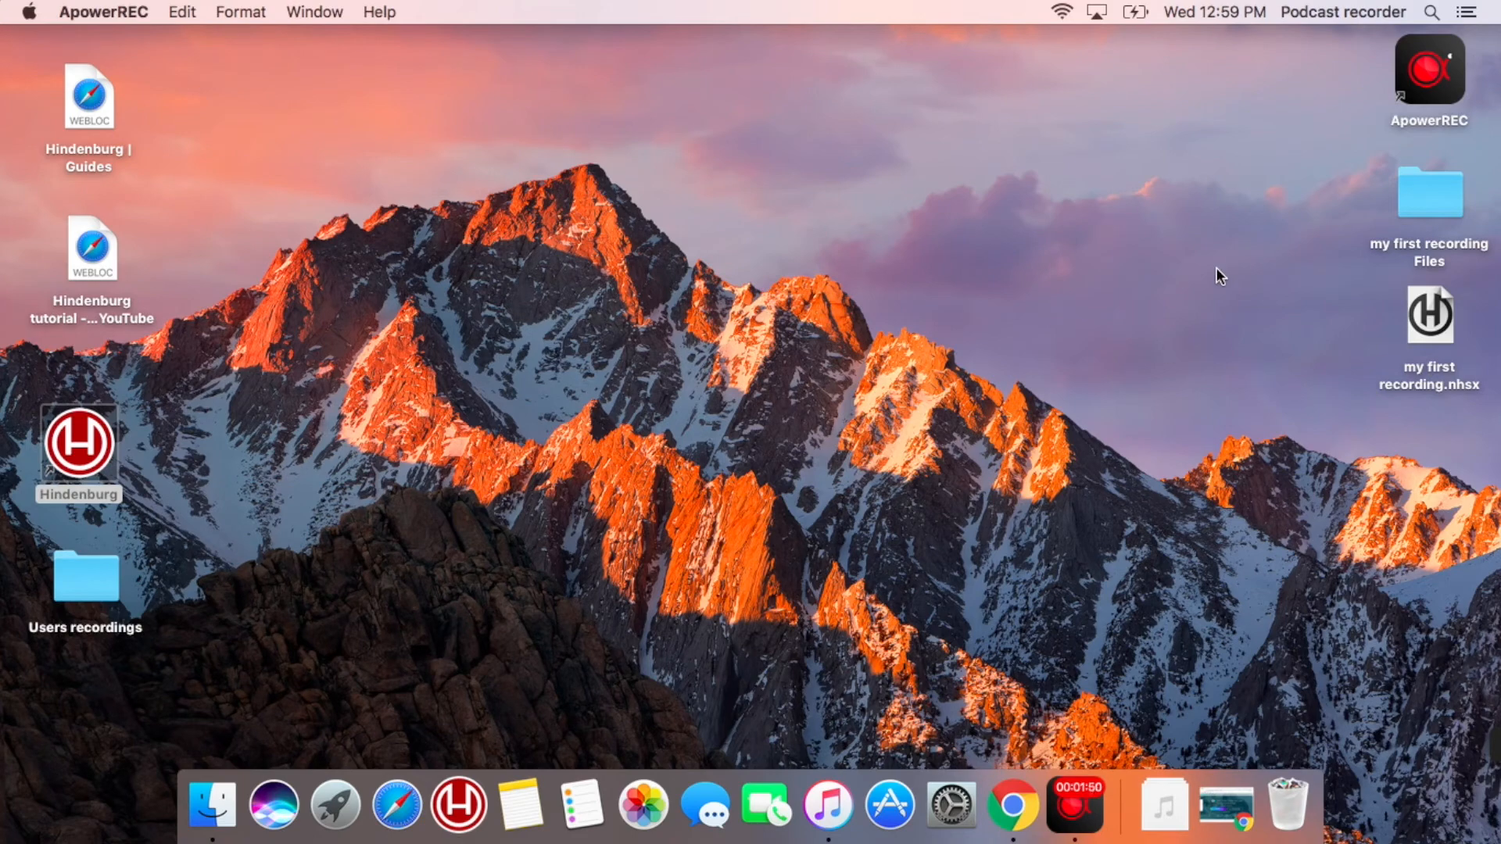
mouse_move(1421, 337)
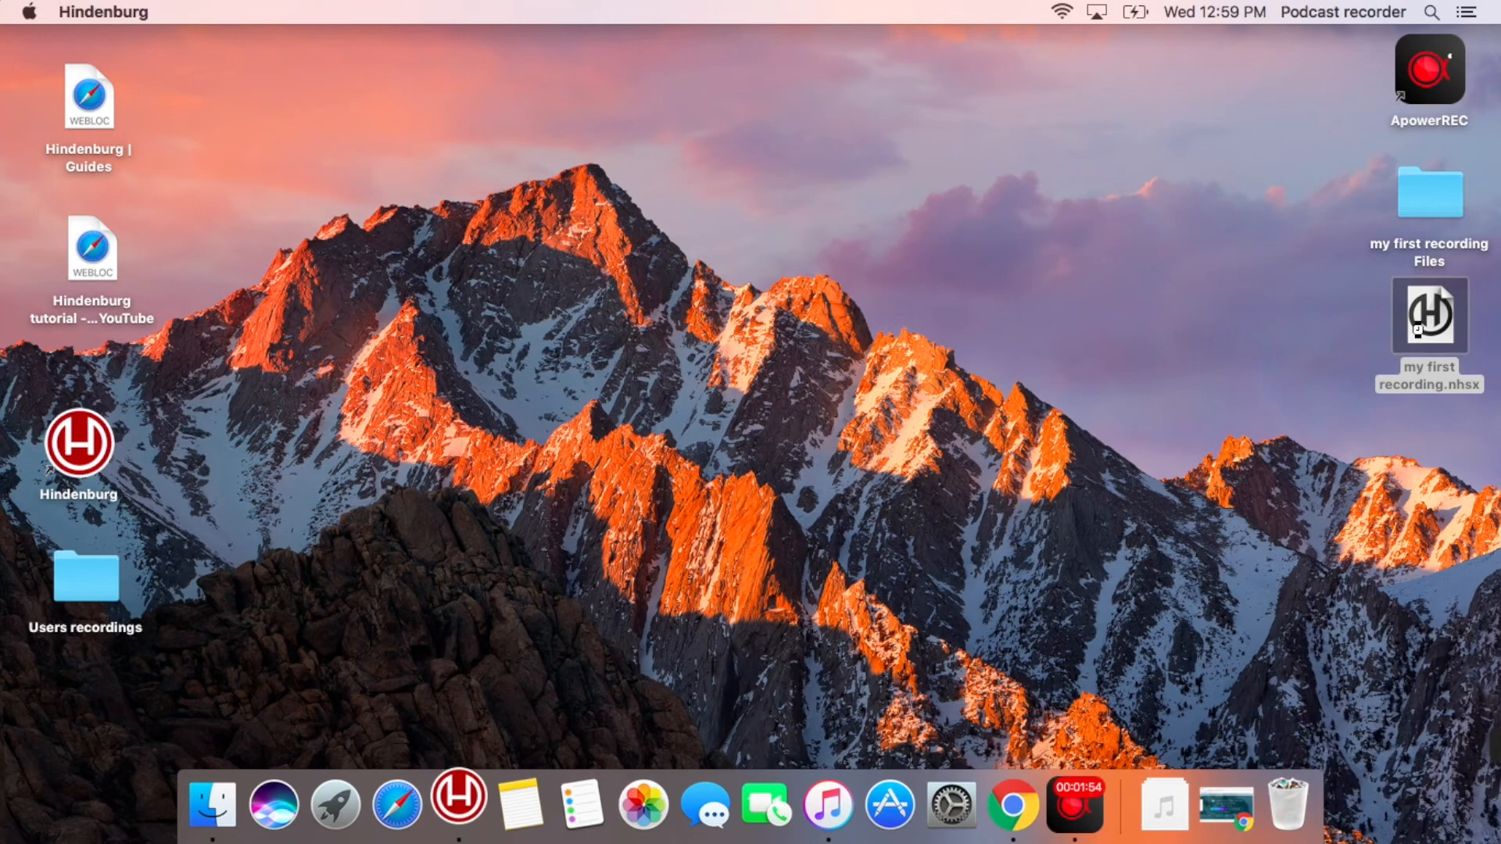
double_click(1427, 314)
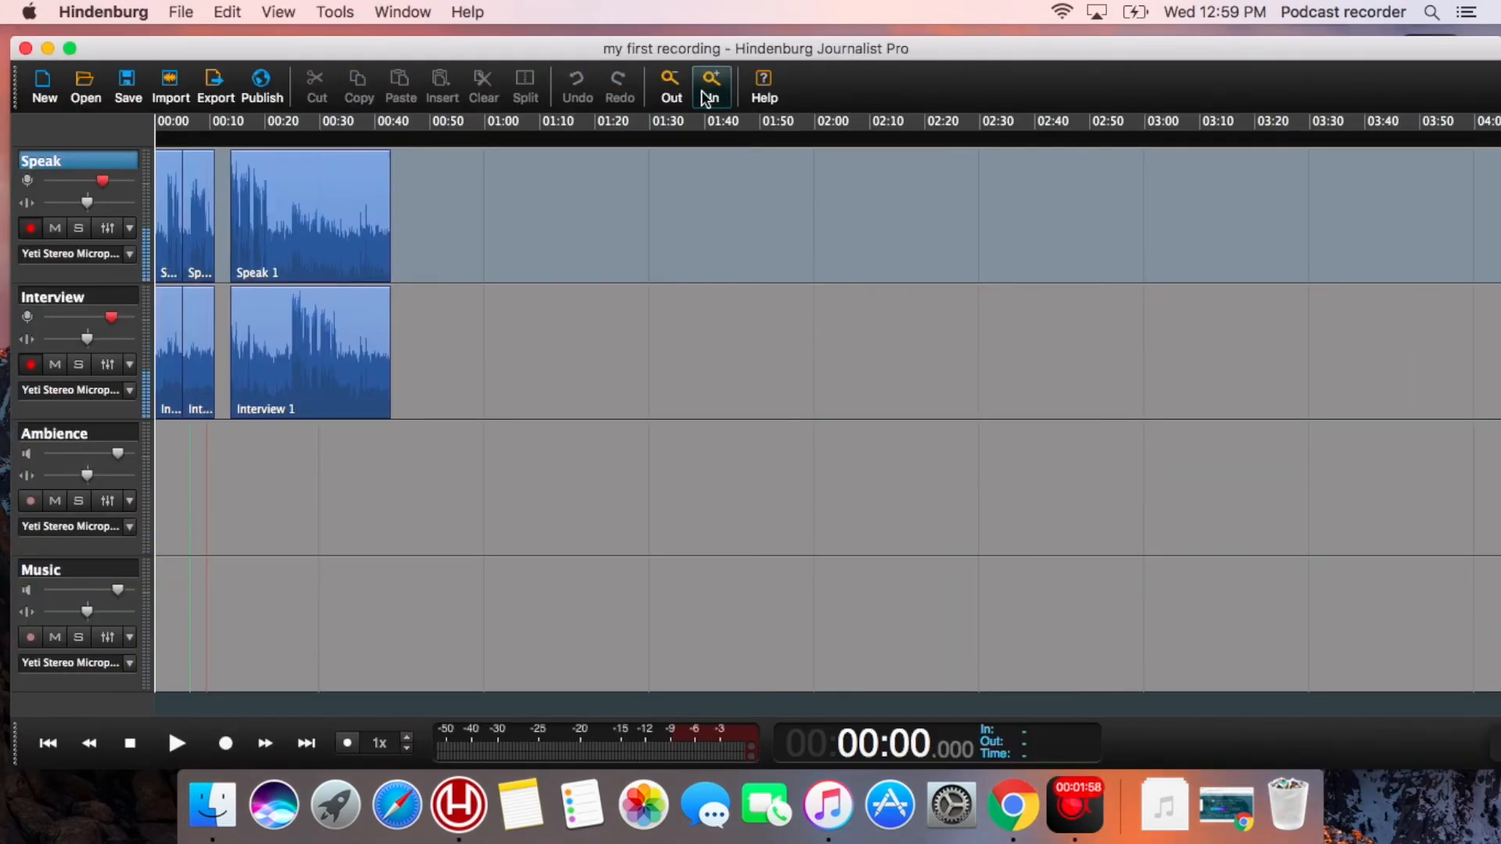
left_click(711, 84)
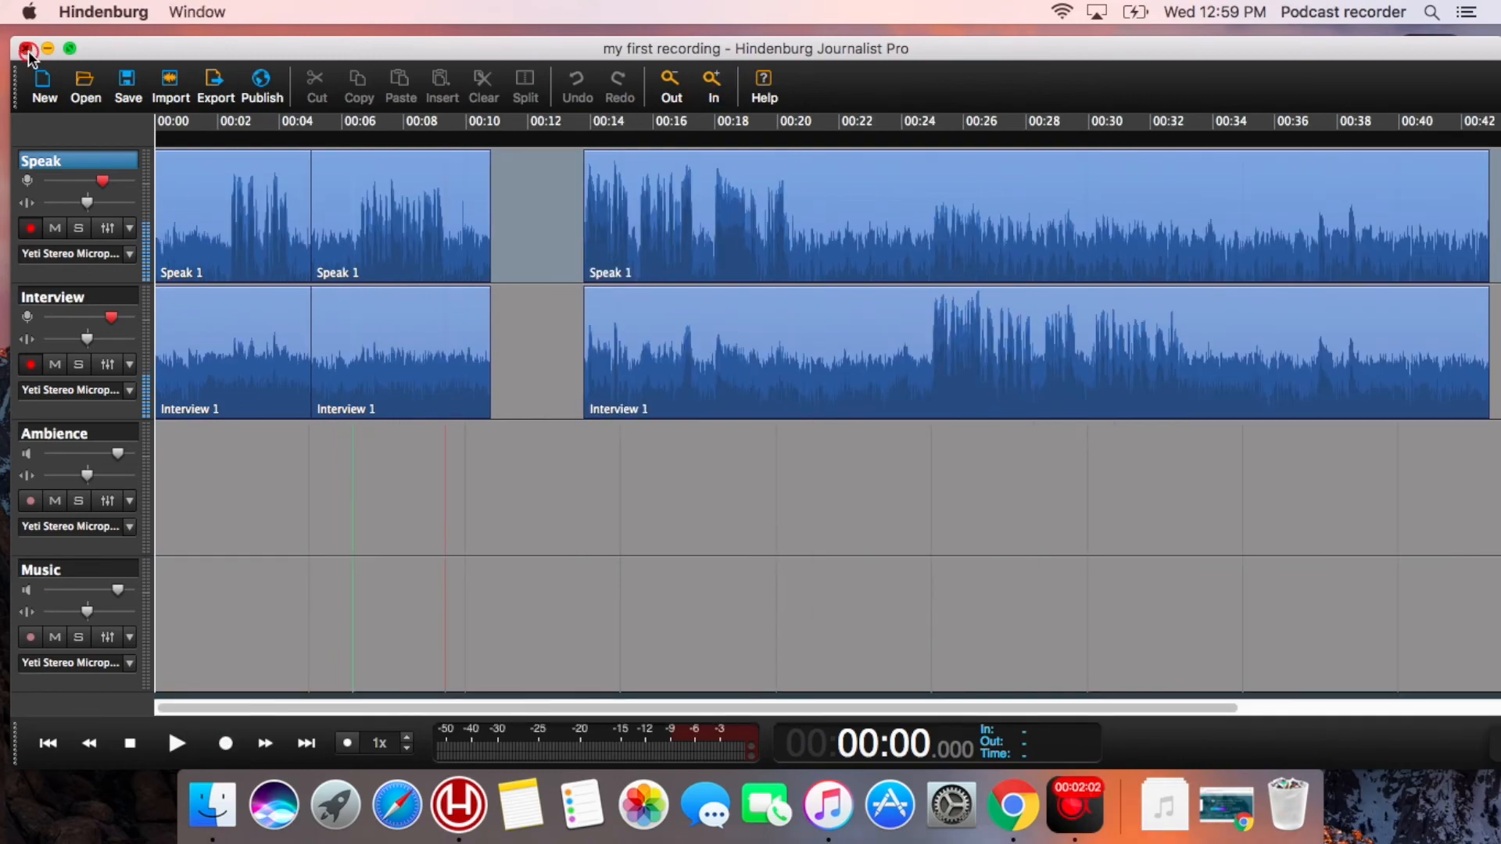
left_click(28, 49)
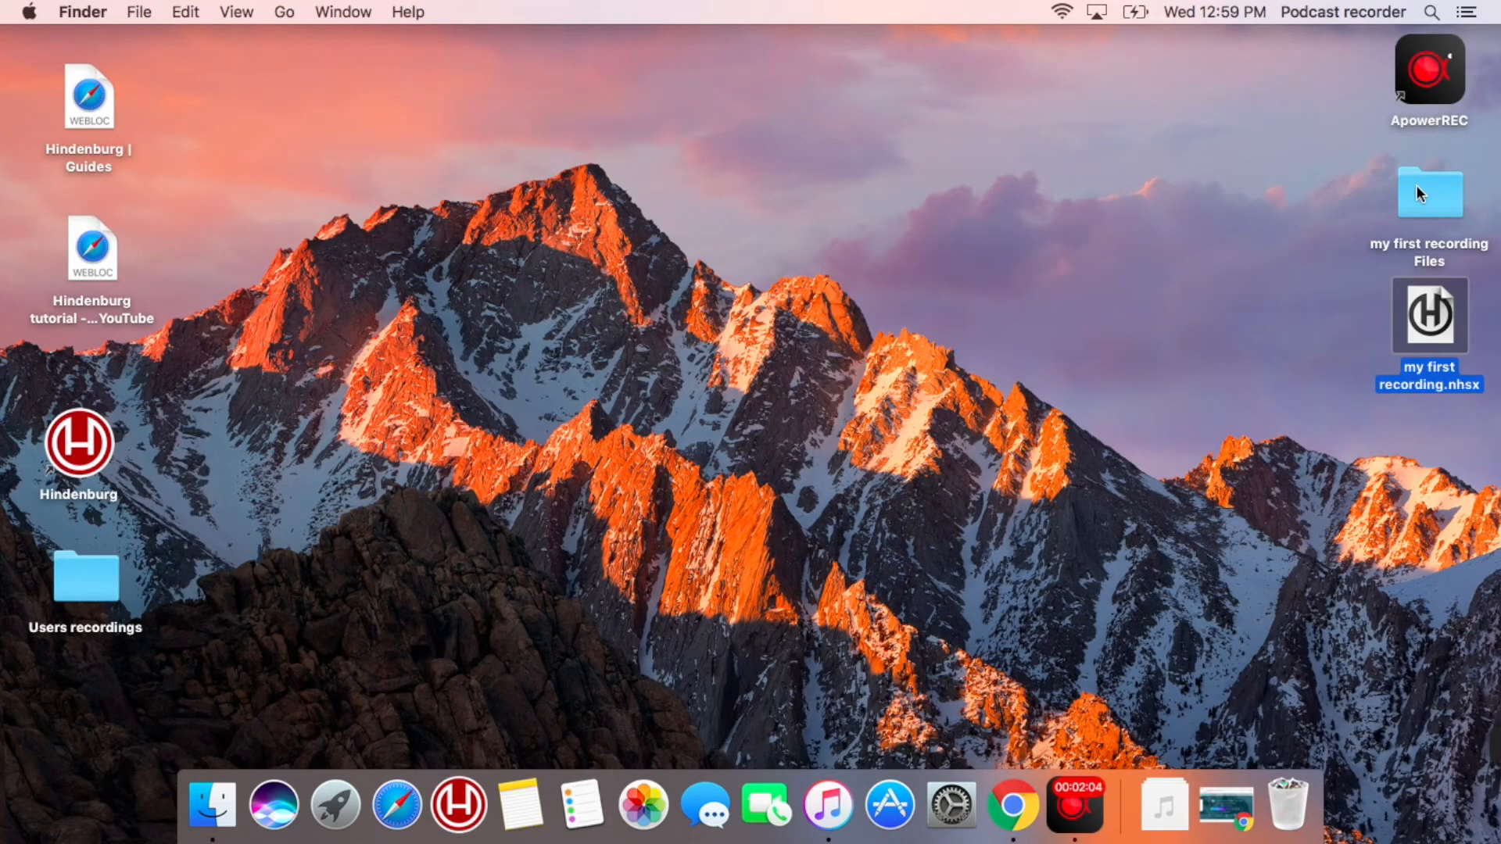
double_click(1428, 192)
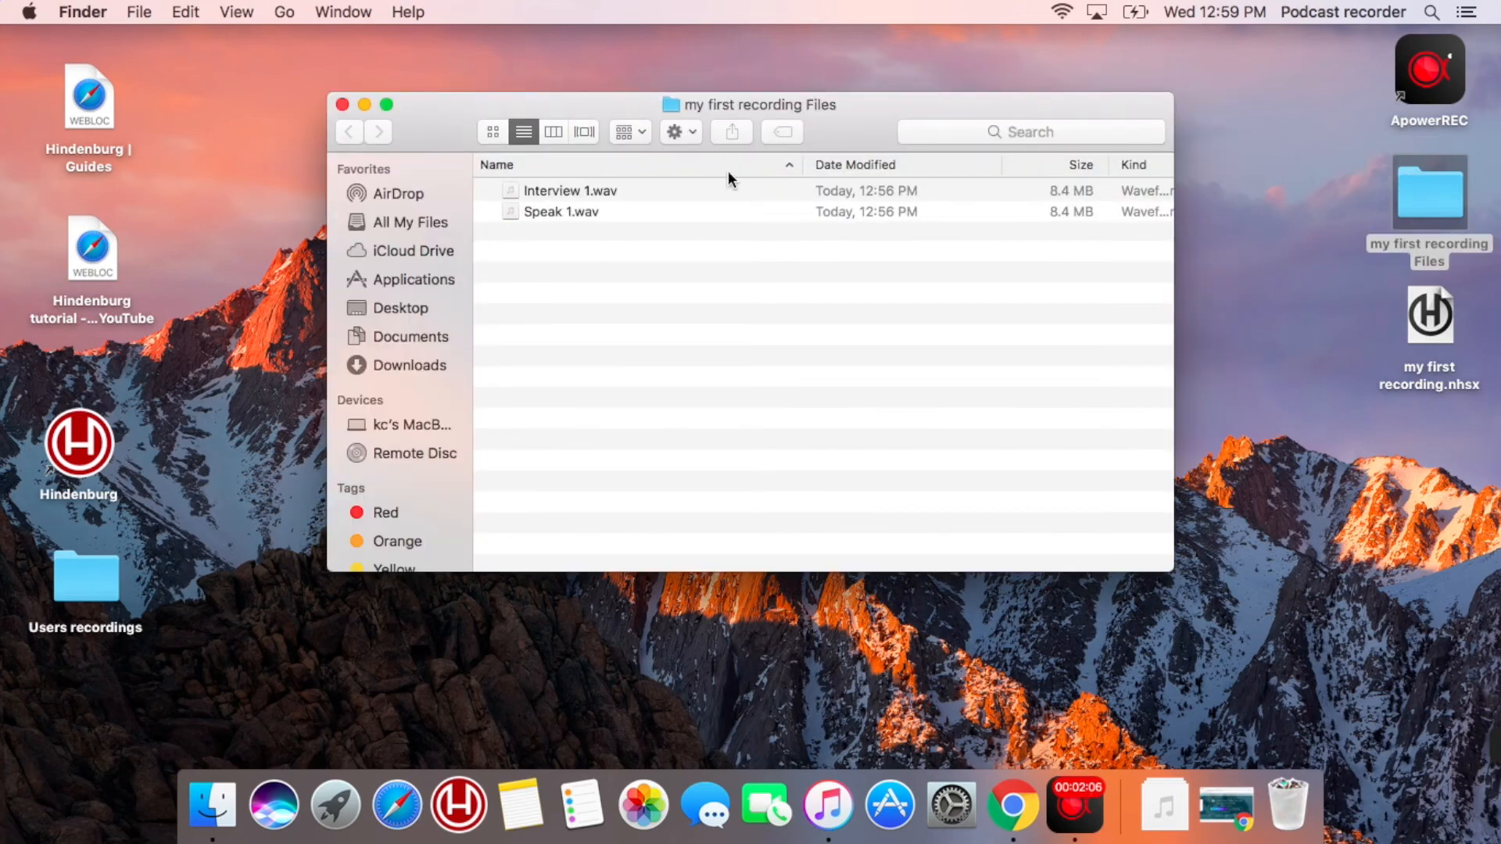
mouse_move(640, 197)
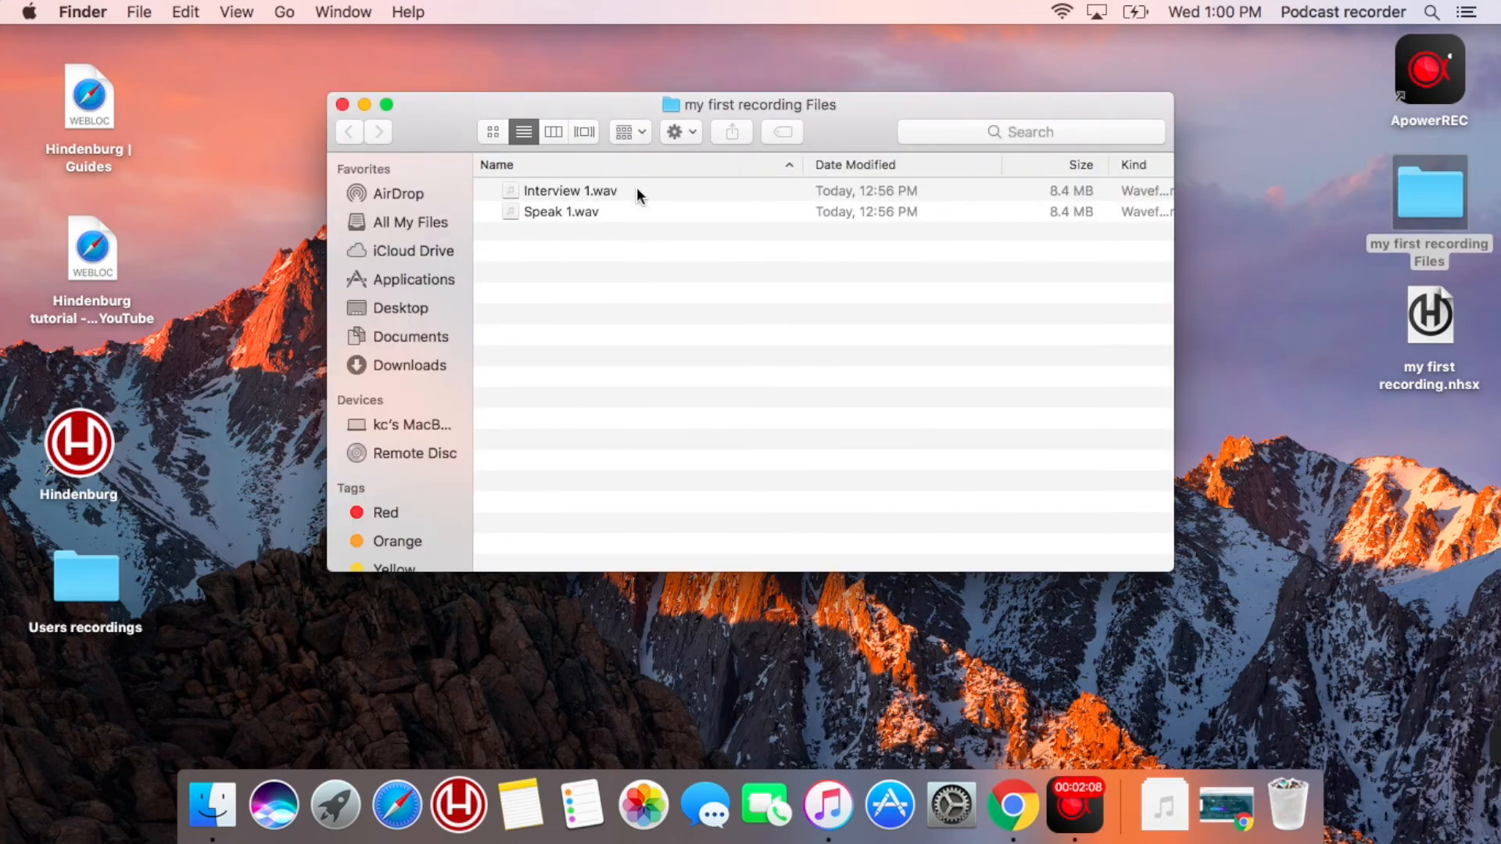